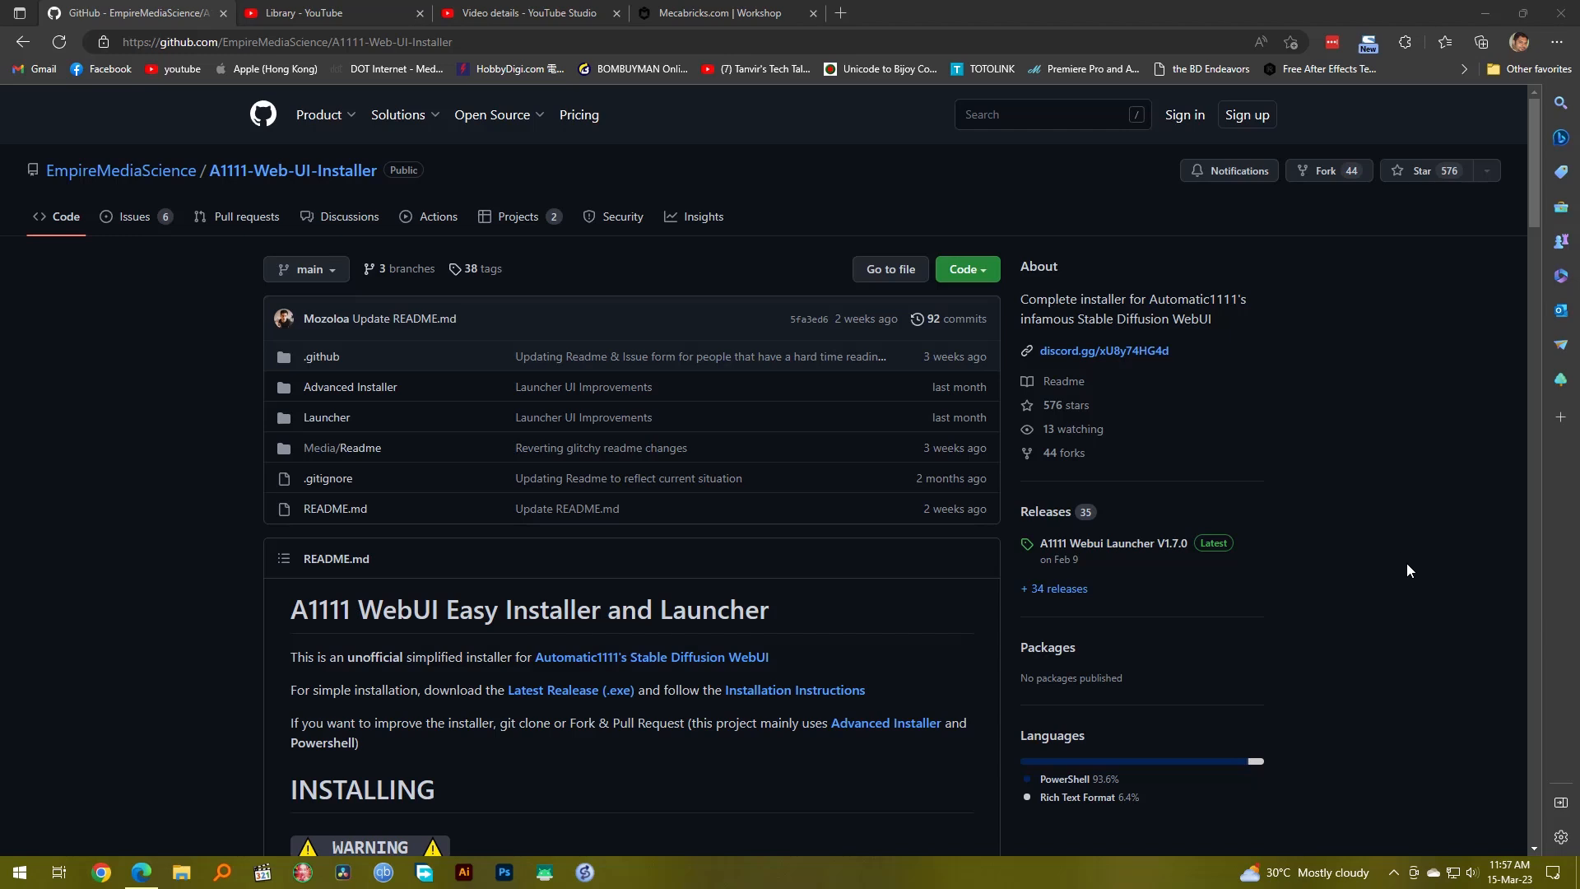
pyautogui.moveTo(94, 396)
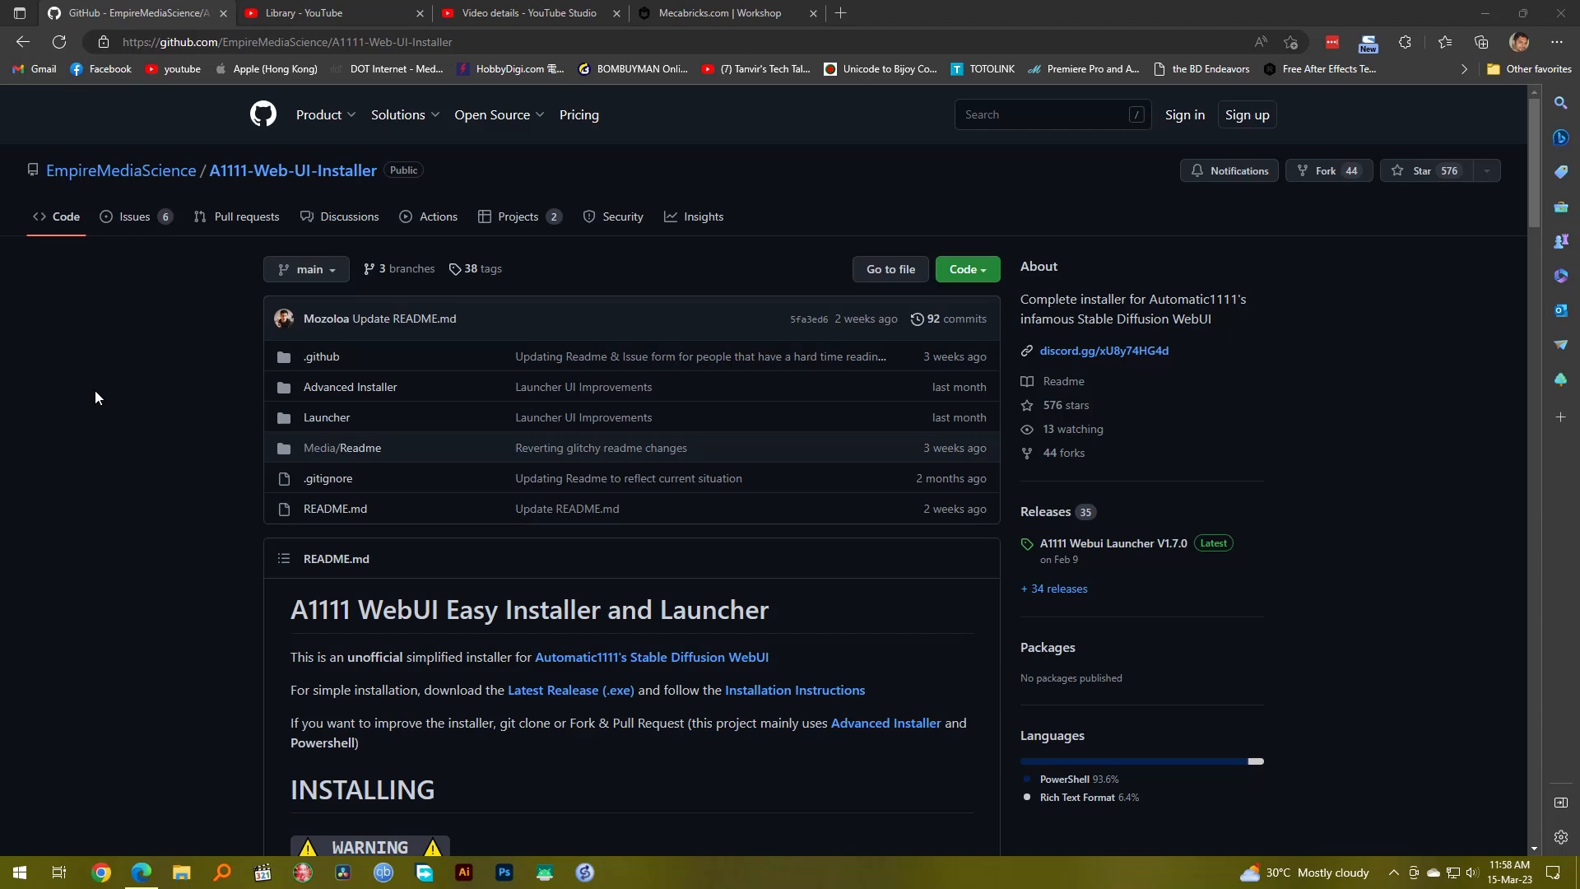
pyautogui.moveTo(98, 371)
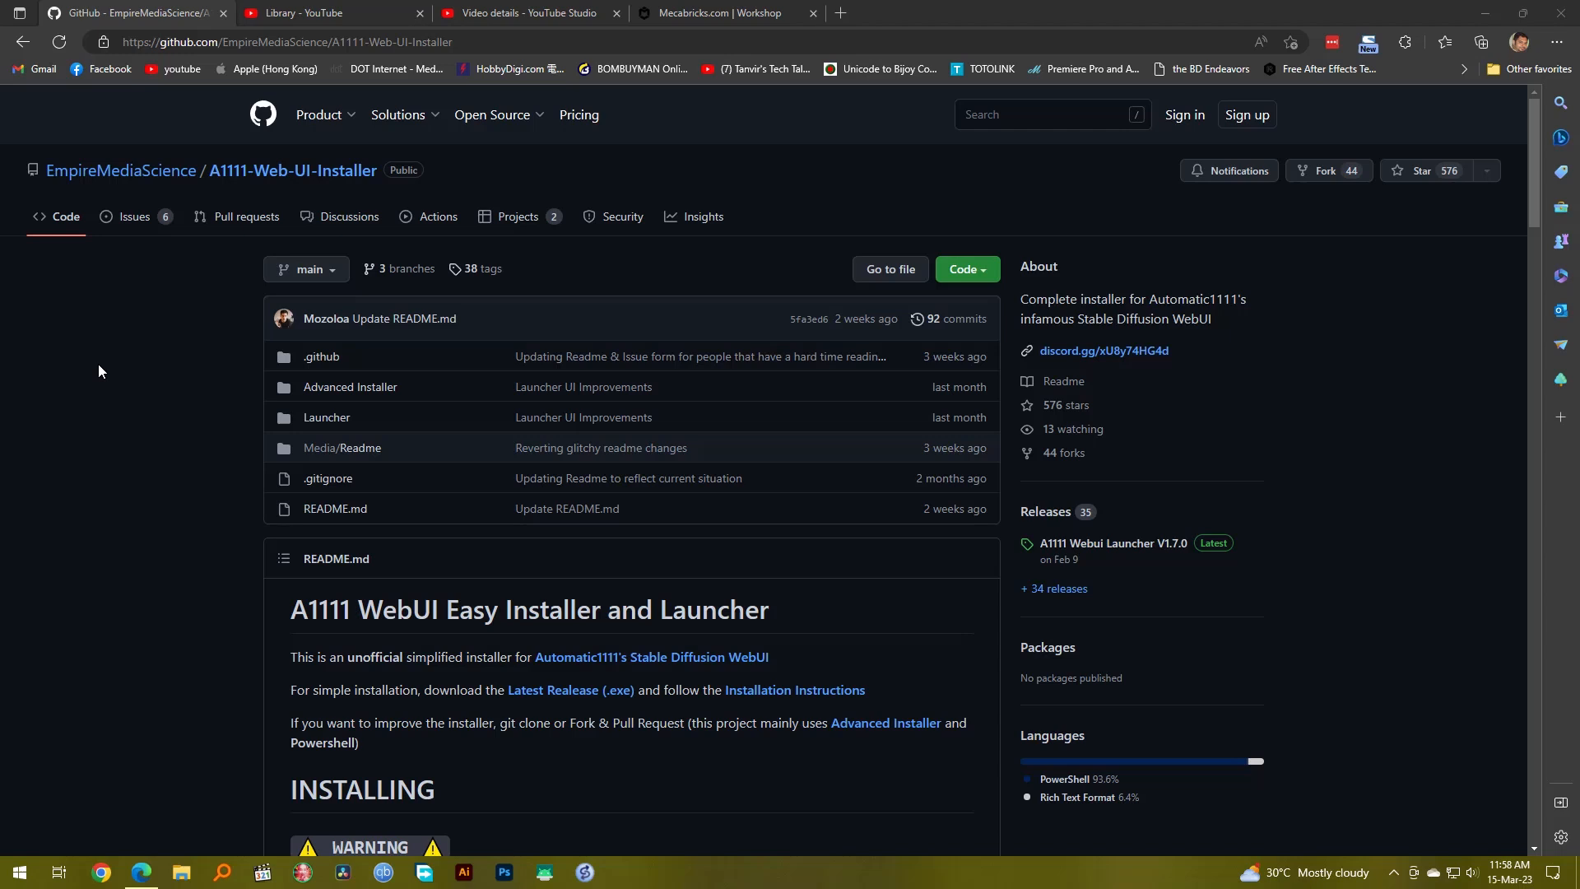
# - Scroll the GitHub page and open the latest v1.7.0 Autoinstaller release page
pyautogui.scroll(-3)
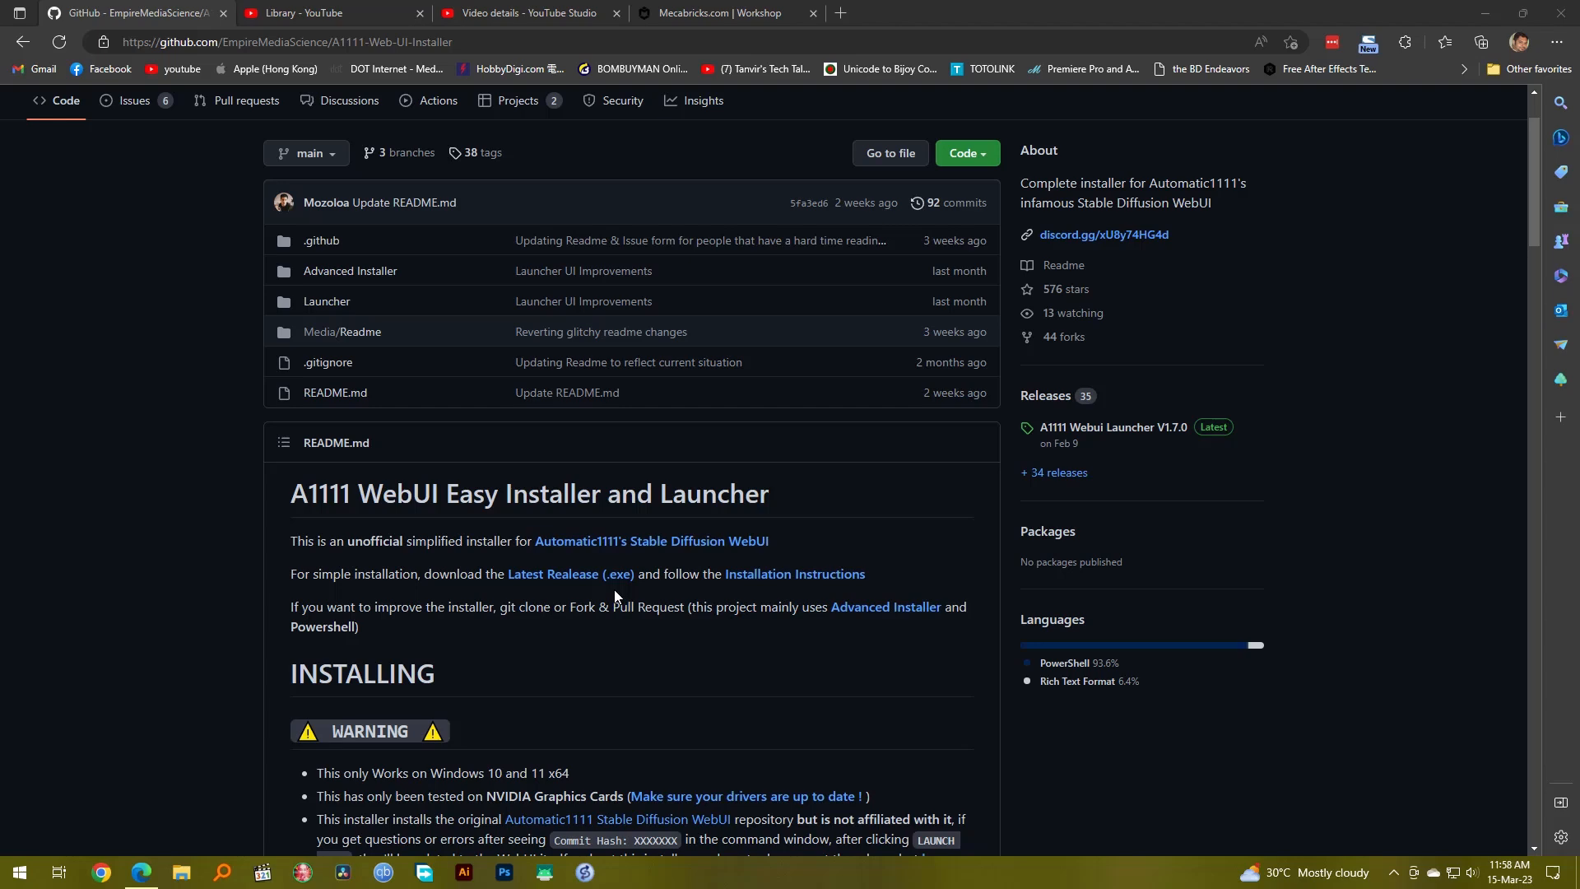
pyautogui.scroll(-3)
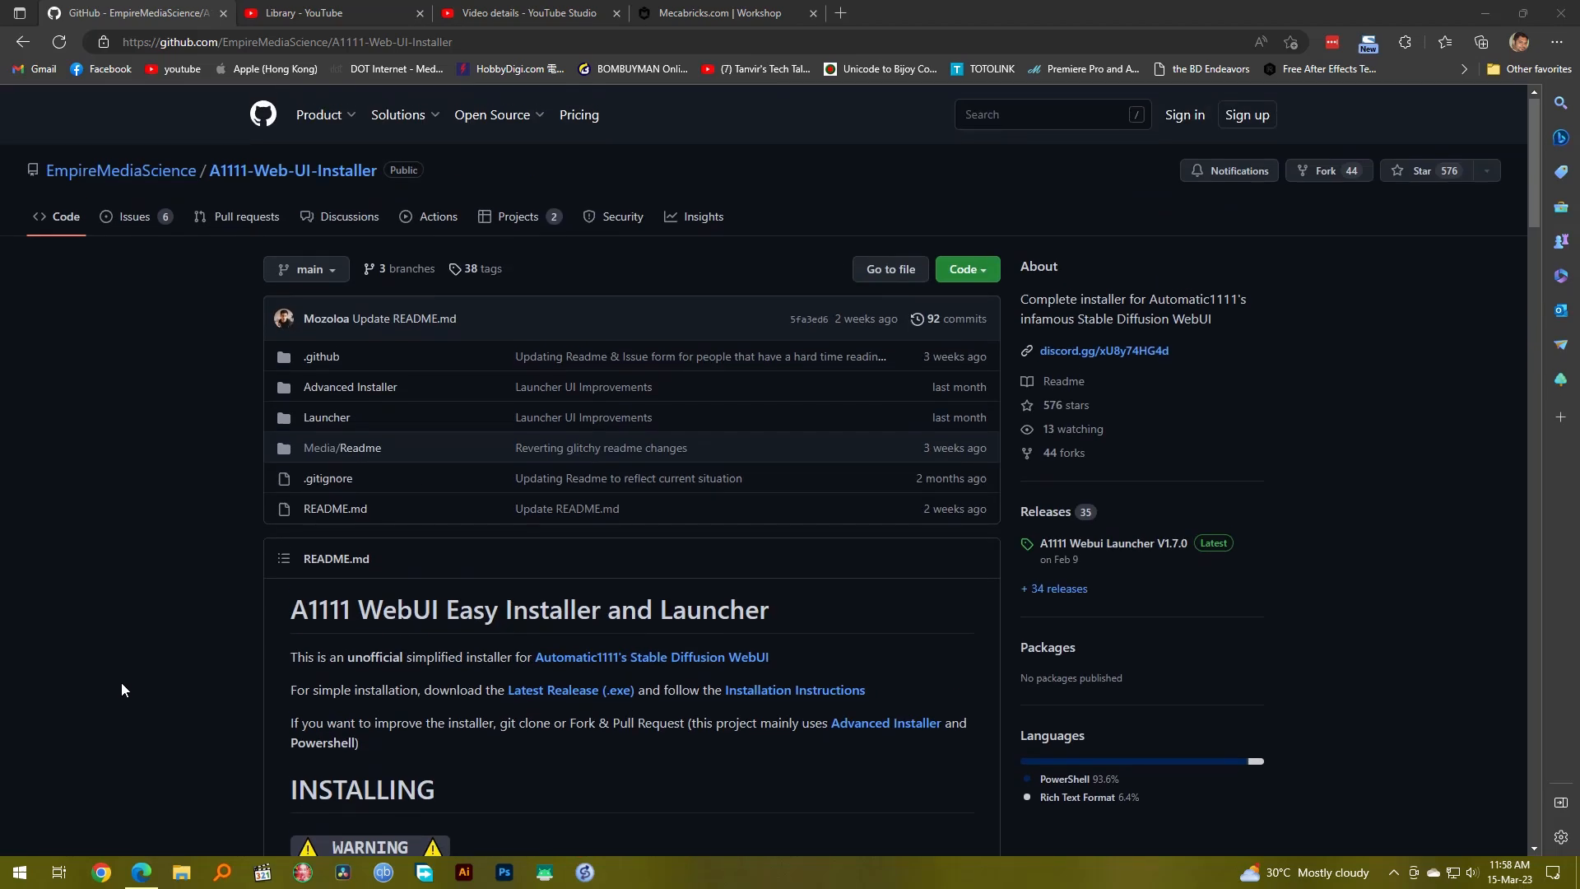
pyautogui.scroll(-3)
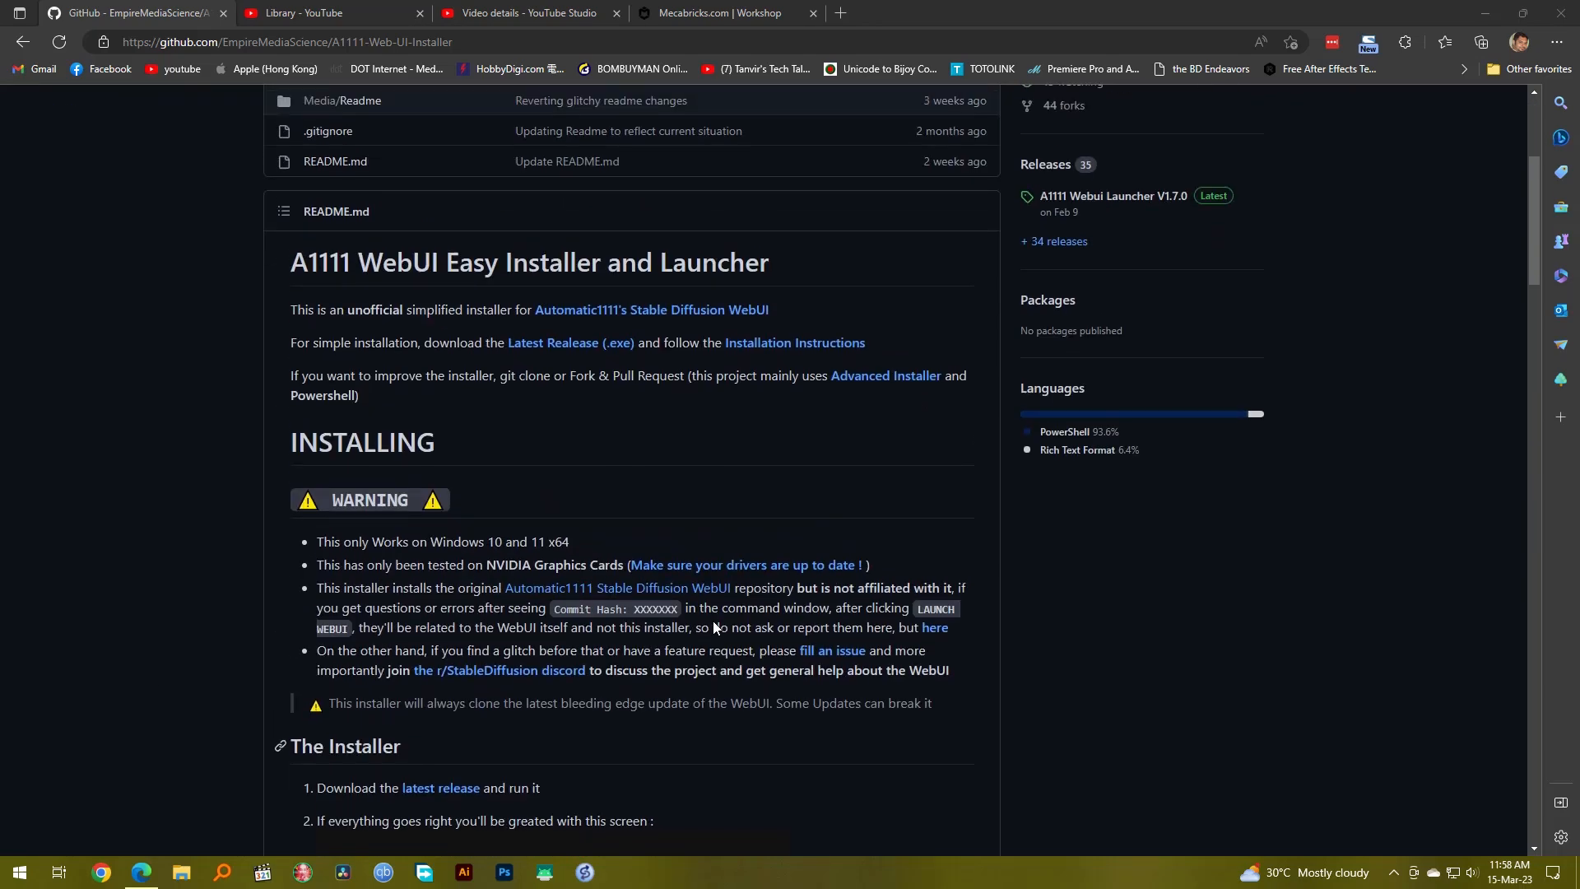
pyautogui.moveTo(569, 343)
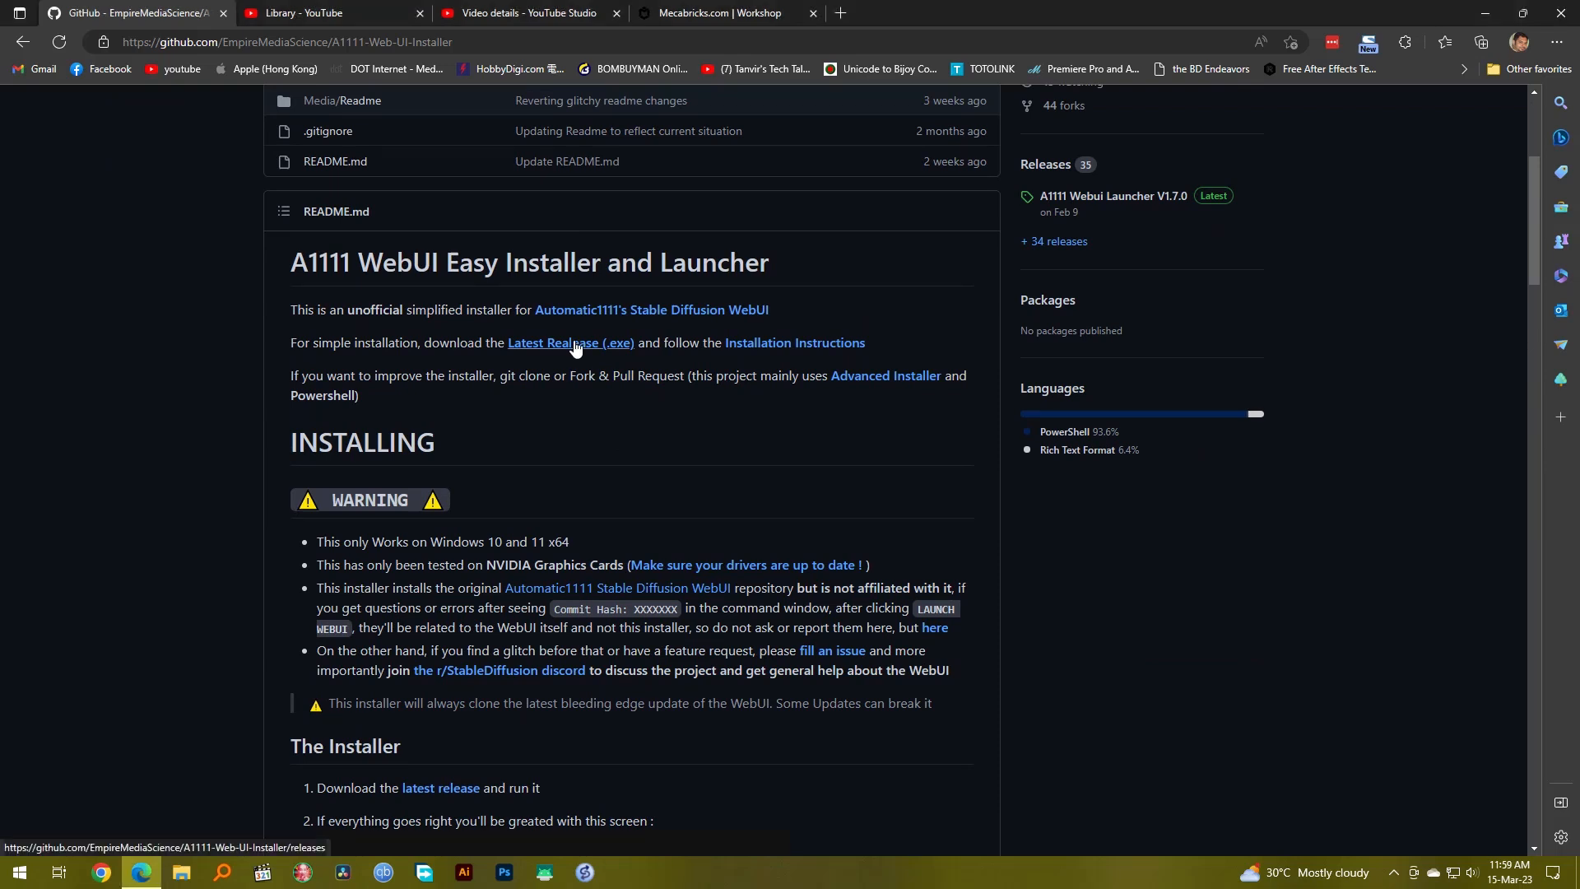
pyautogui.click(569, 342)
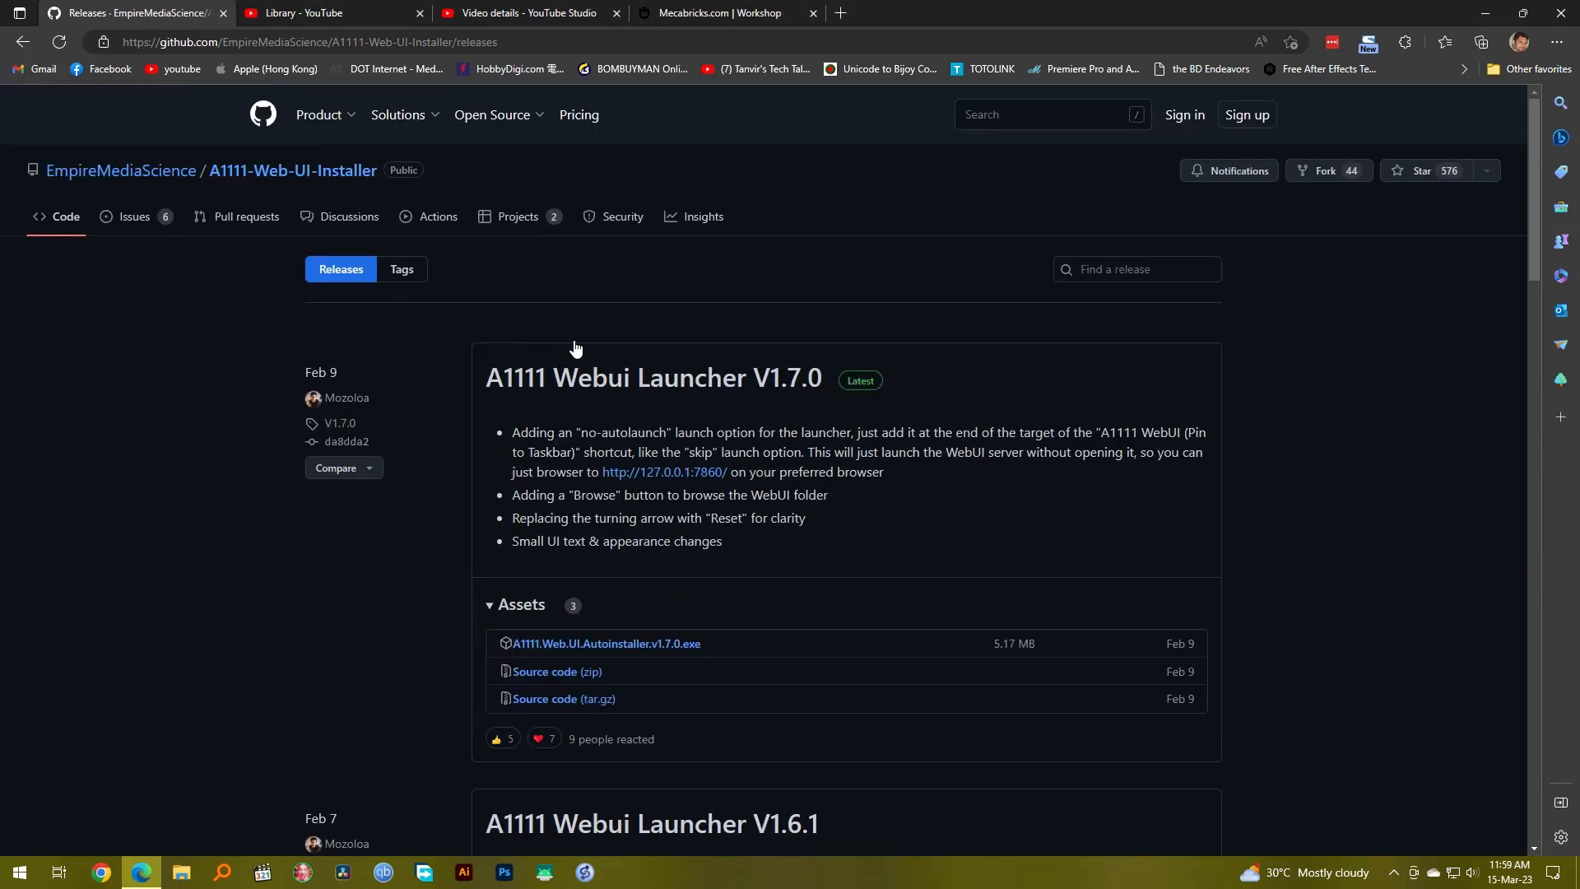
pyautogui.moveTo(663, 692)
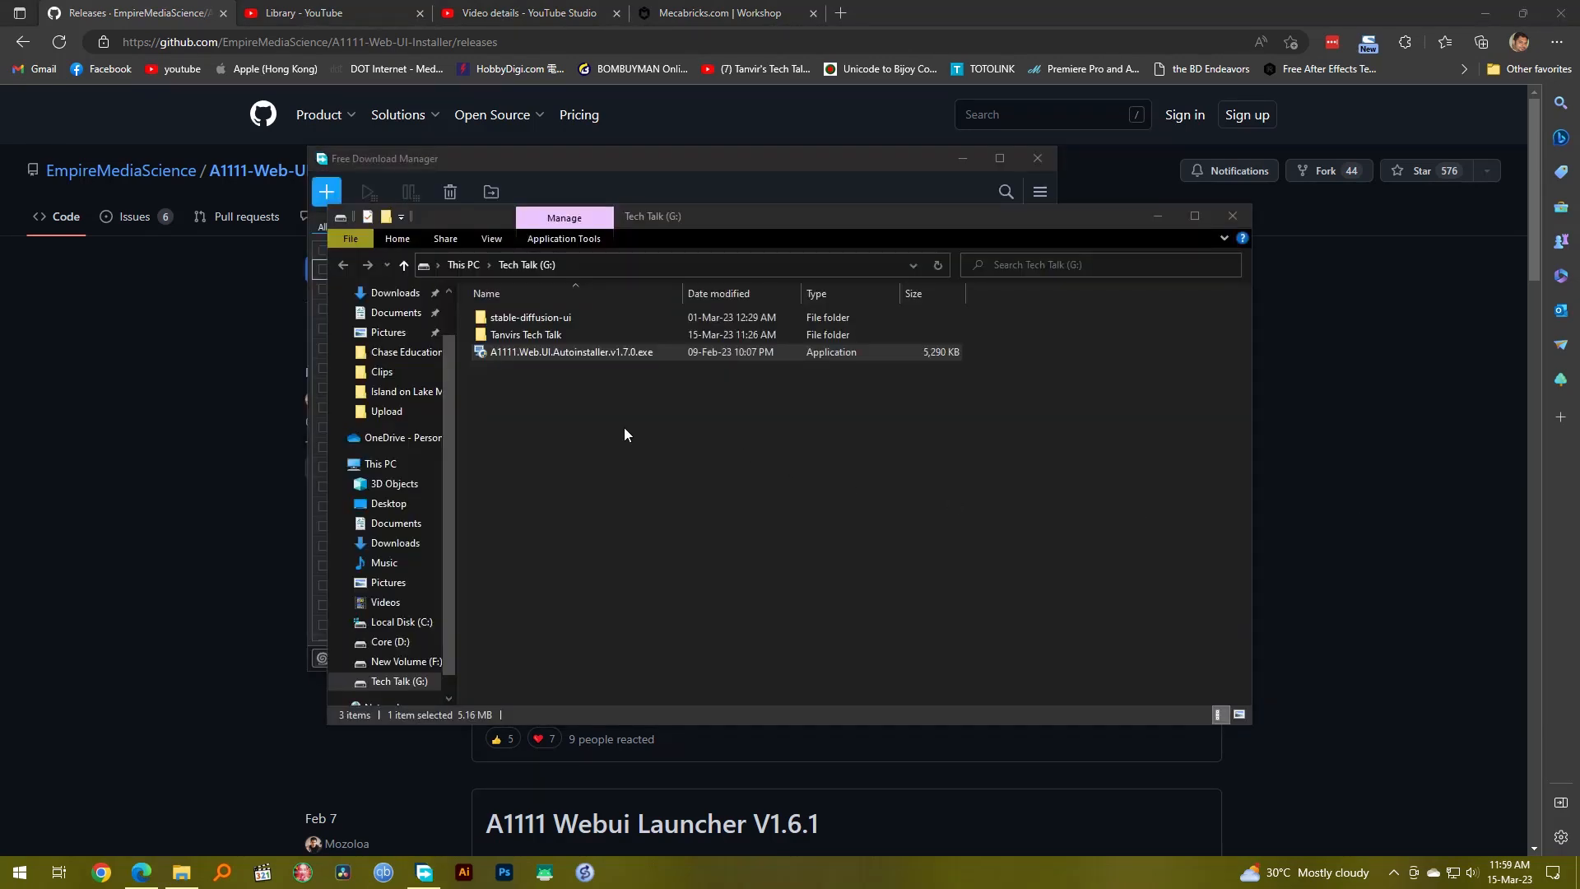
# - Launch the v1.7.0 Autoinstaller from Tech Talk (G:) and select its install location
pyautogui.click(570, 351)
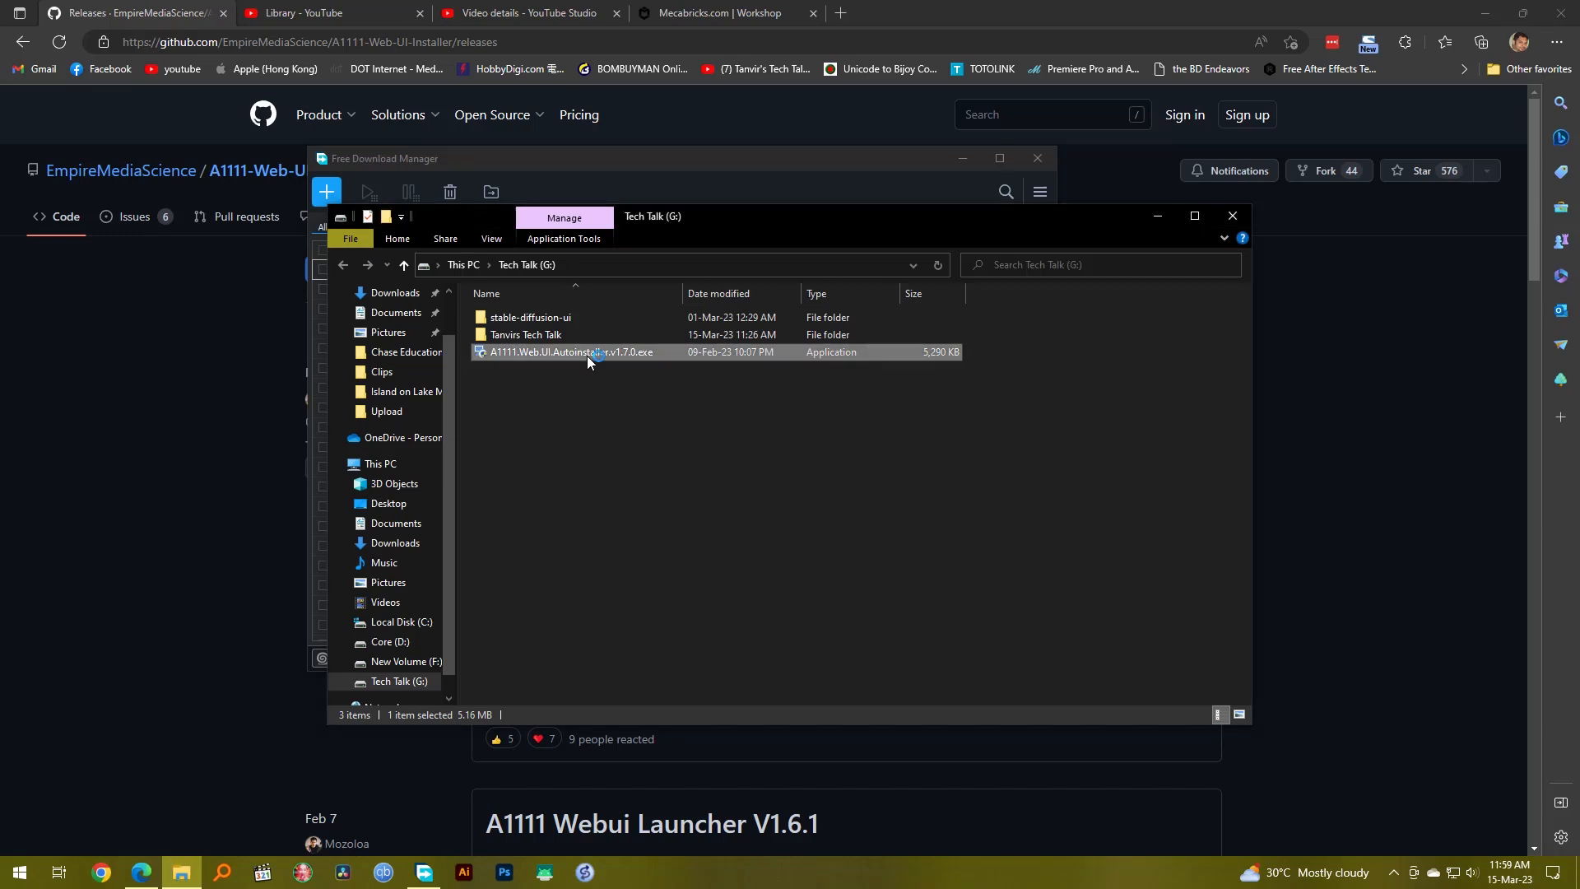
pyautogui.doubleClick(570, 352)
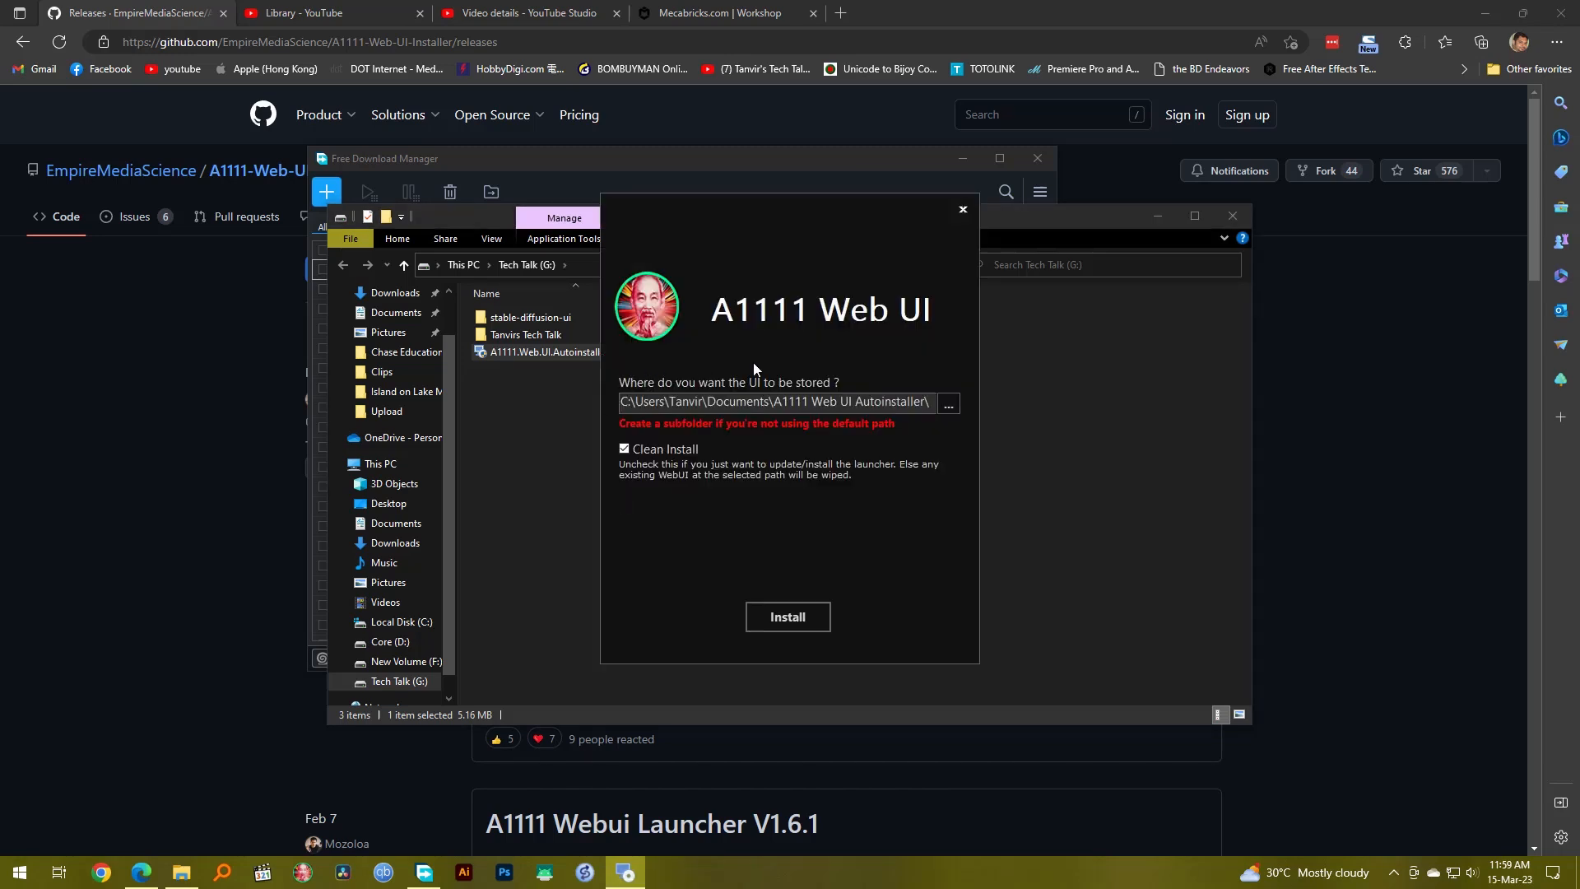
pyautogui.moveTo(745, 377)
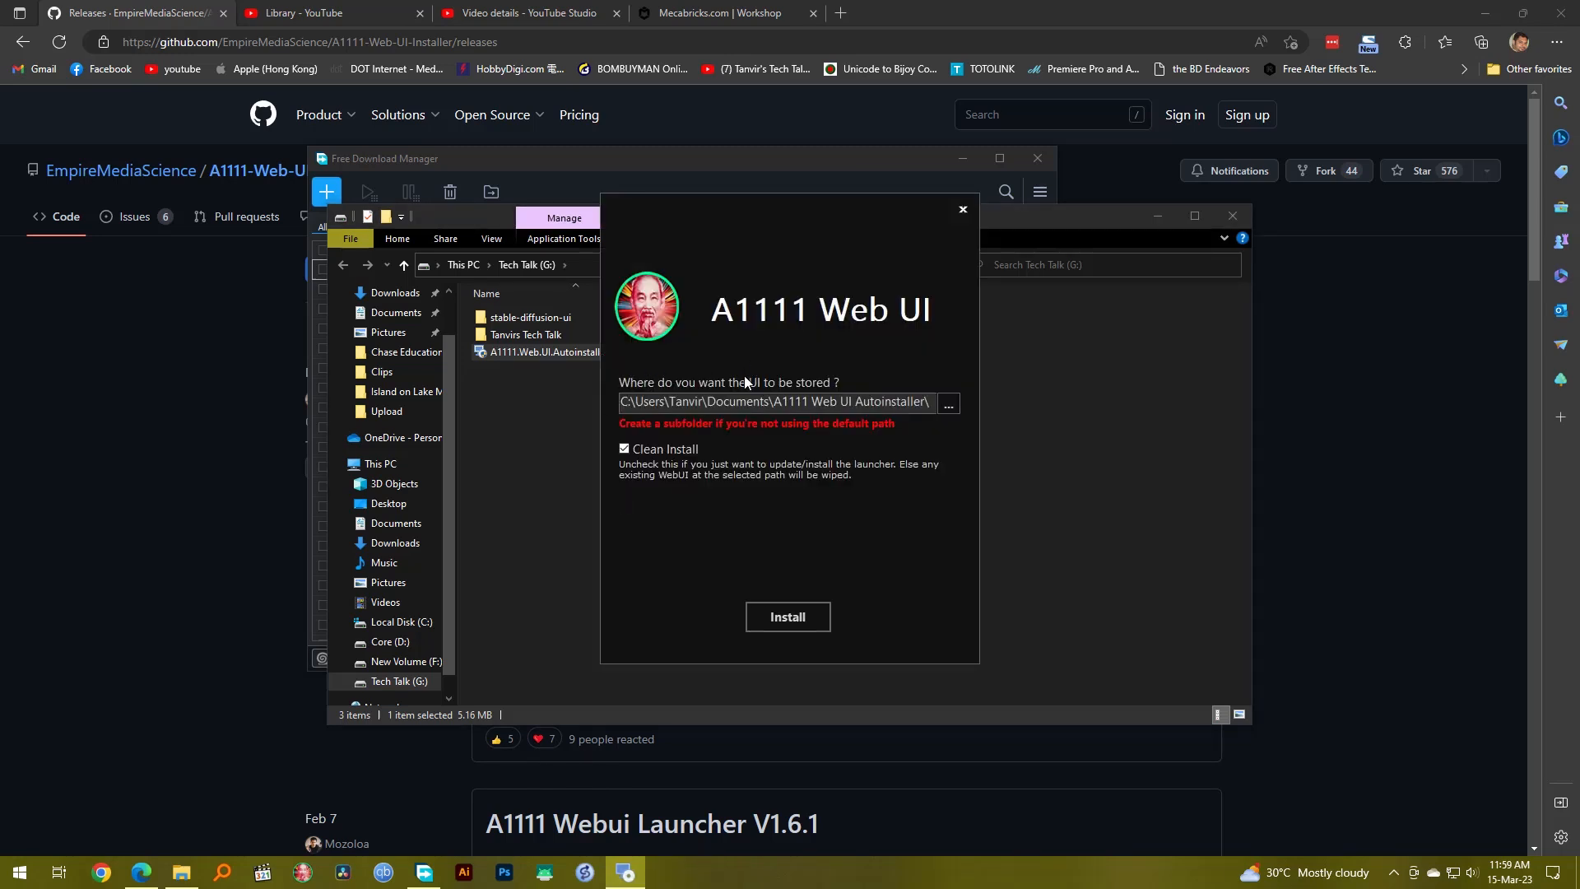
pyautogui.click(772, 401)
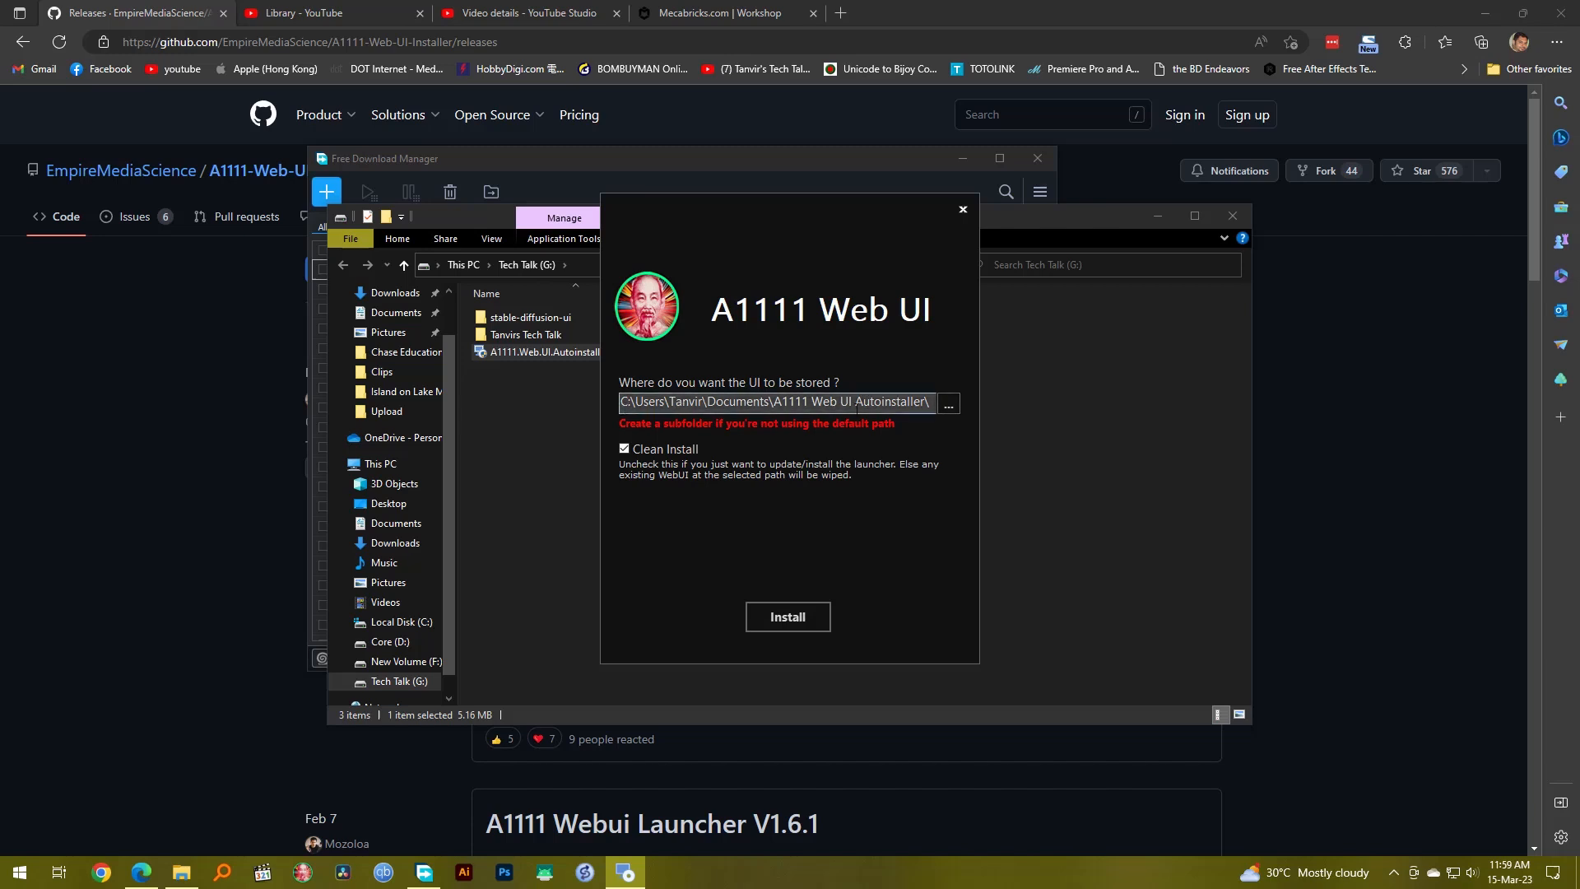
# - Create a new folder named Automatic1111 on the Tech Talk (G:) drive
pyautogui.click(961, 208)
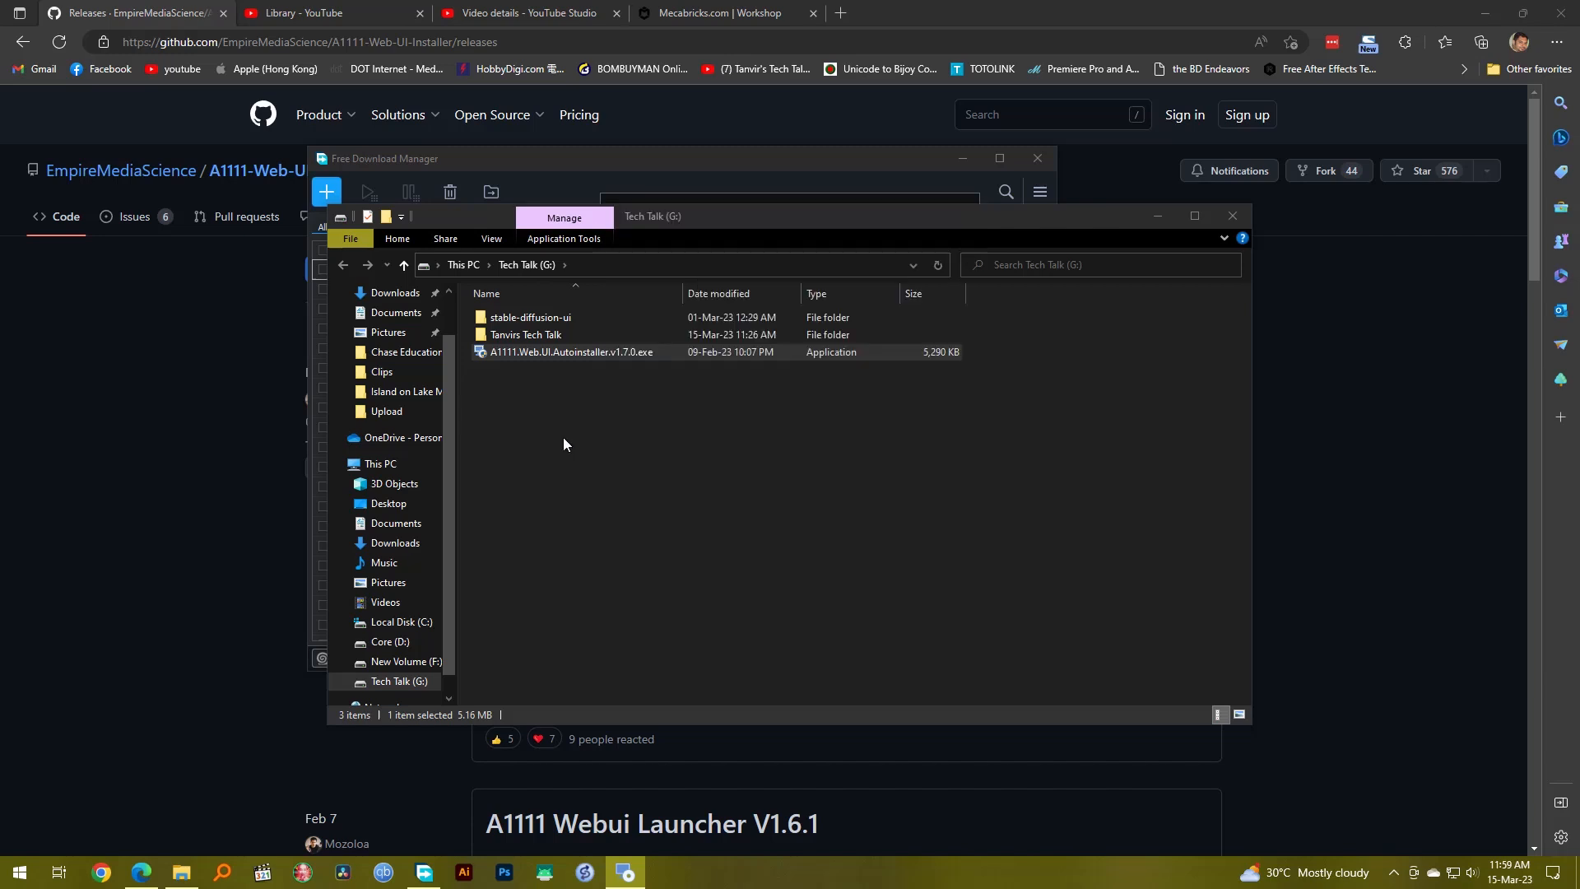
pyautogui.rightClick(563, 445)
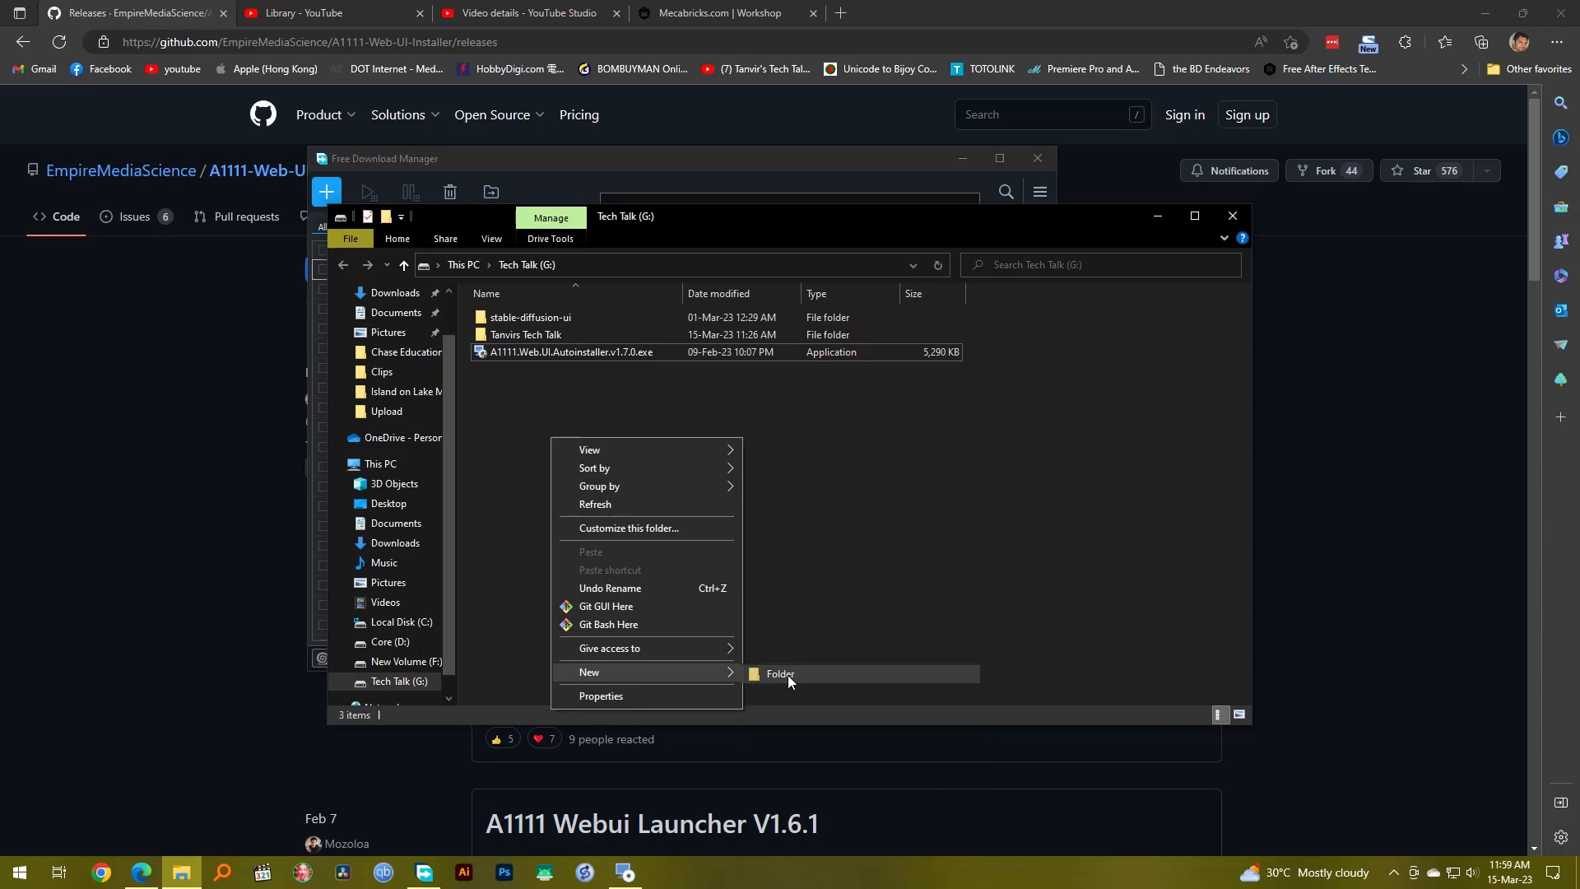
pyautogui.click(780, 673)
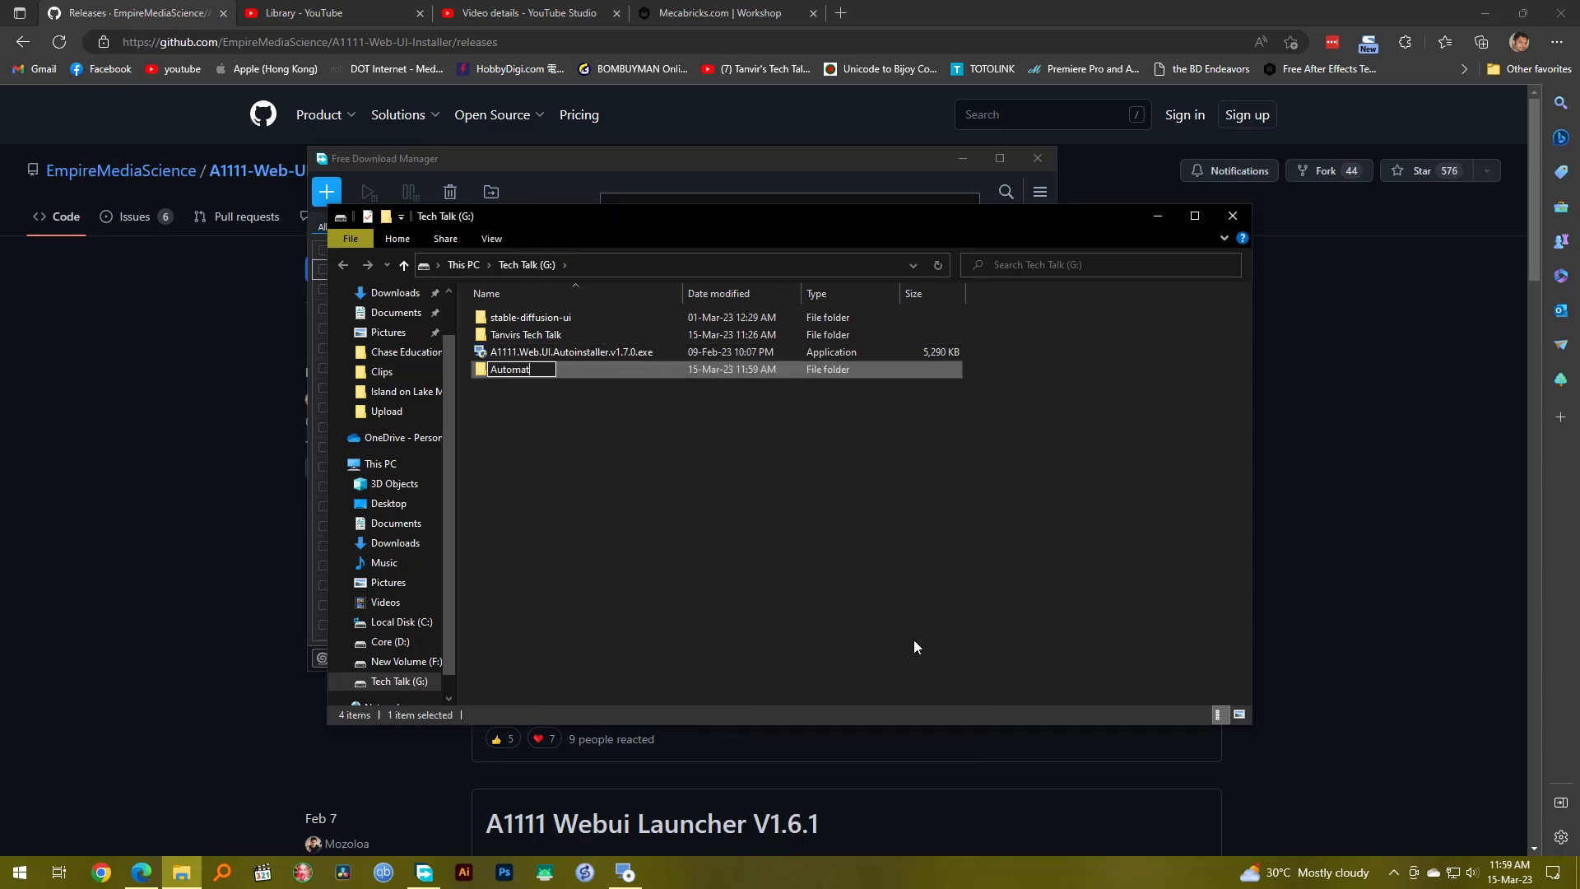
pyautogui.write('ic1111')
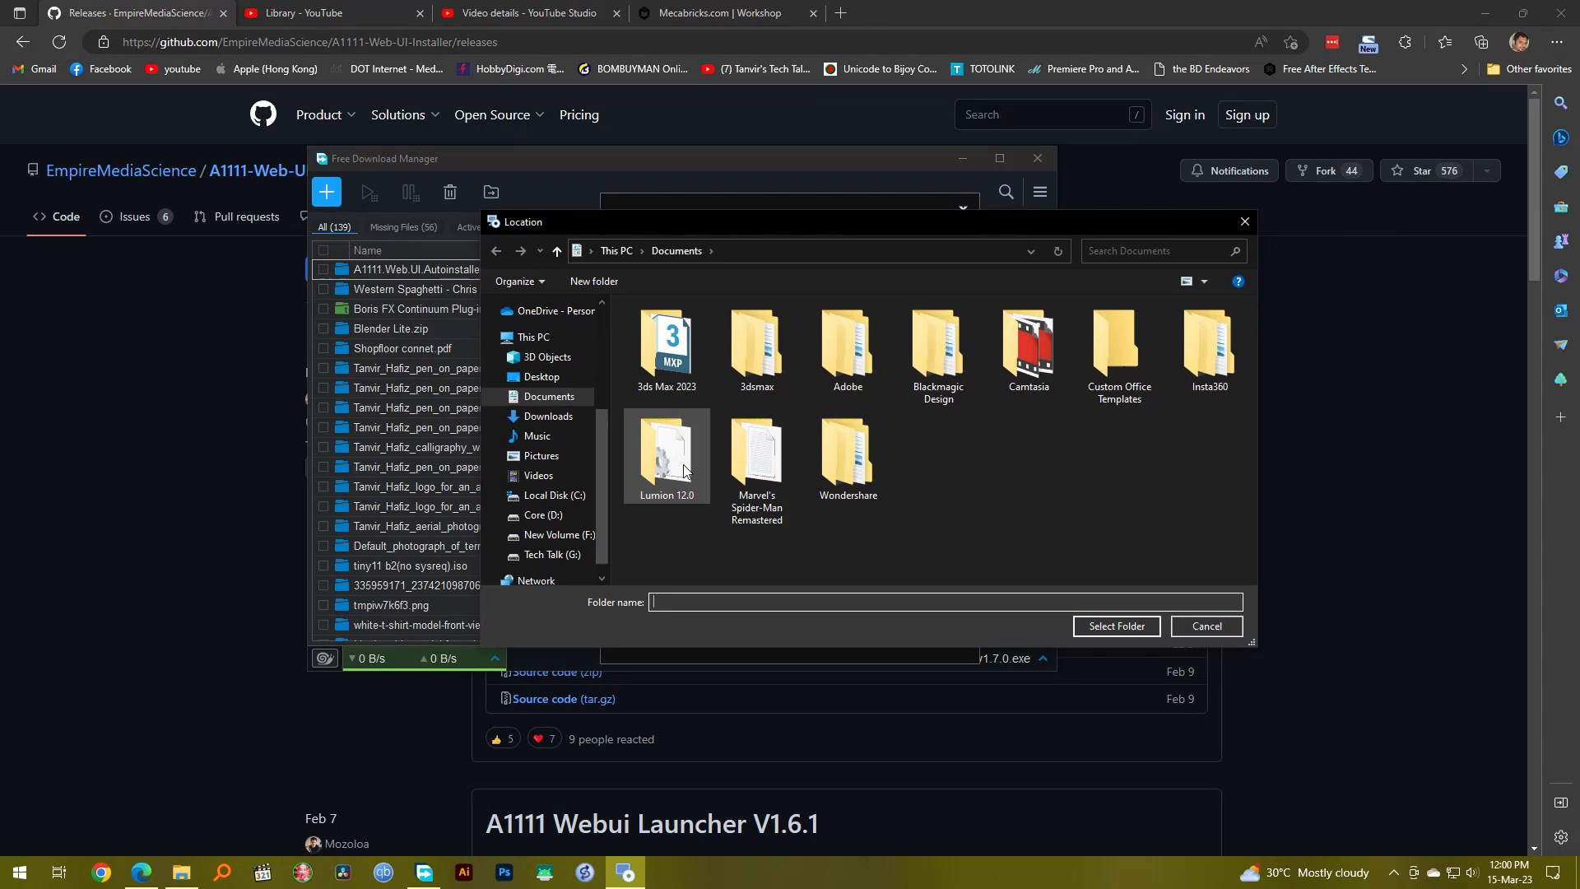
# - Choose G:\Automatic1111 as the location, install the Web UI, and close the installer
pyautogui.click(553, 554)
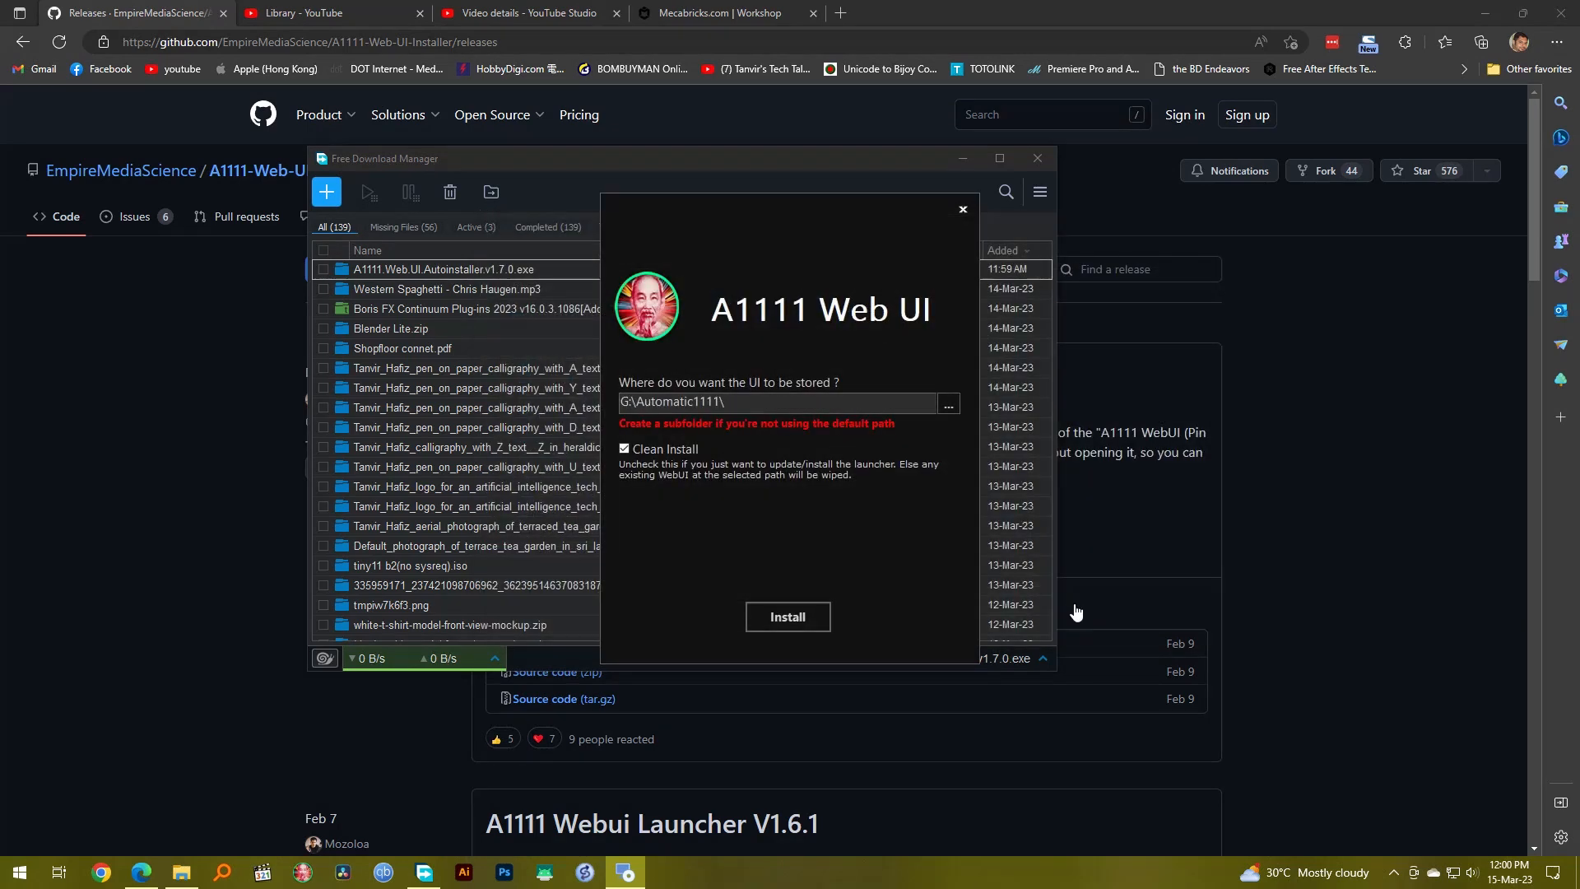
pyautogui.click(787, 616)
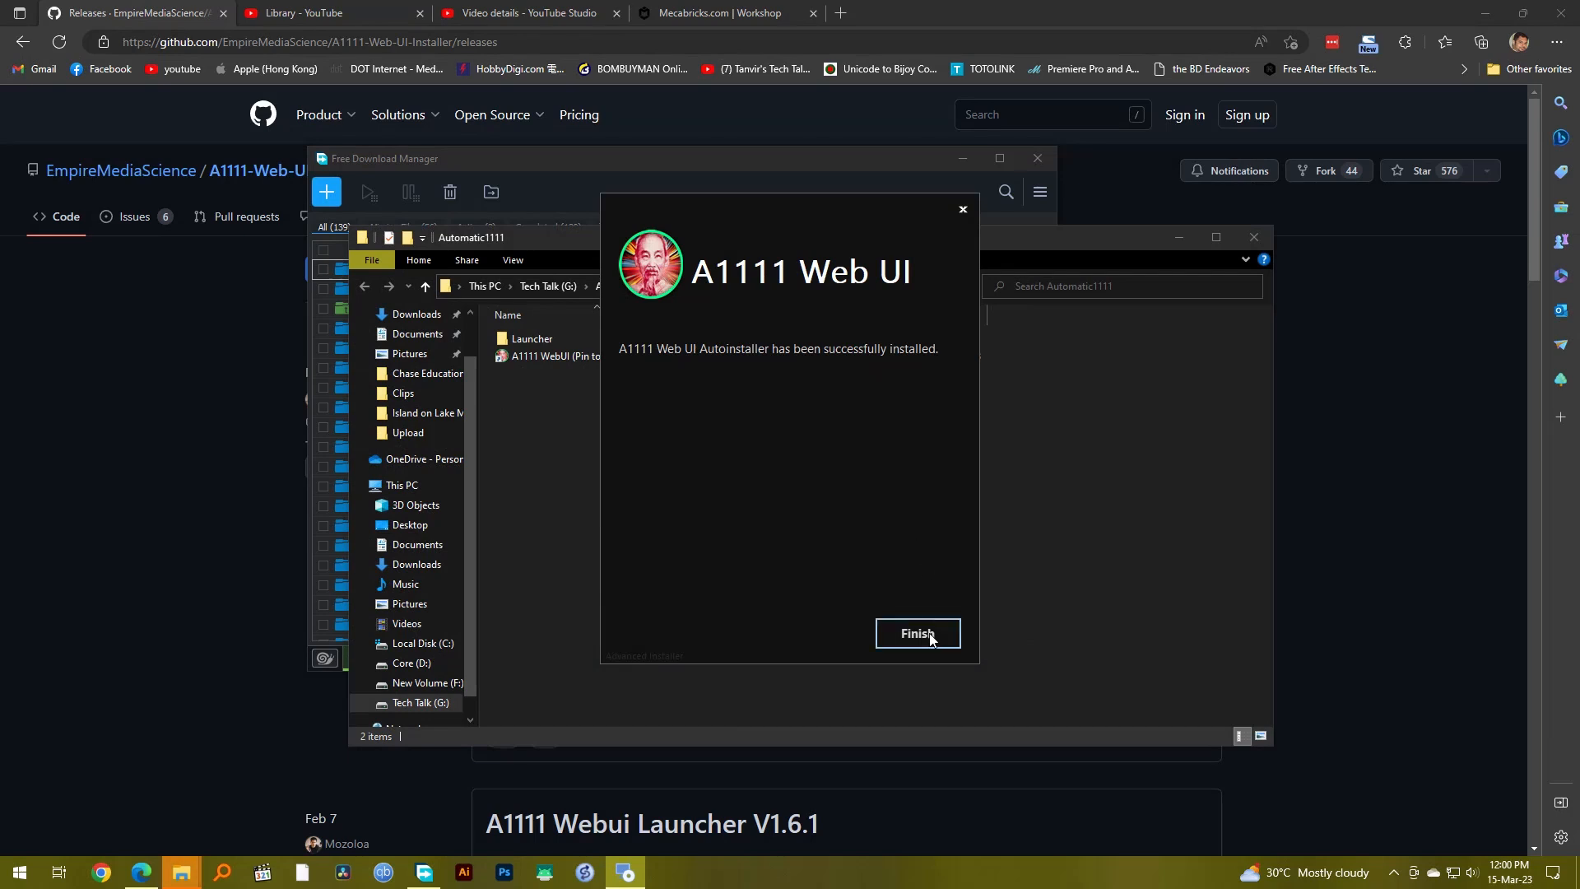
pyautogui.click(916, 633)
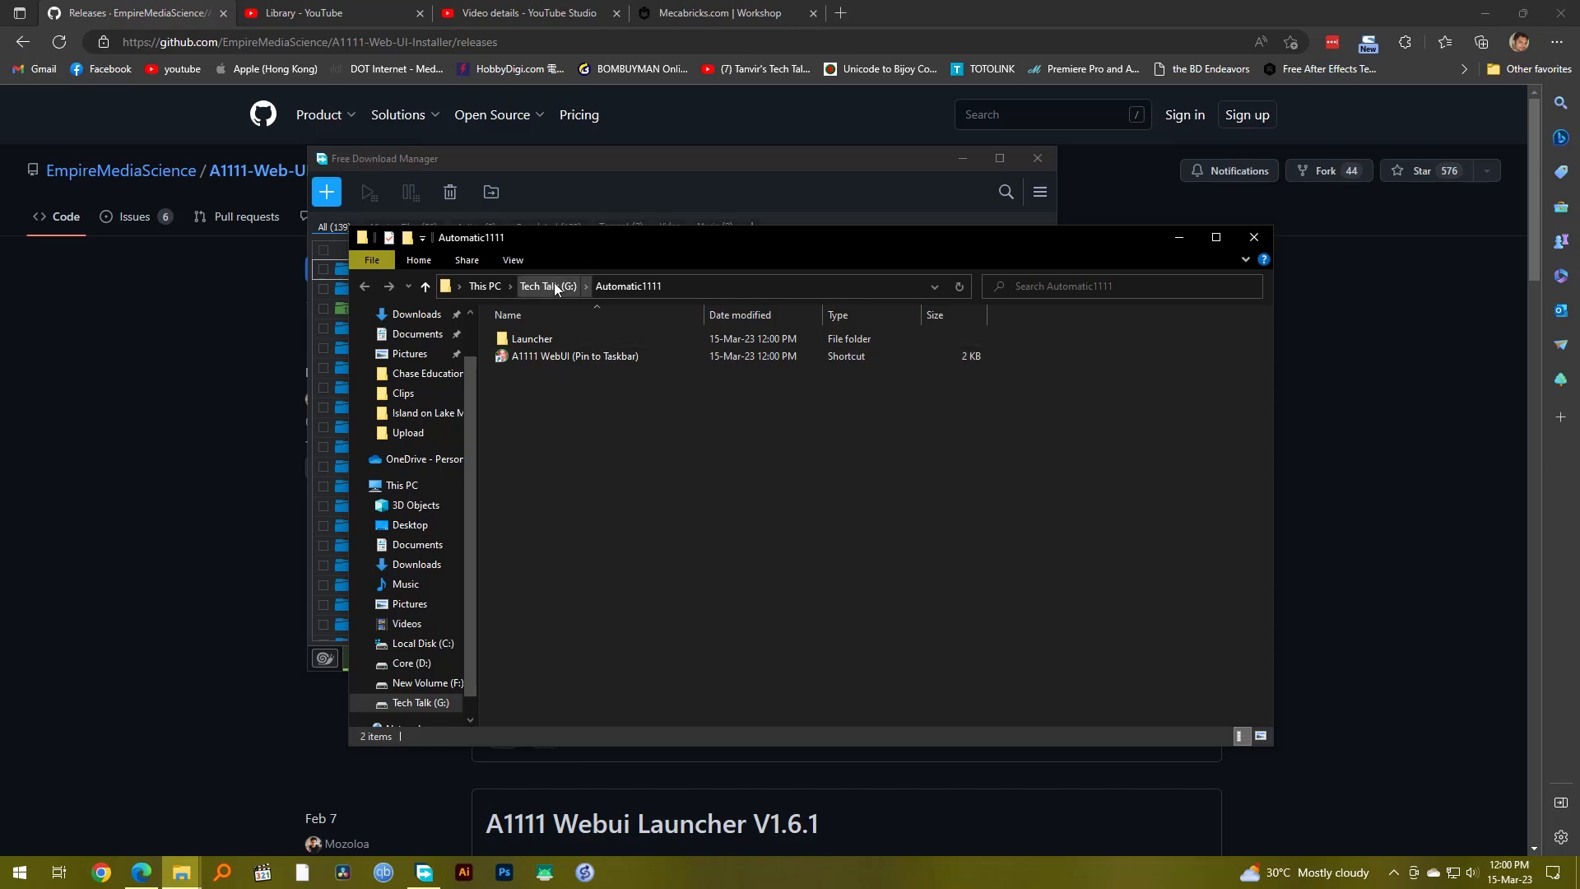
# - Run the 'A1111 WebUI (Pin to Taskbar)' shortcut in G:\Automatic1111
pyautogui.click(574, 356)
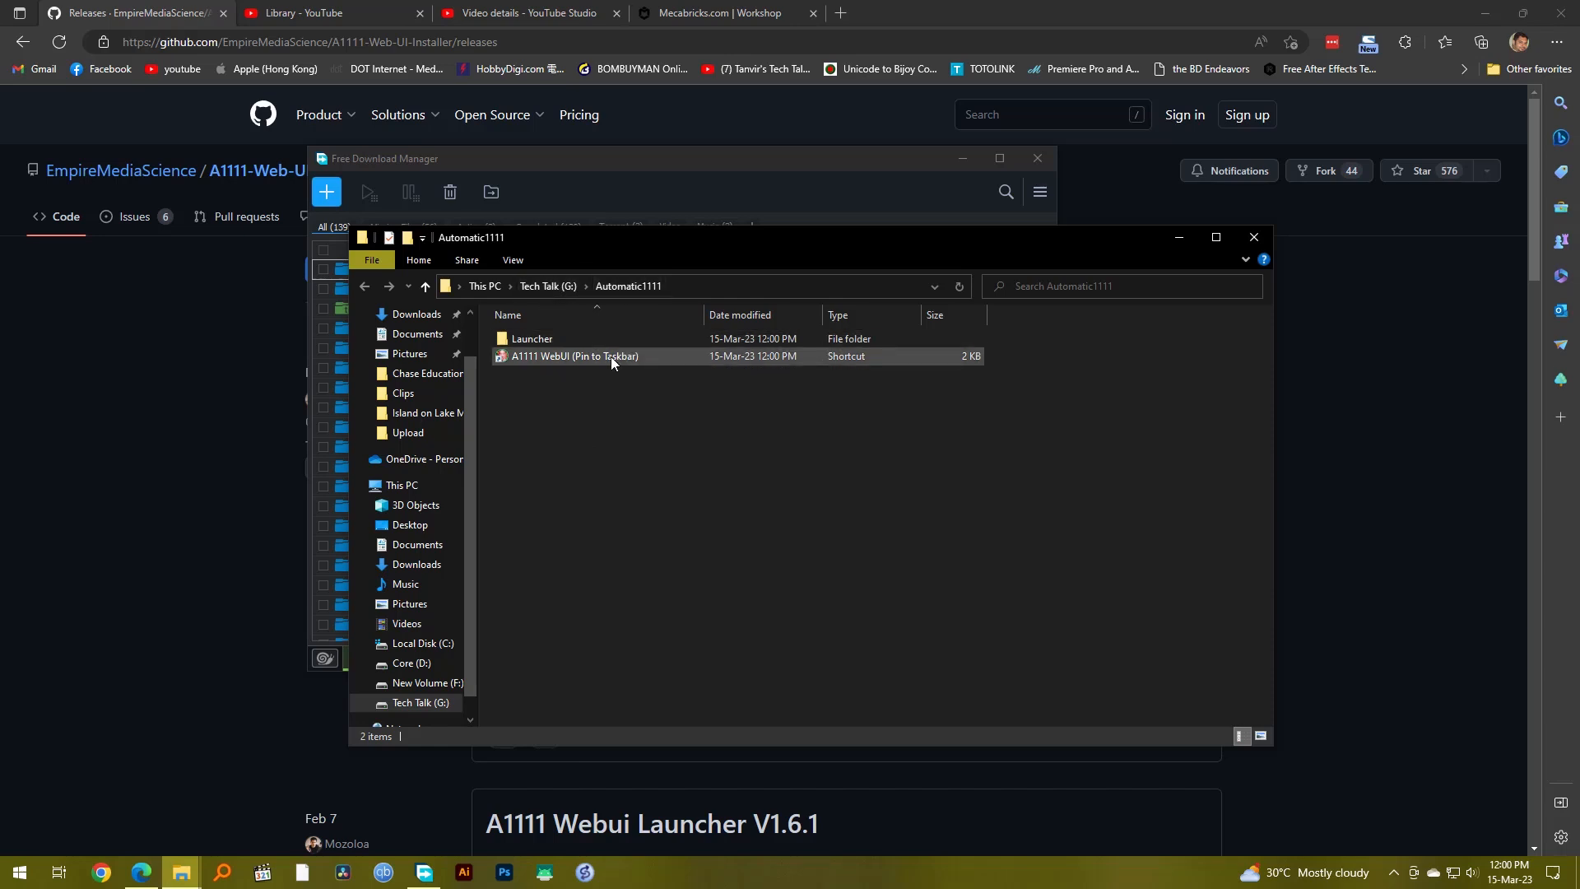
pyautogui.moveTo(594, 363)
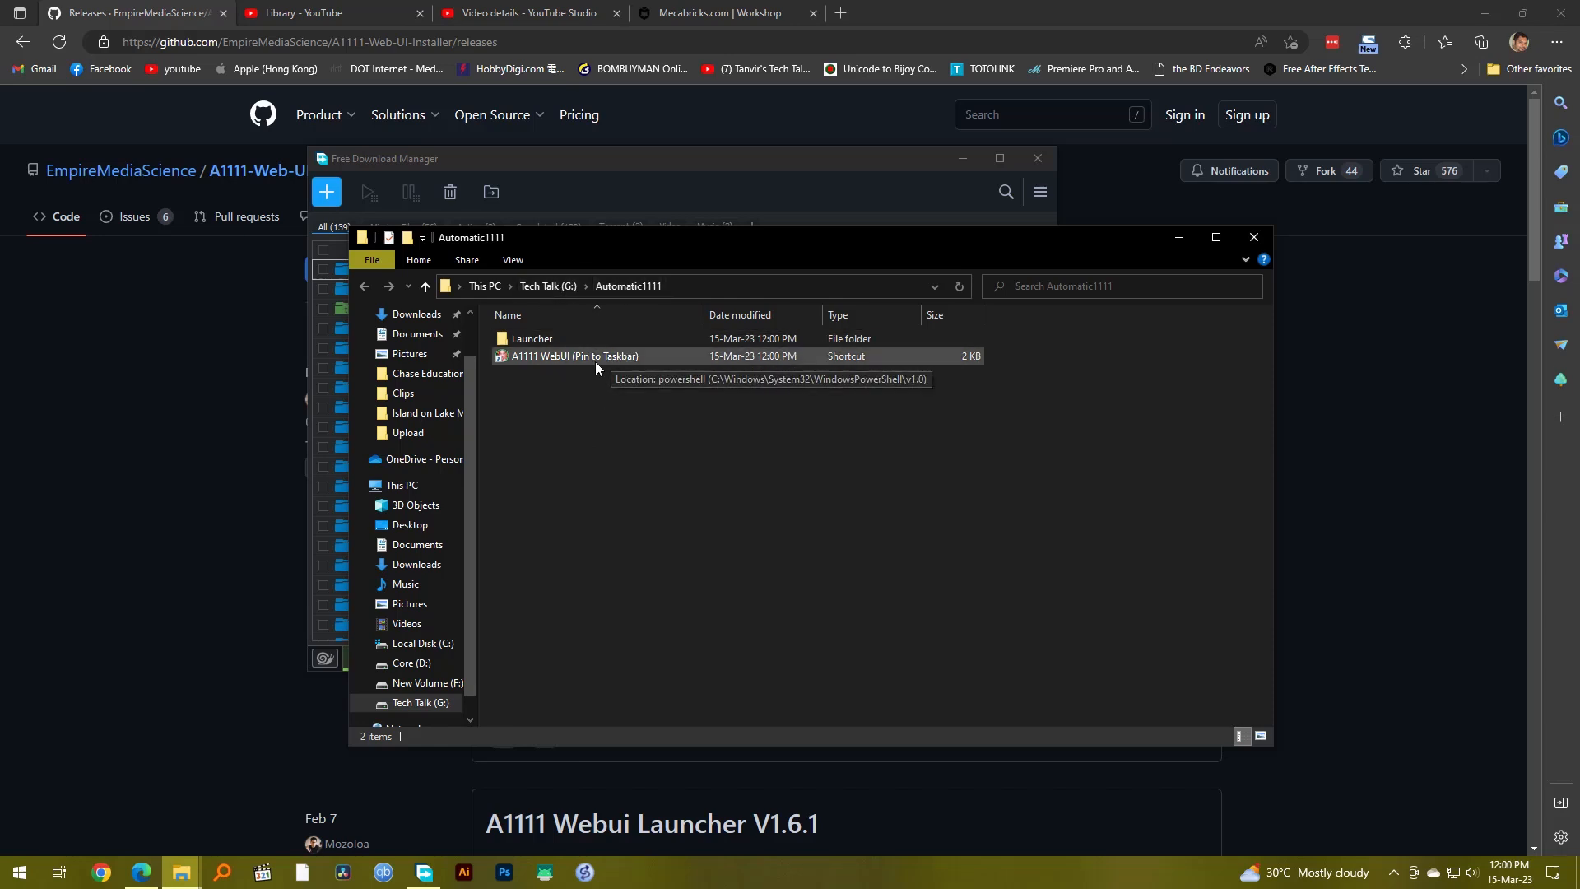
pyautogui.click(575, 356)
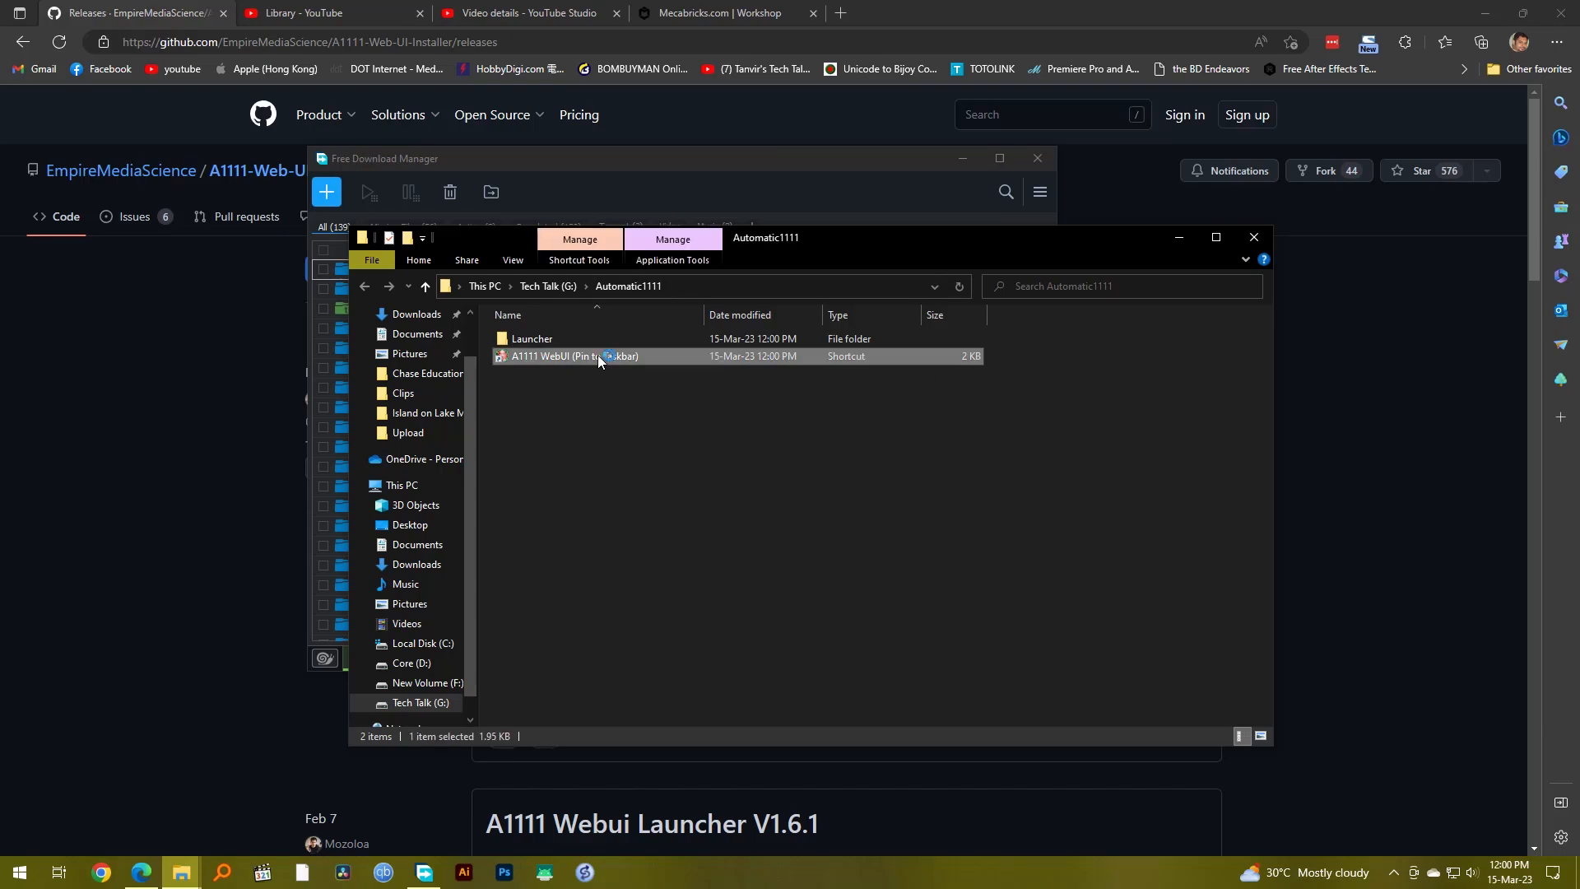
pyautogui.doubleClick(574, 356)
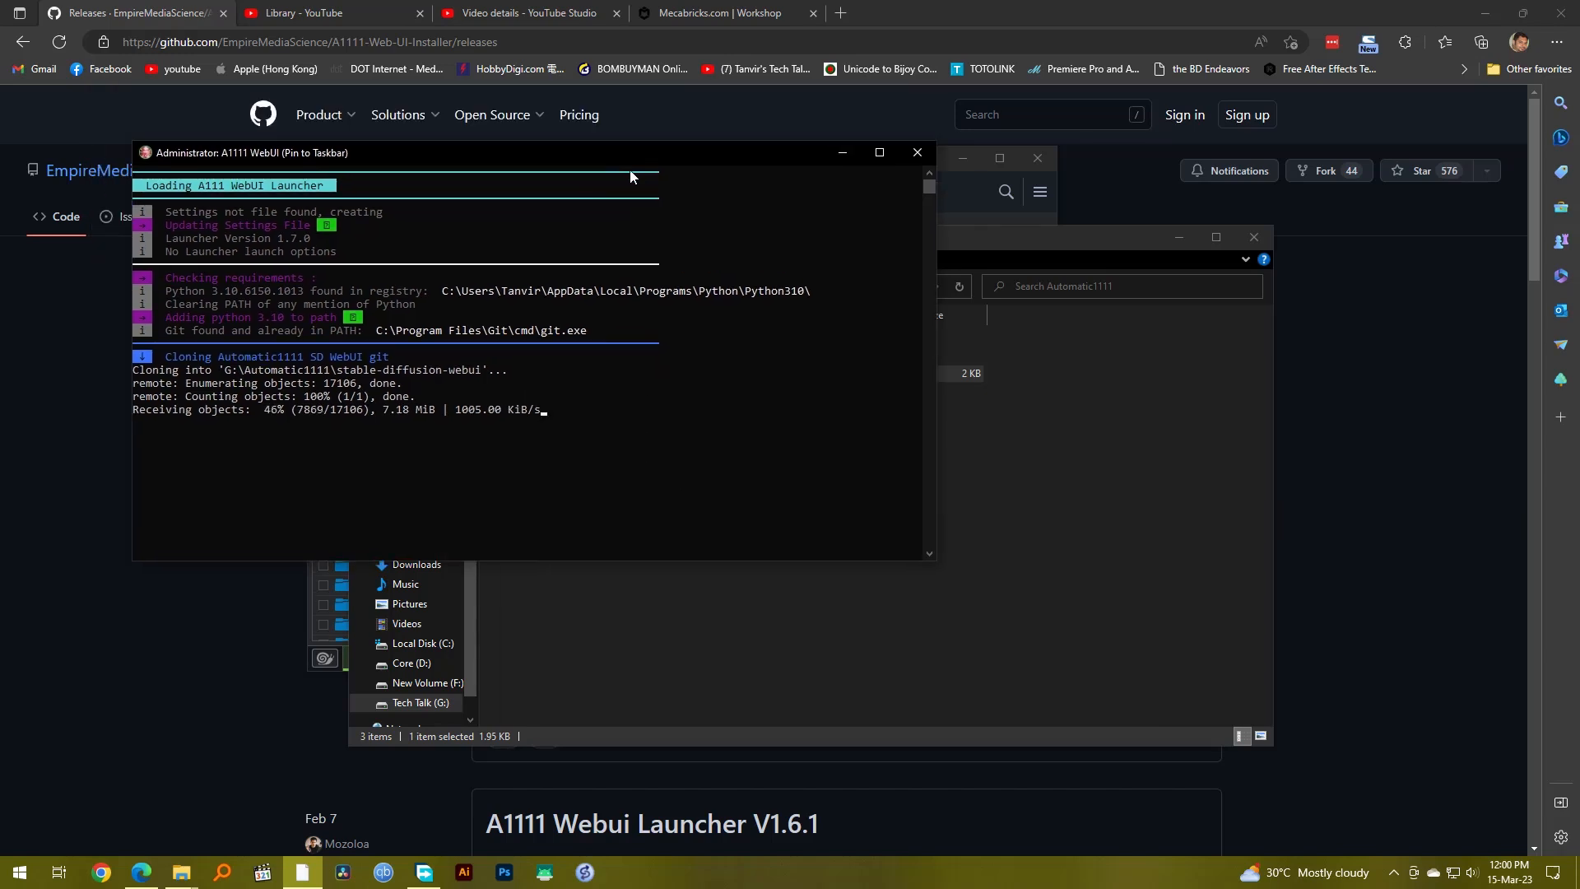
# - Move the console window down and decline the SD 1.5 model download
pyautogui.moveTo(632, 178); pyautogui.dragTo(836, 368)
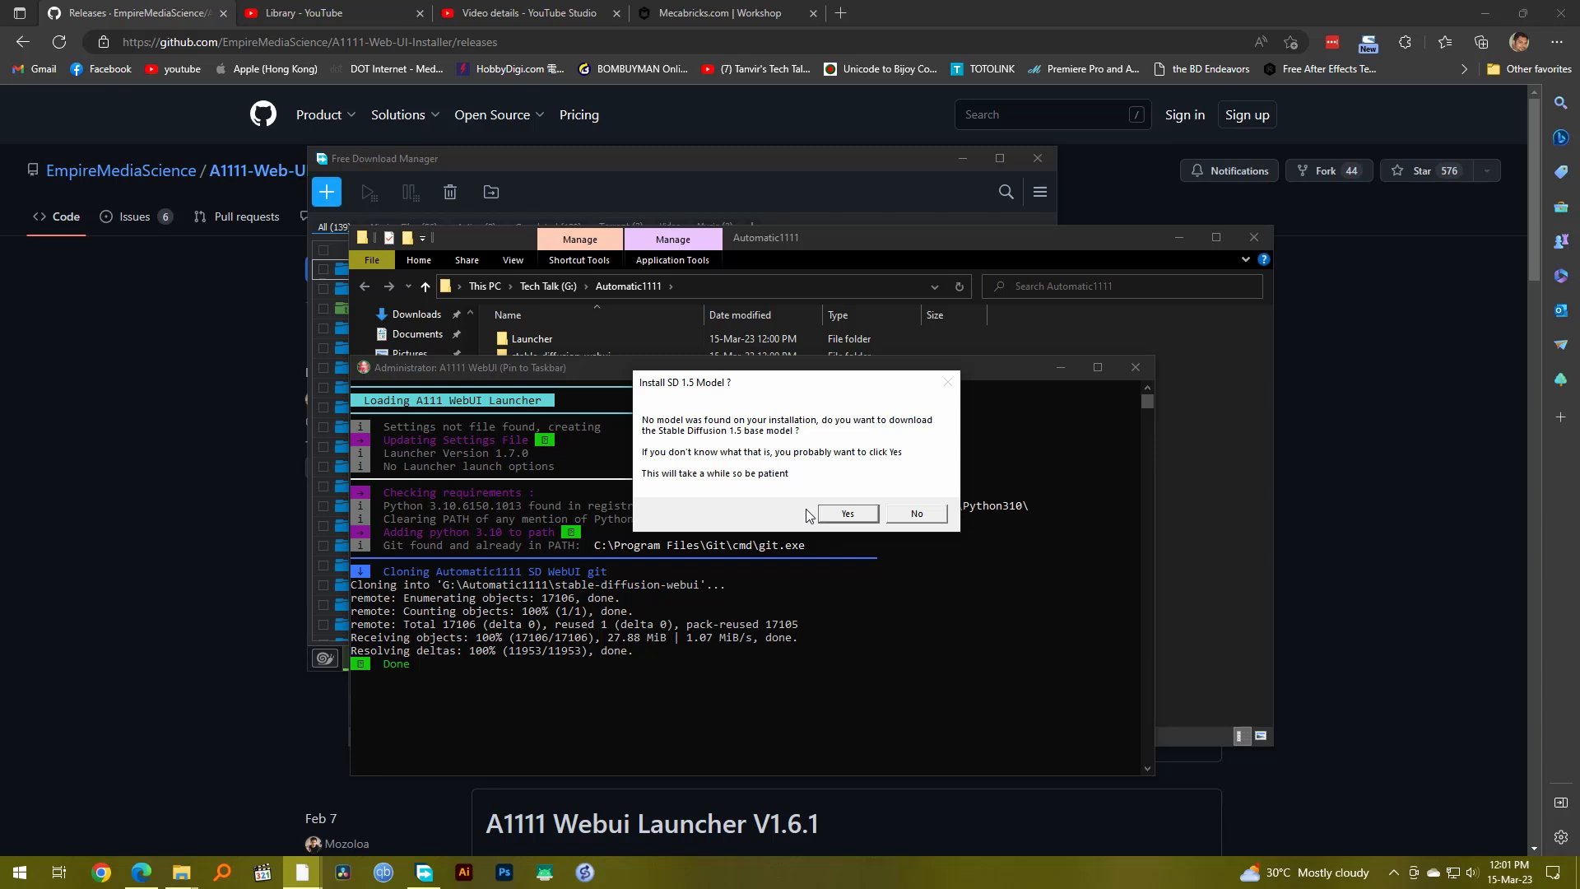
pyautogui.moveTo(895, 533)
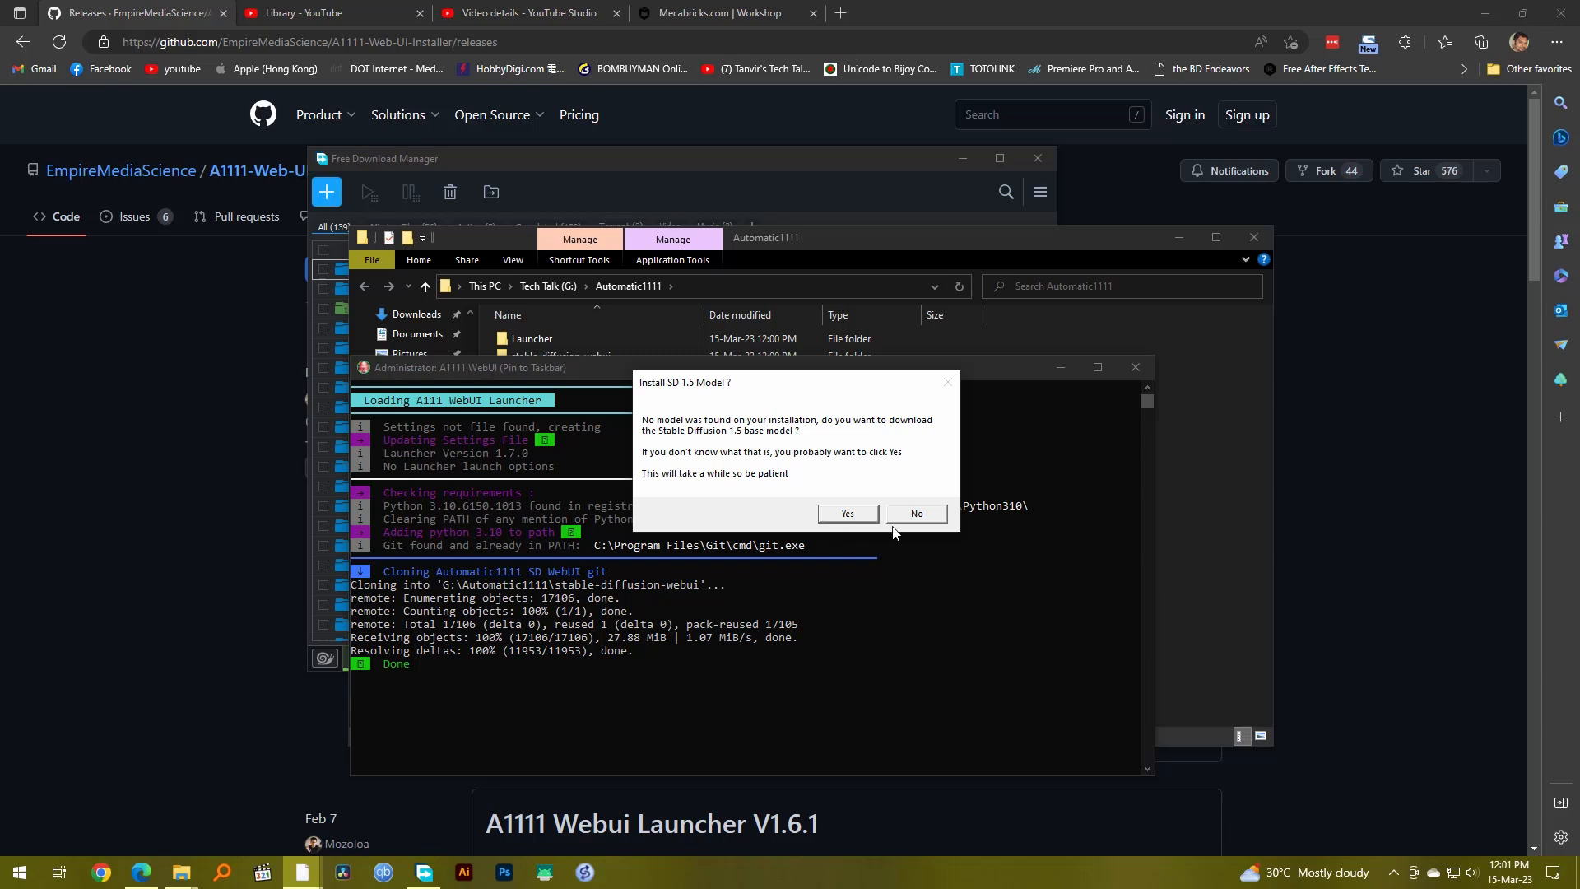
pyautogui.click(915, 513)
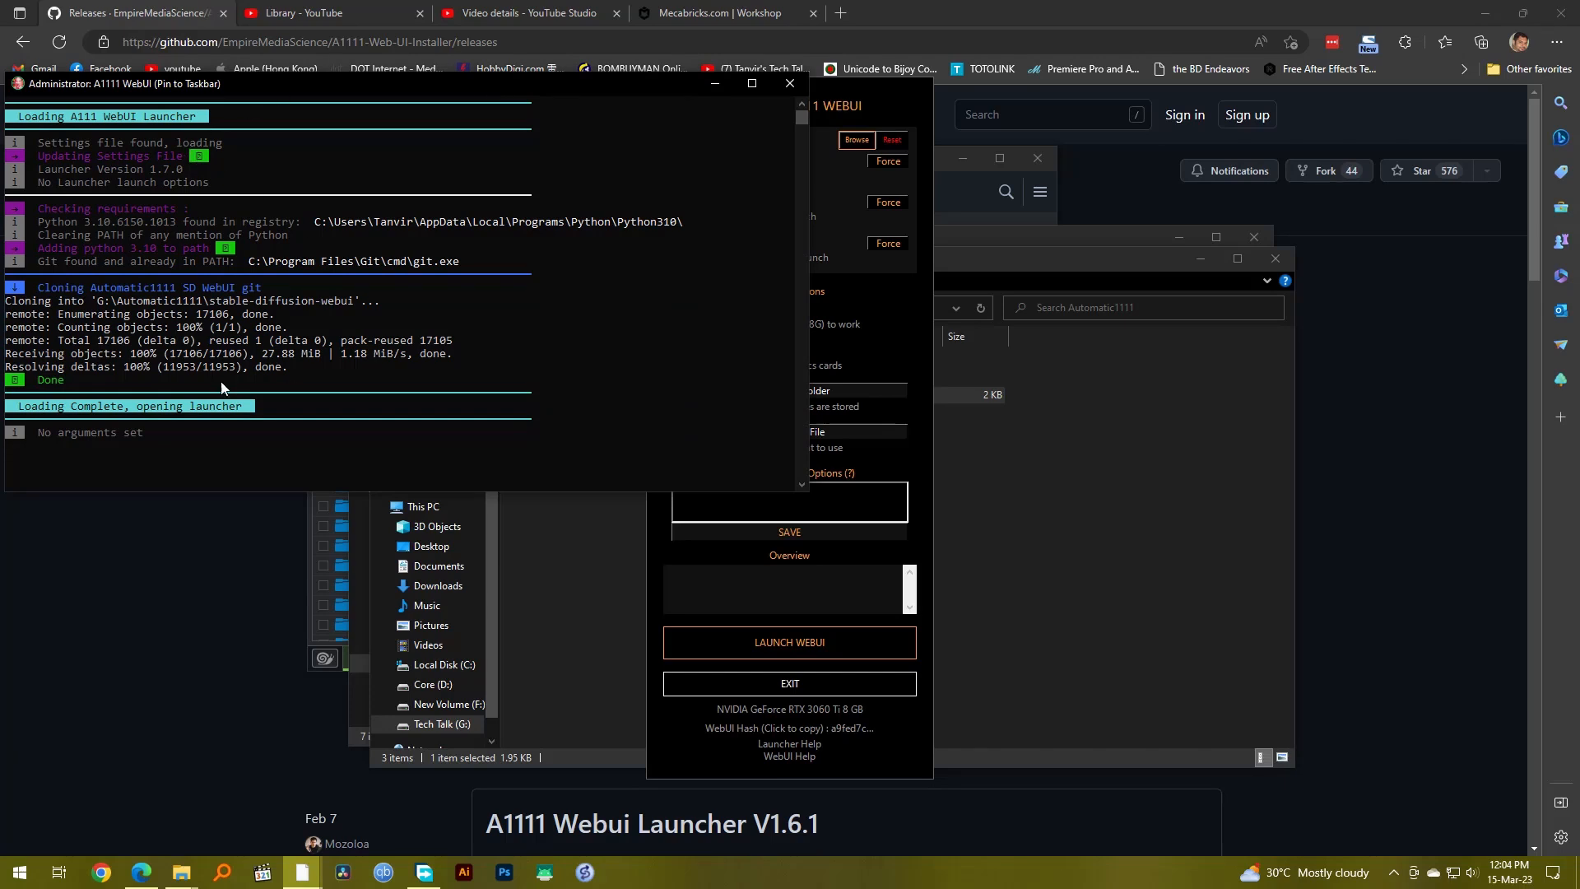
pyautogui.moveTo(147, 384)
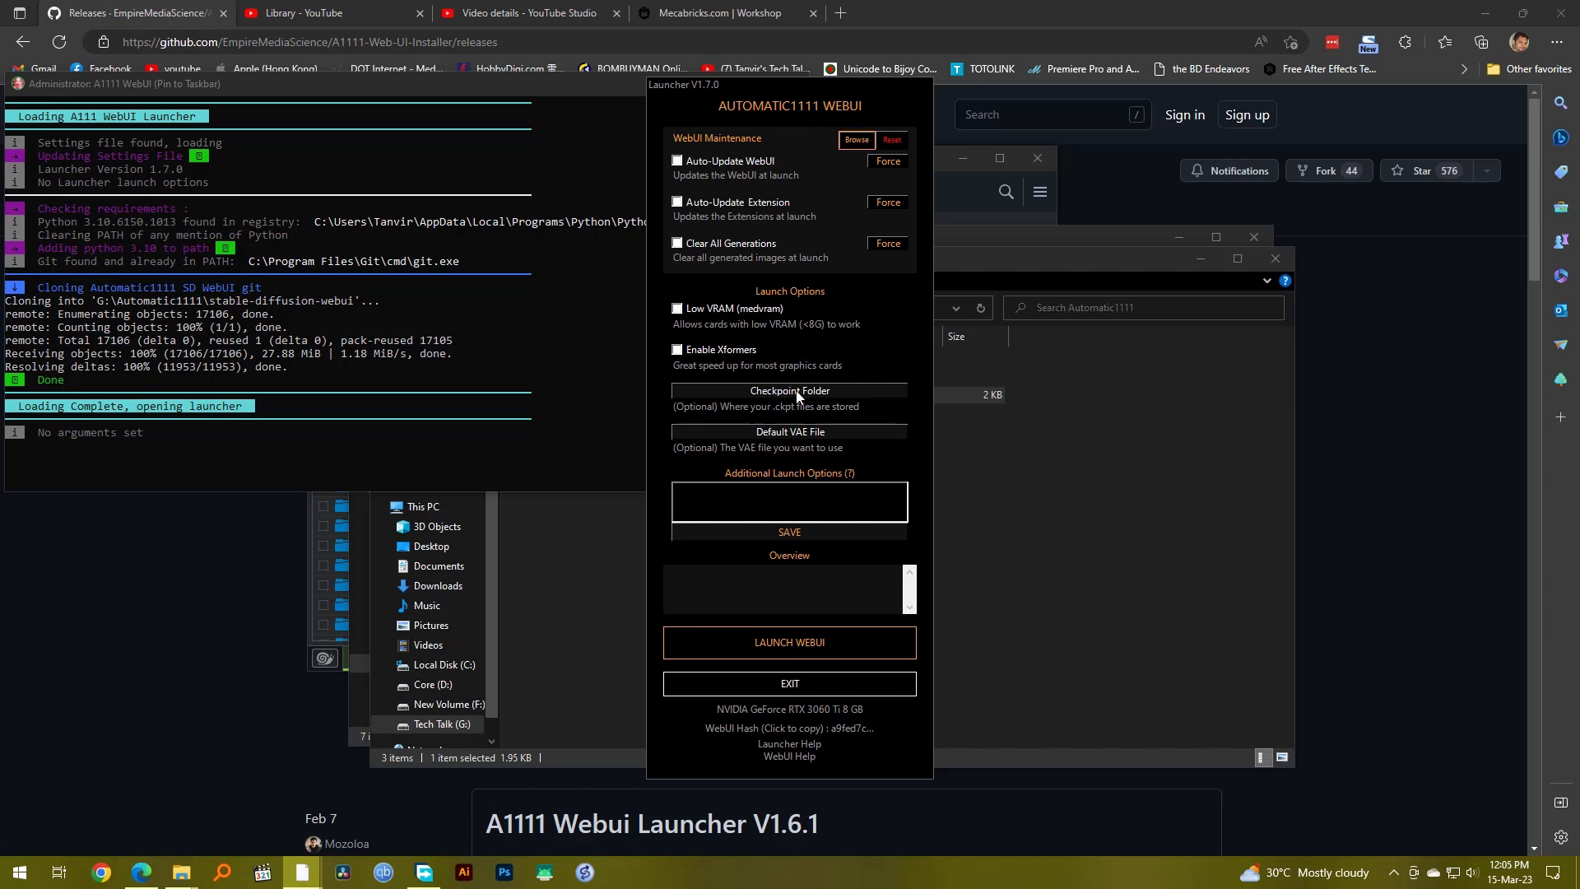
pyautogui.moveTo(884, 421)
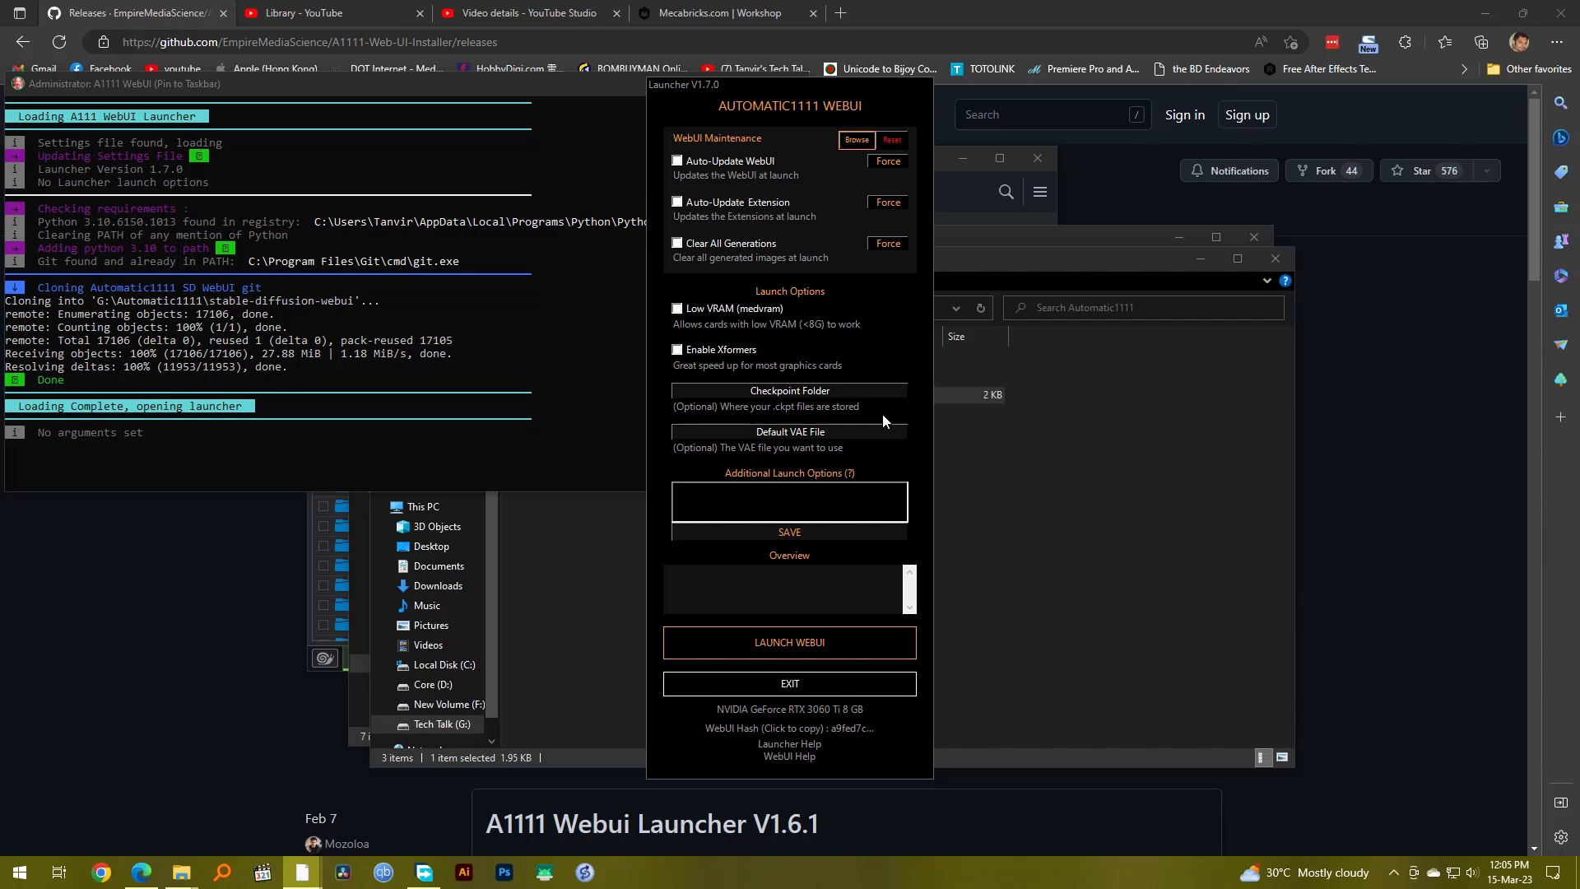
# - Point the Checkpoint Folder to G:\stable-diffusion-ui\models\stable-diffusion
pyautogui.click(855, 140)
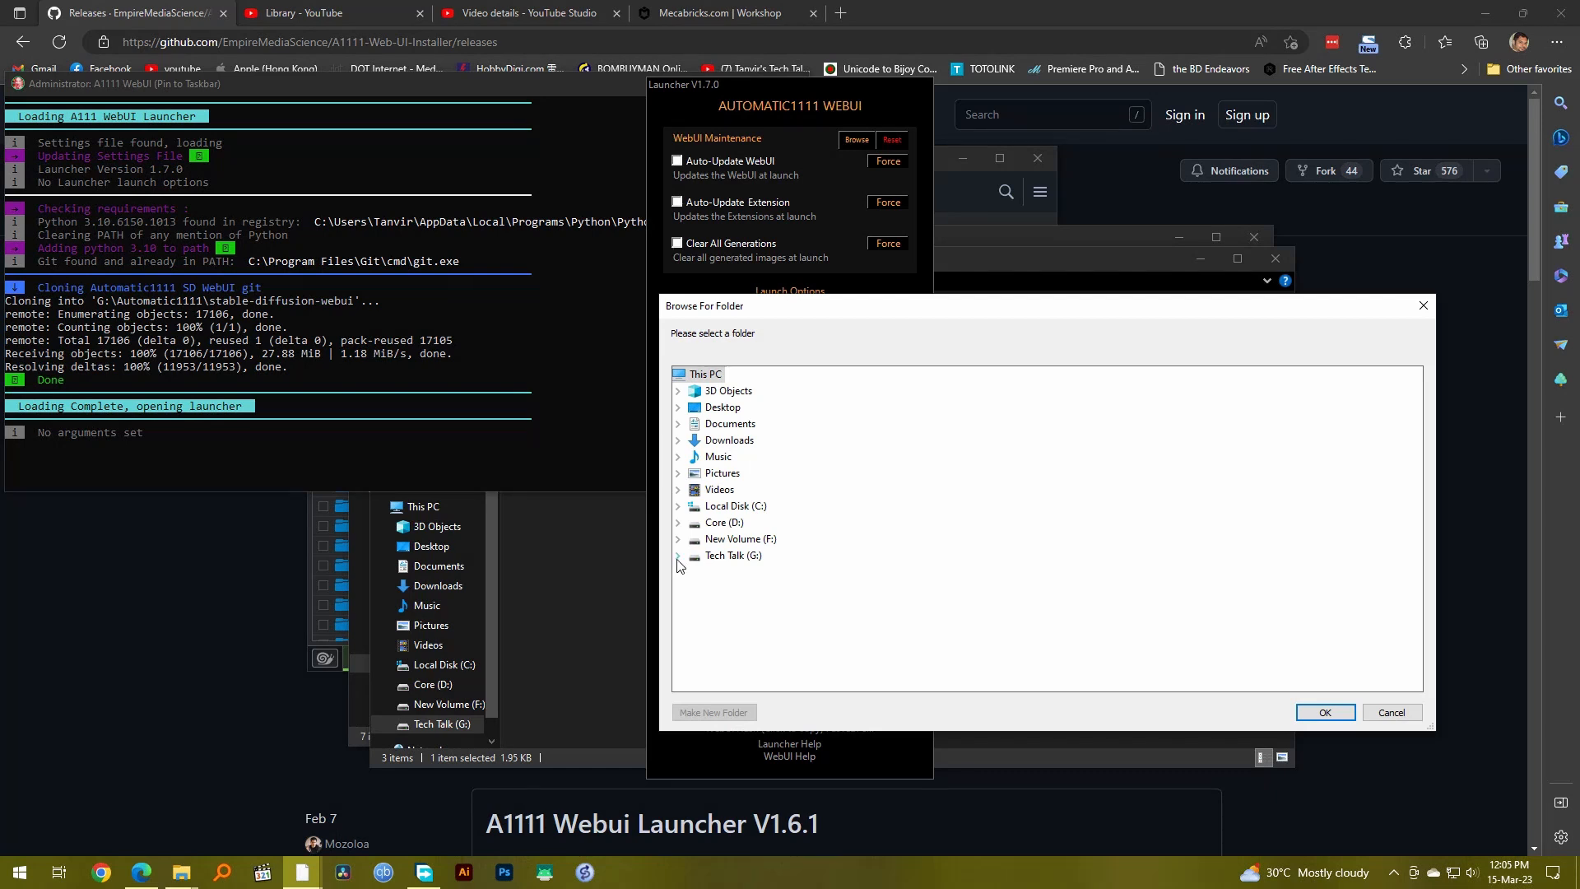
pyautogui.click(677, 556)
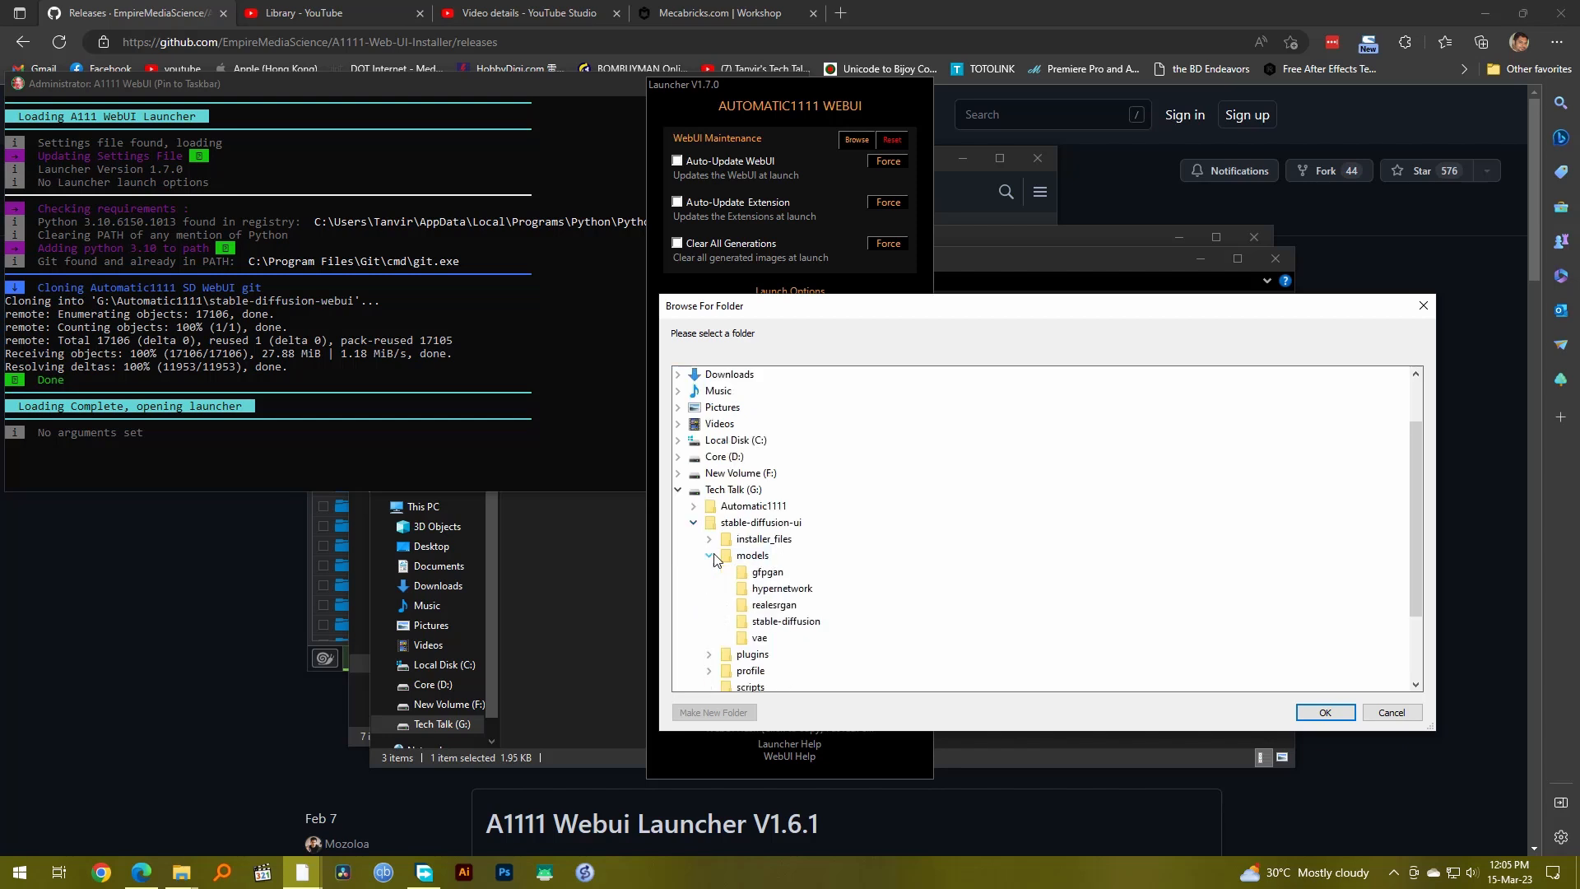
pyautogui.click(785, 621)
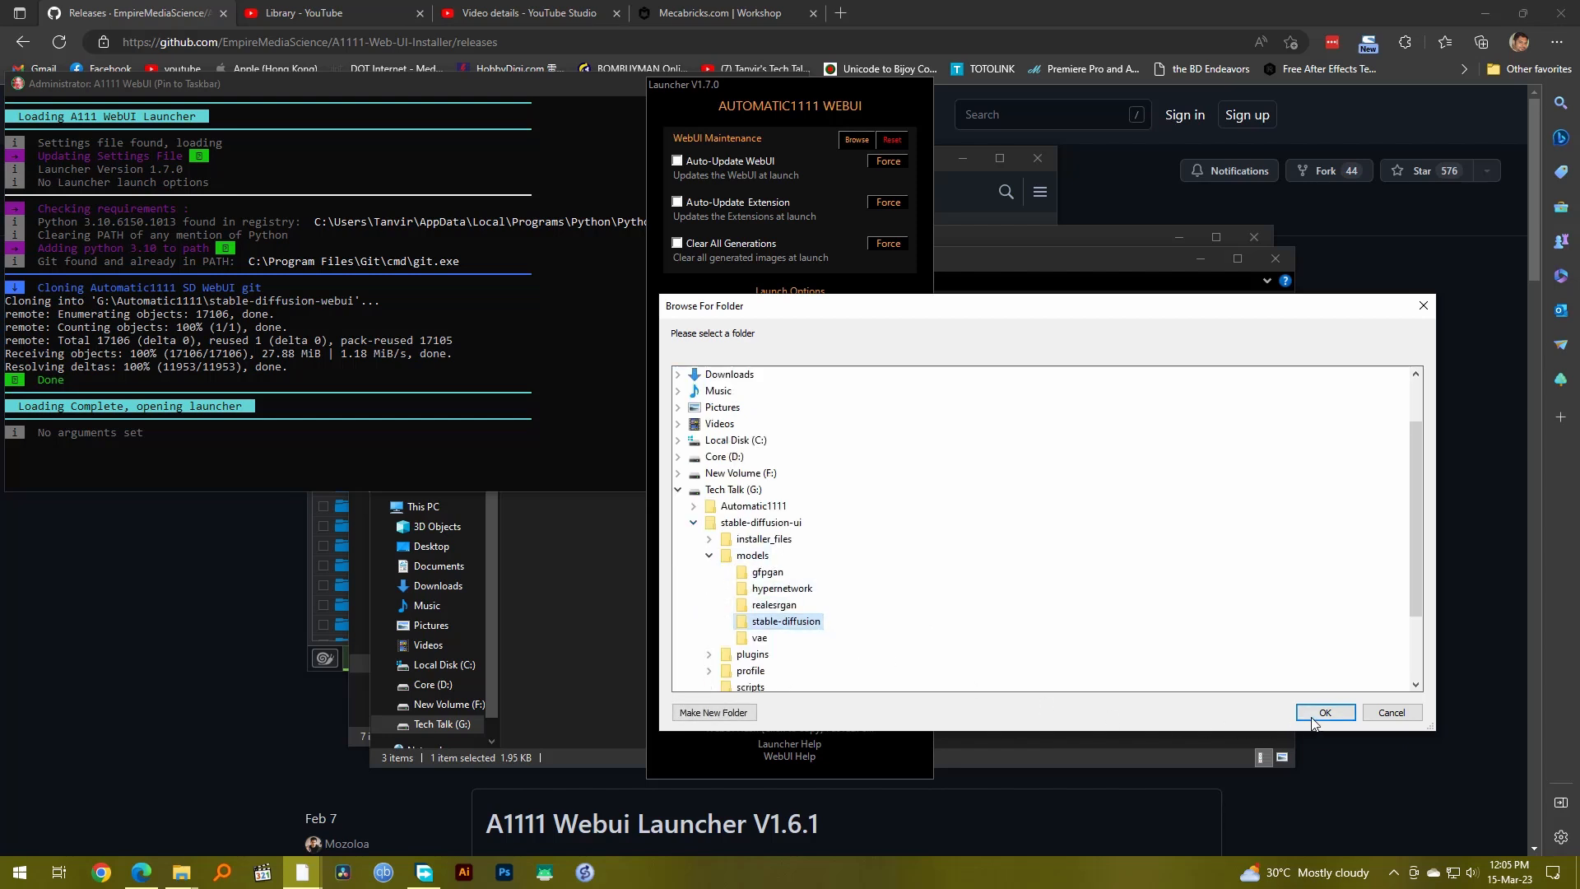
pyautogui.click(1324, 711)
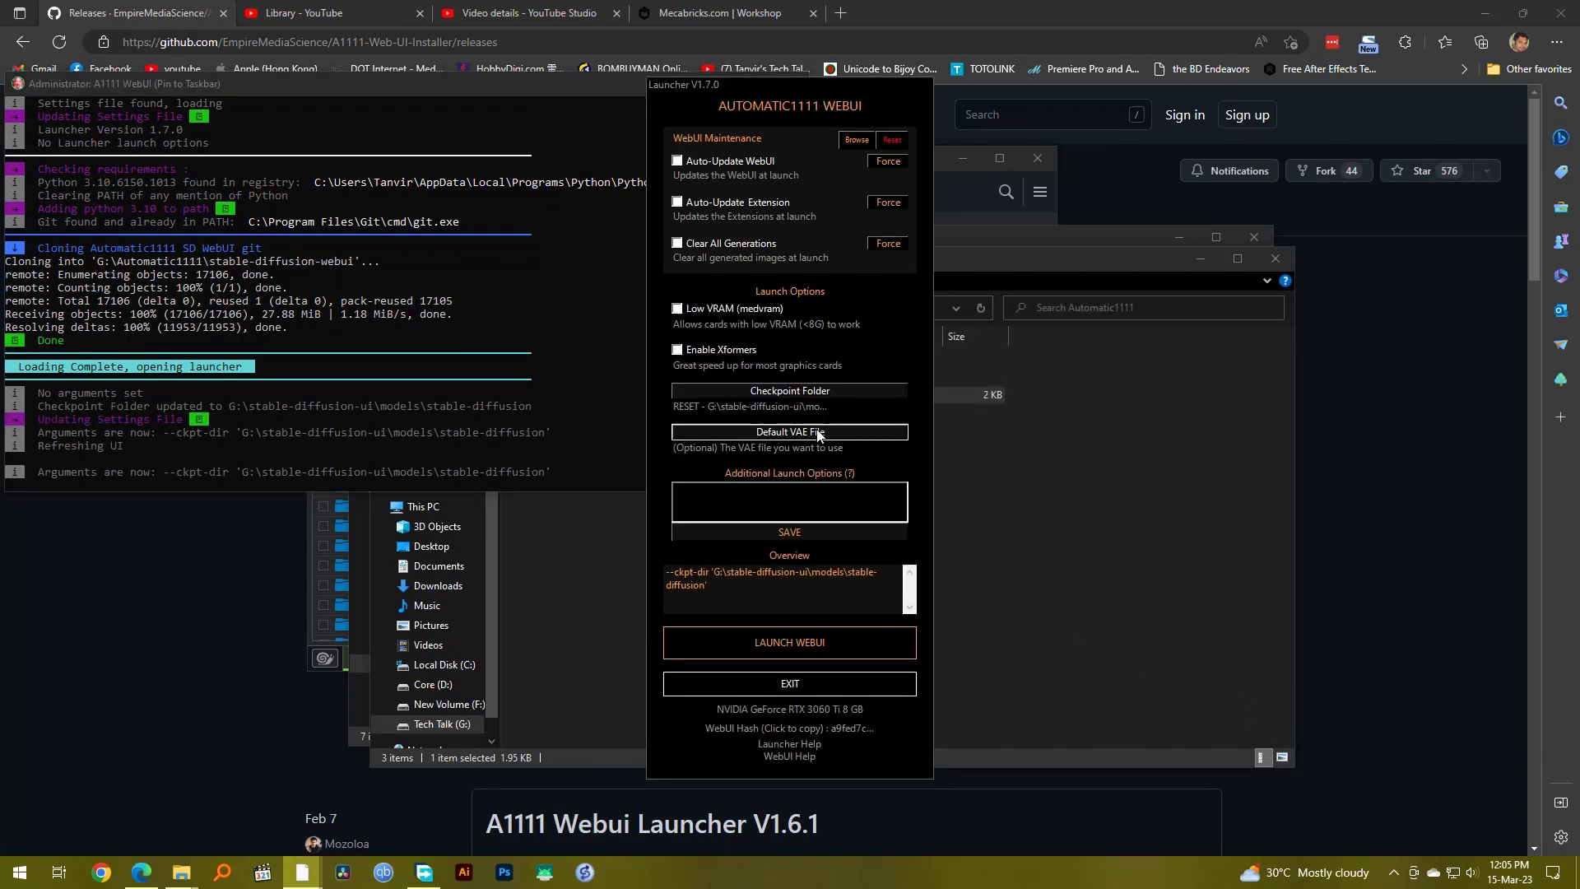
# - Set the Default VAE File to vae-ft-mse-840000-ema-pruned.ckpt from the models\vae folder
pyautogui.click(789, 431)
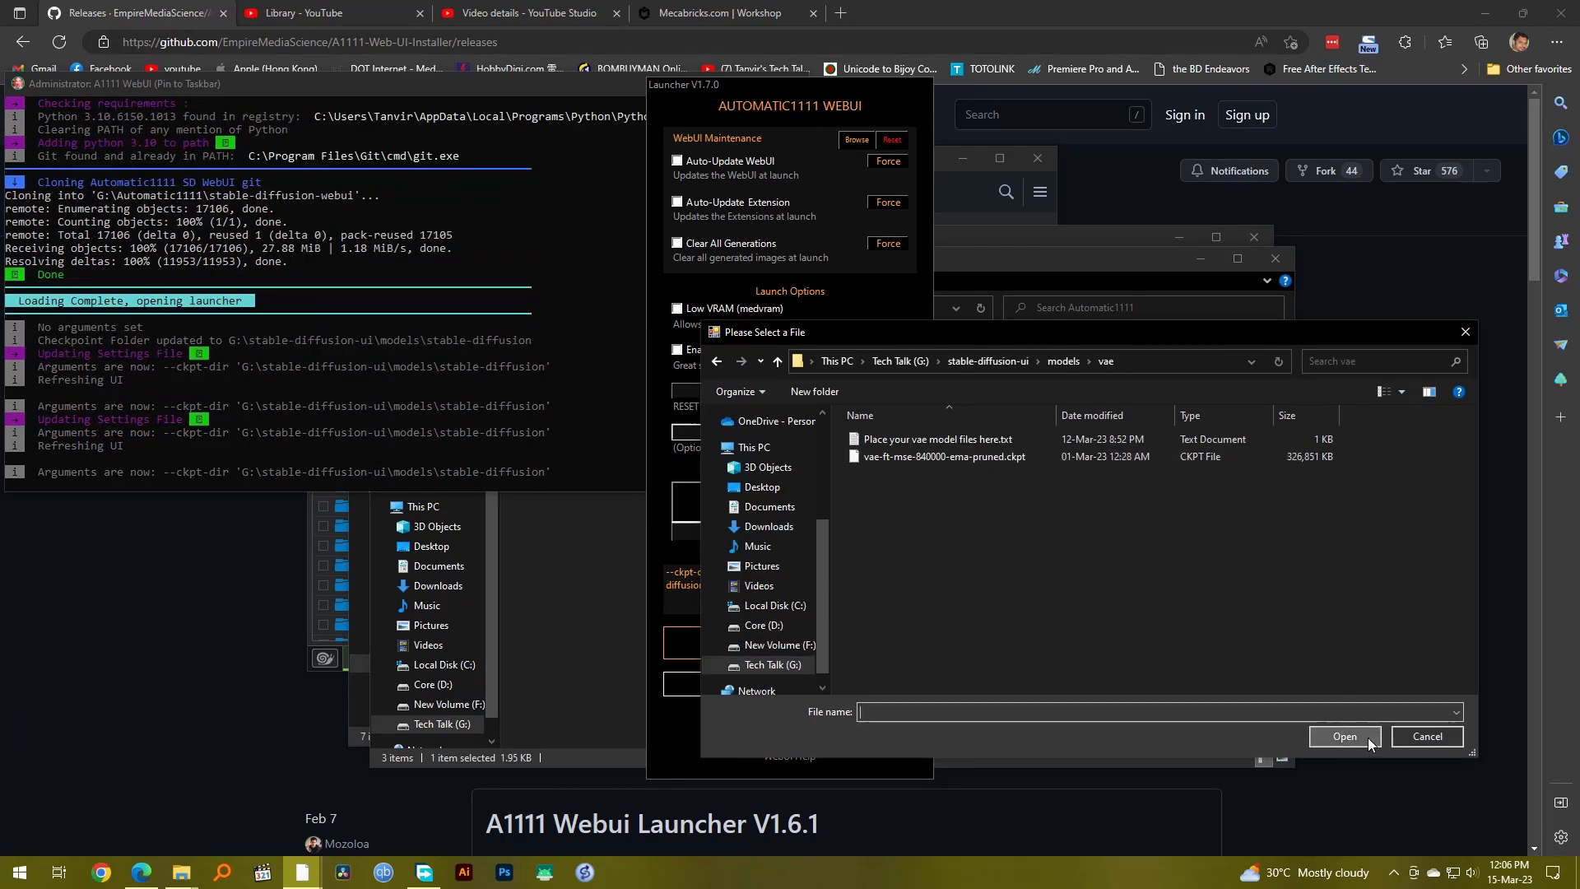
pyautogui.click(943, 457)
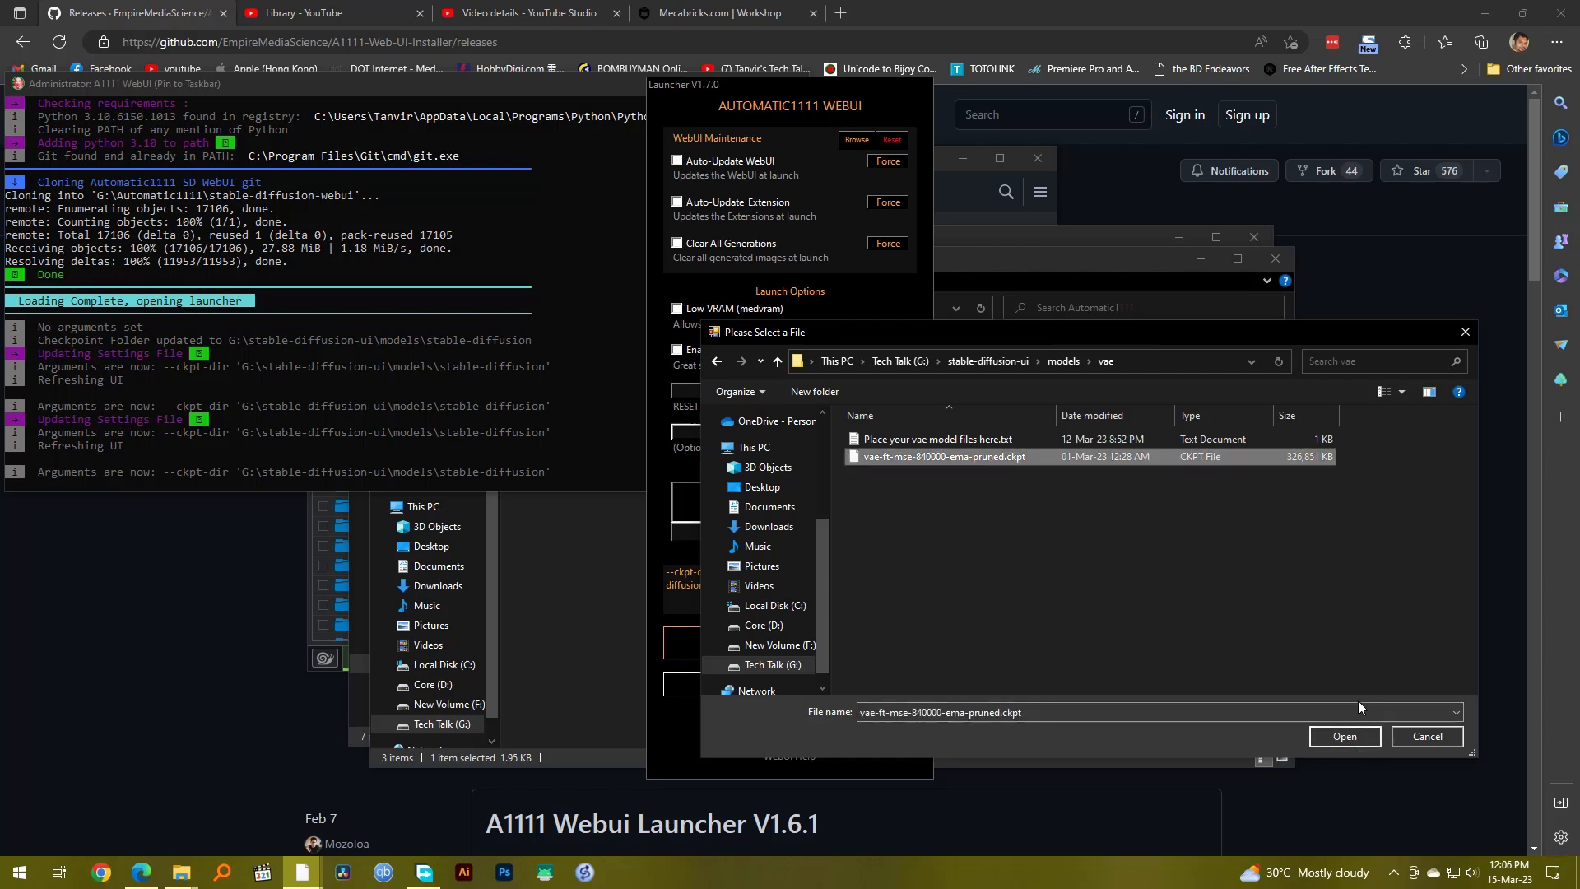
pyautogui.click(1343, 736)
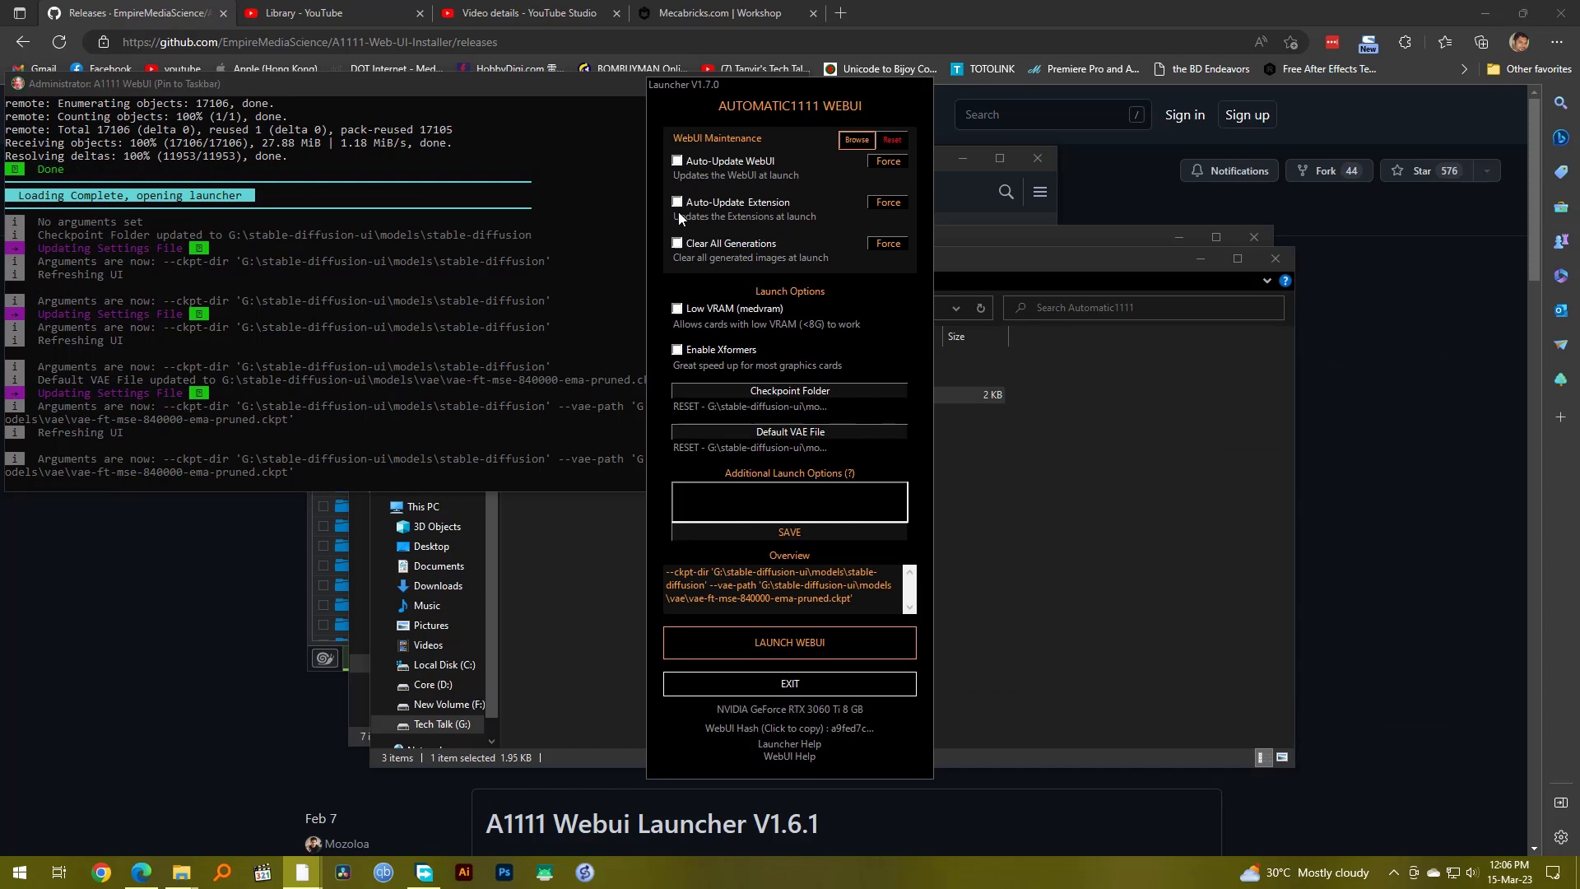
pyautogui.moveTo(784, 176)
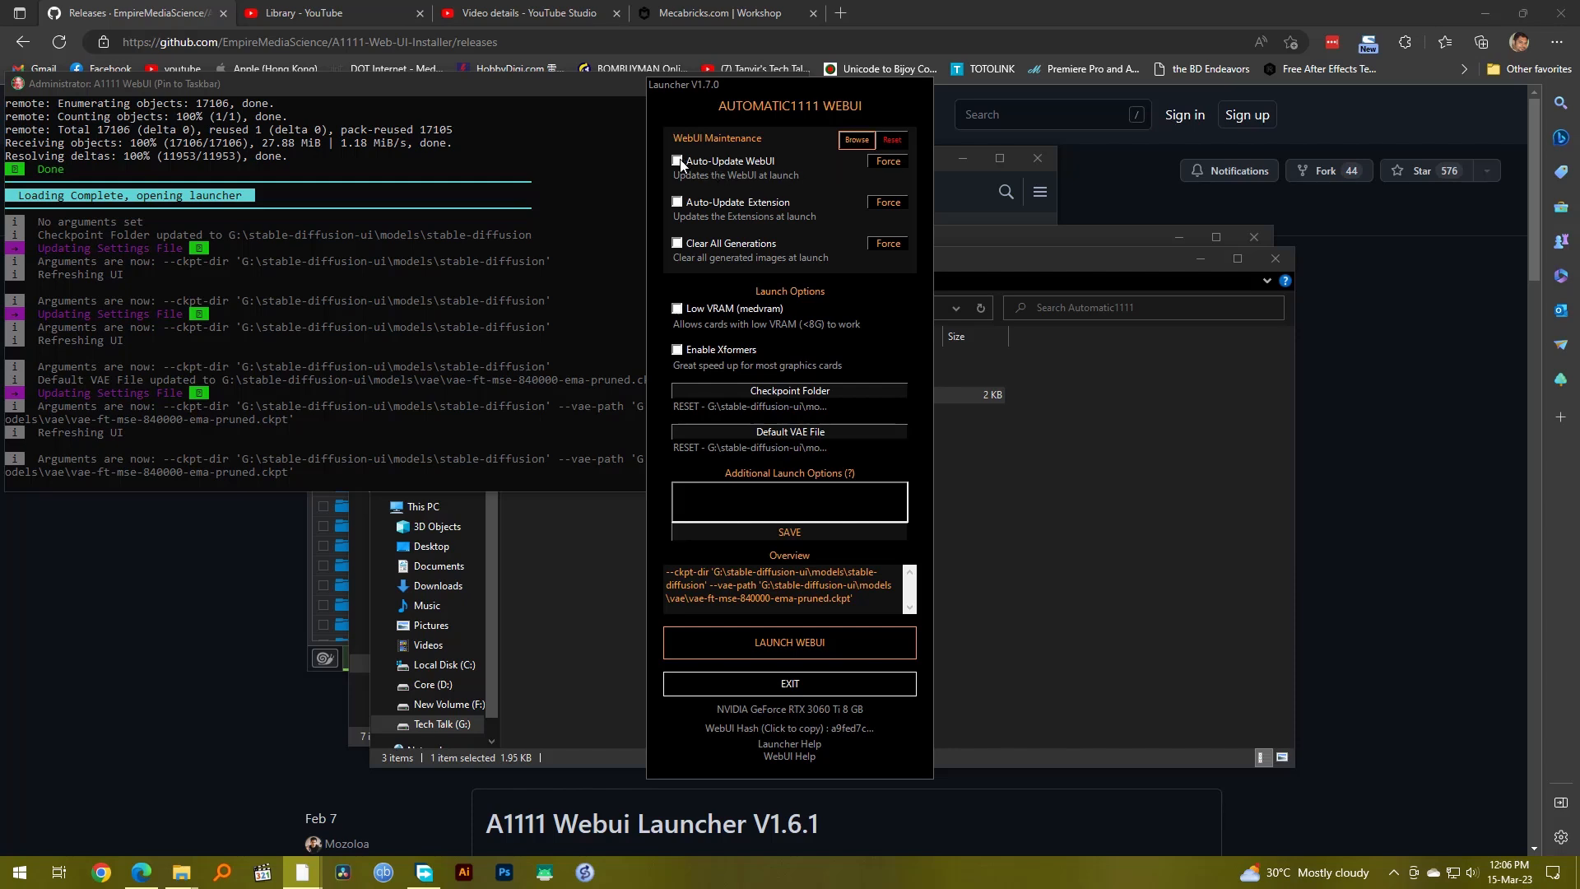
# - Tick Auto-Update WebUI and Auto-Update Extension, and toggle the checkbox below them
pyautogui.click(676, 162)
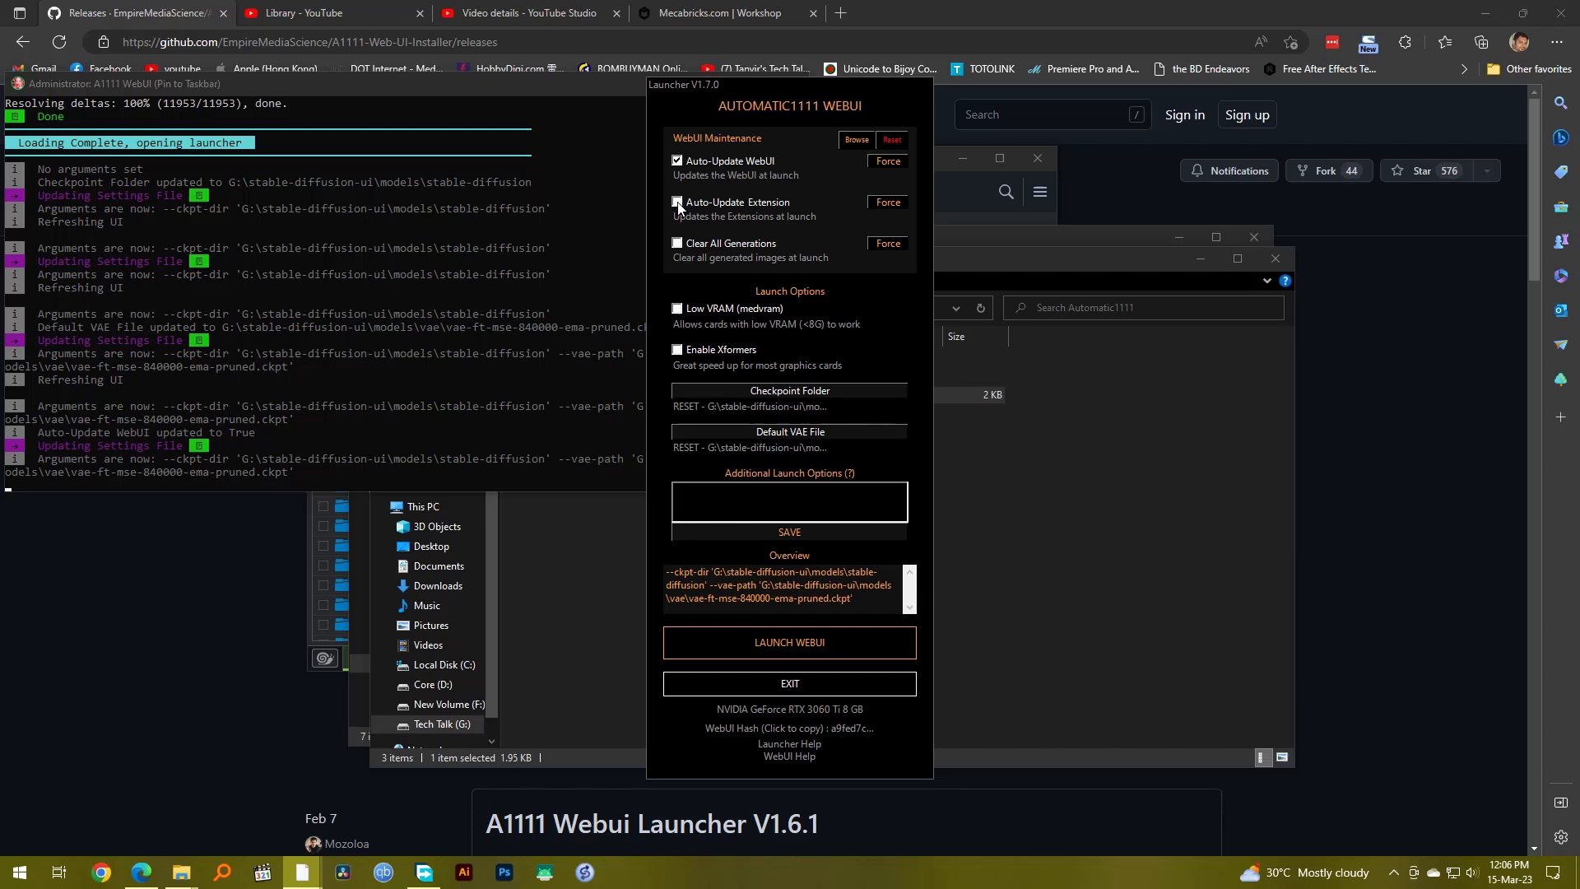
pyautogui.click(676, 202)
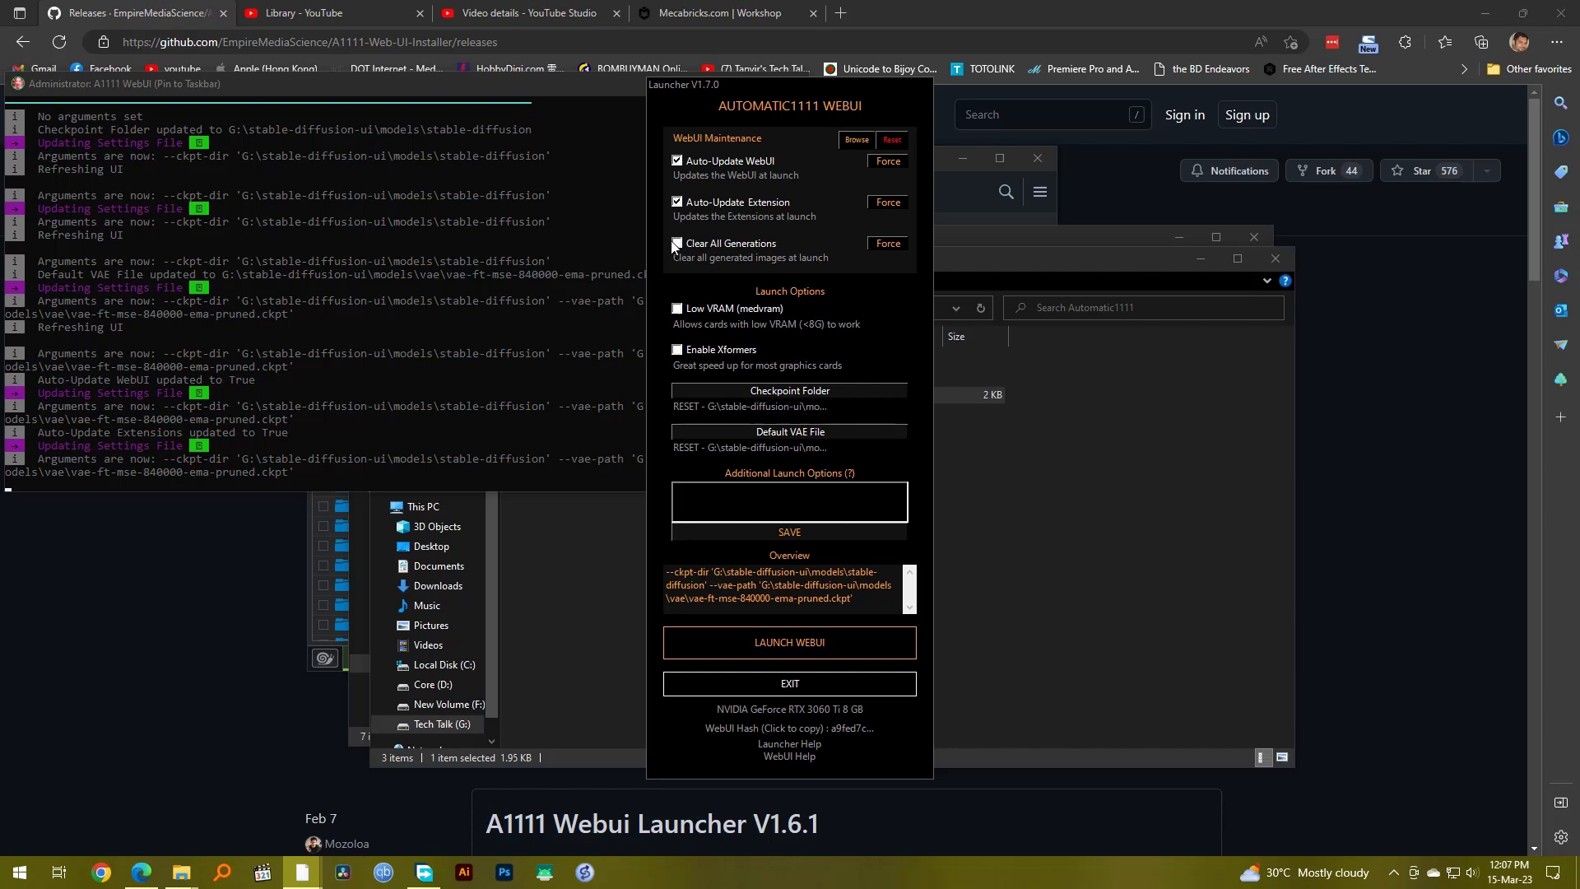
pyautogui.click(677, 243)
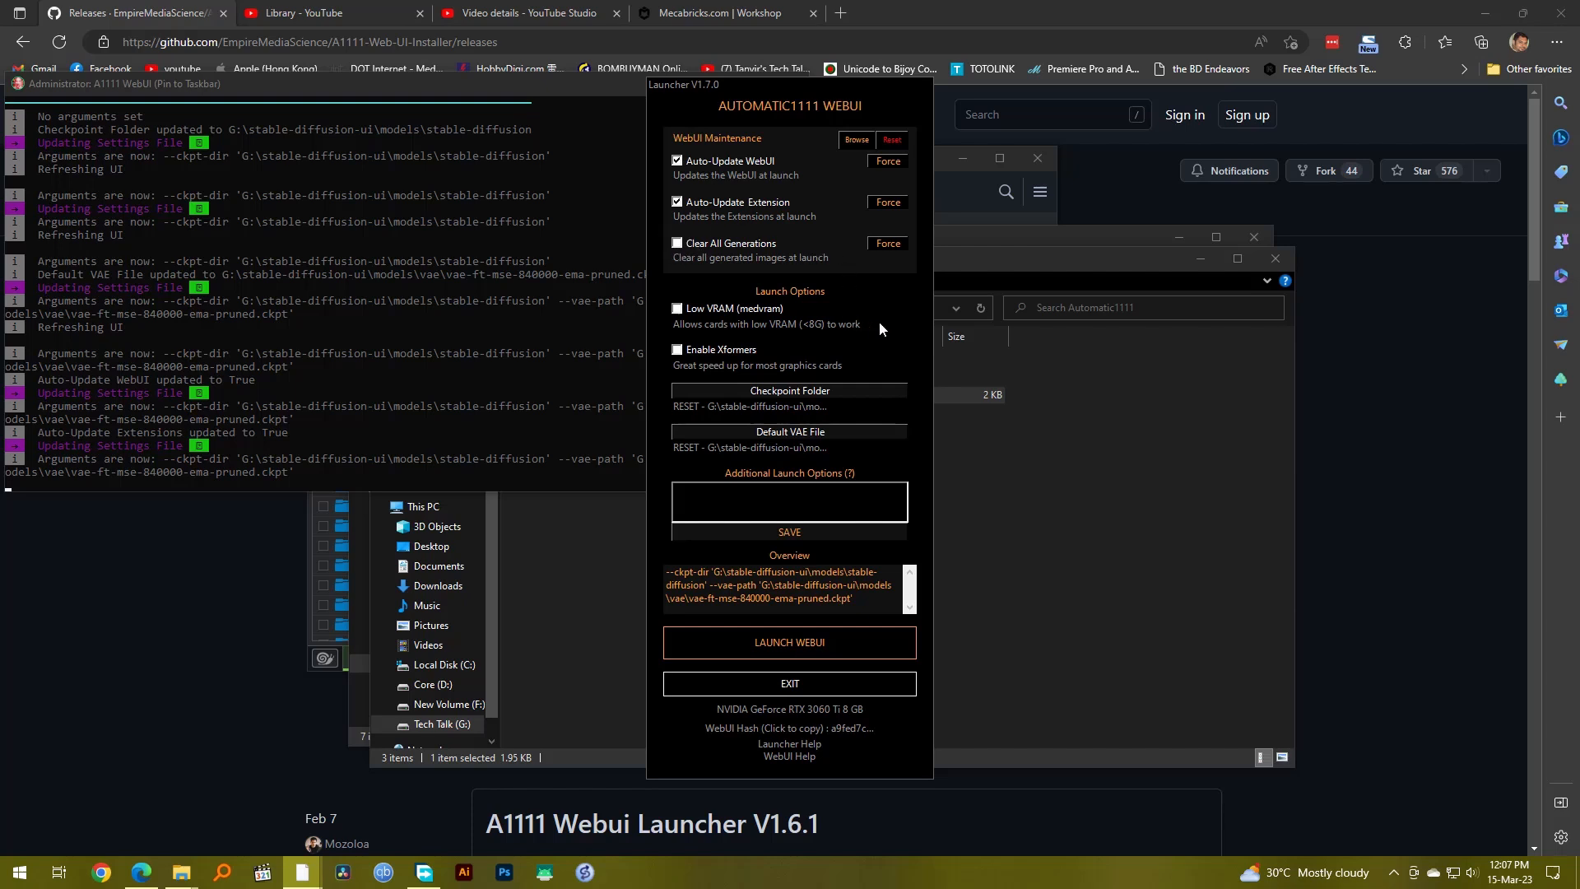
pyautogui.moveTo(874, 305)
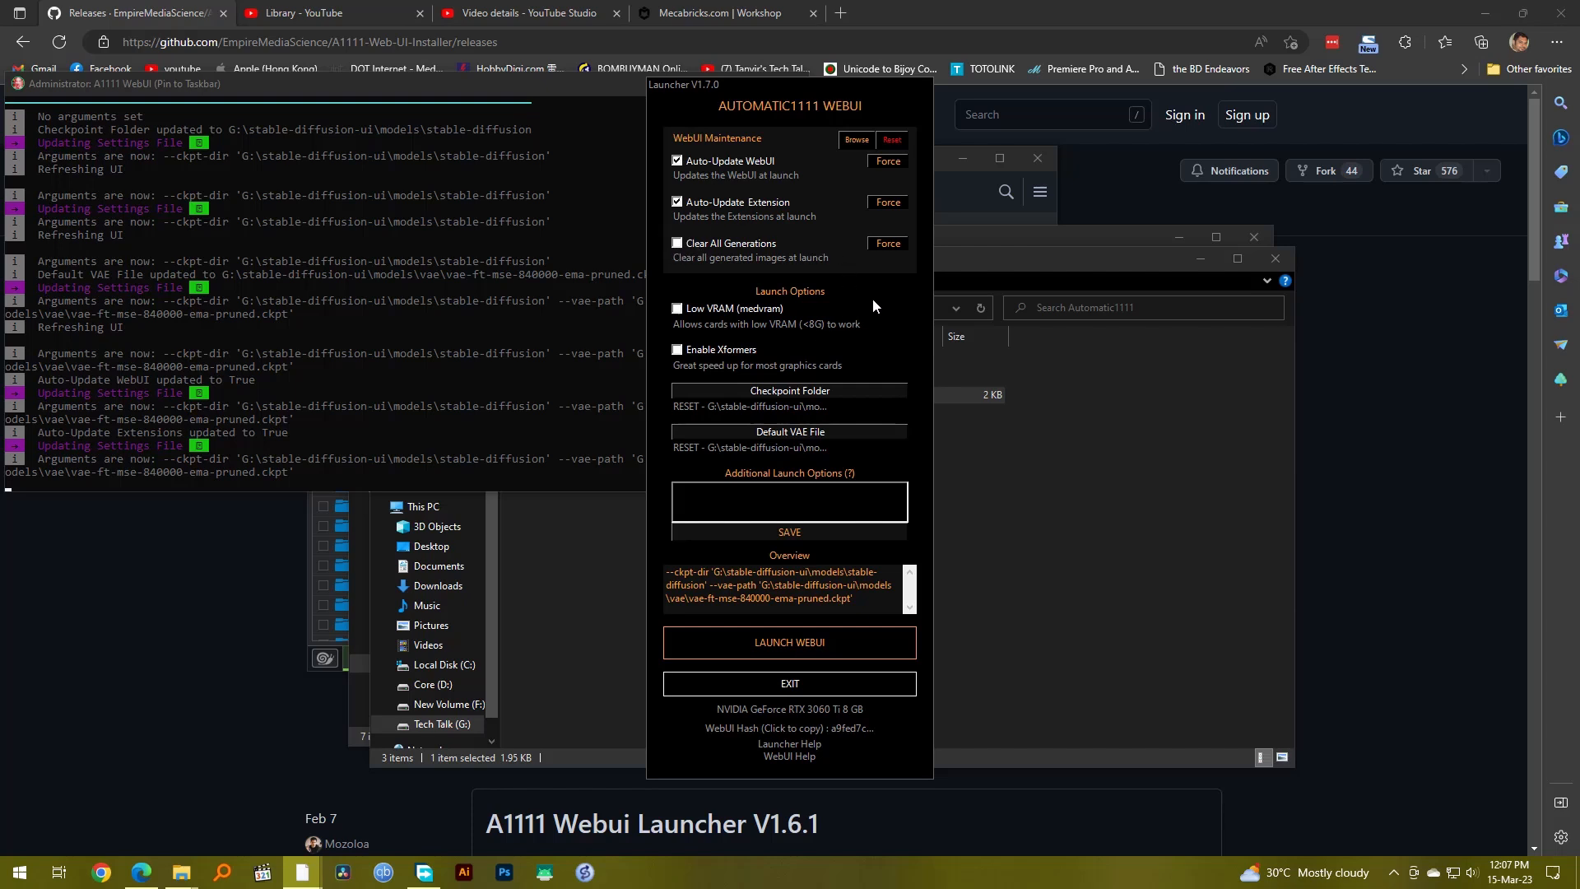
pyautogui.moveTo(875, 304)
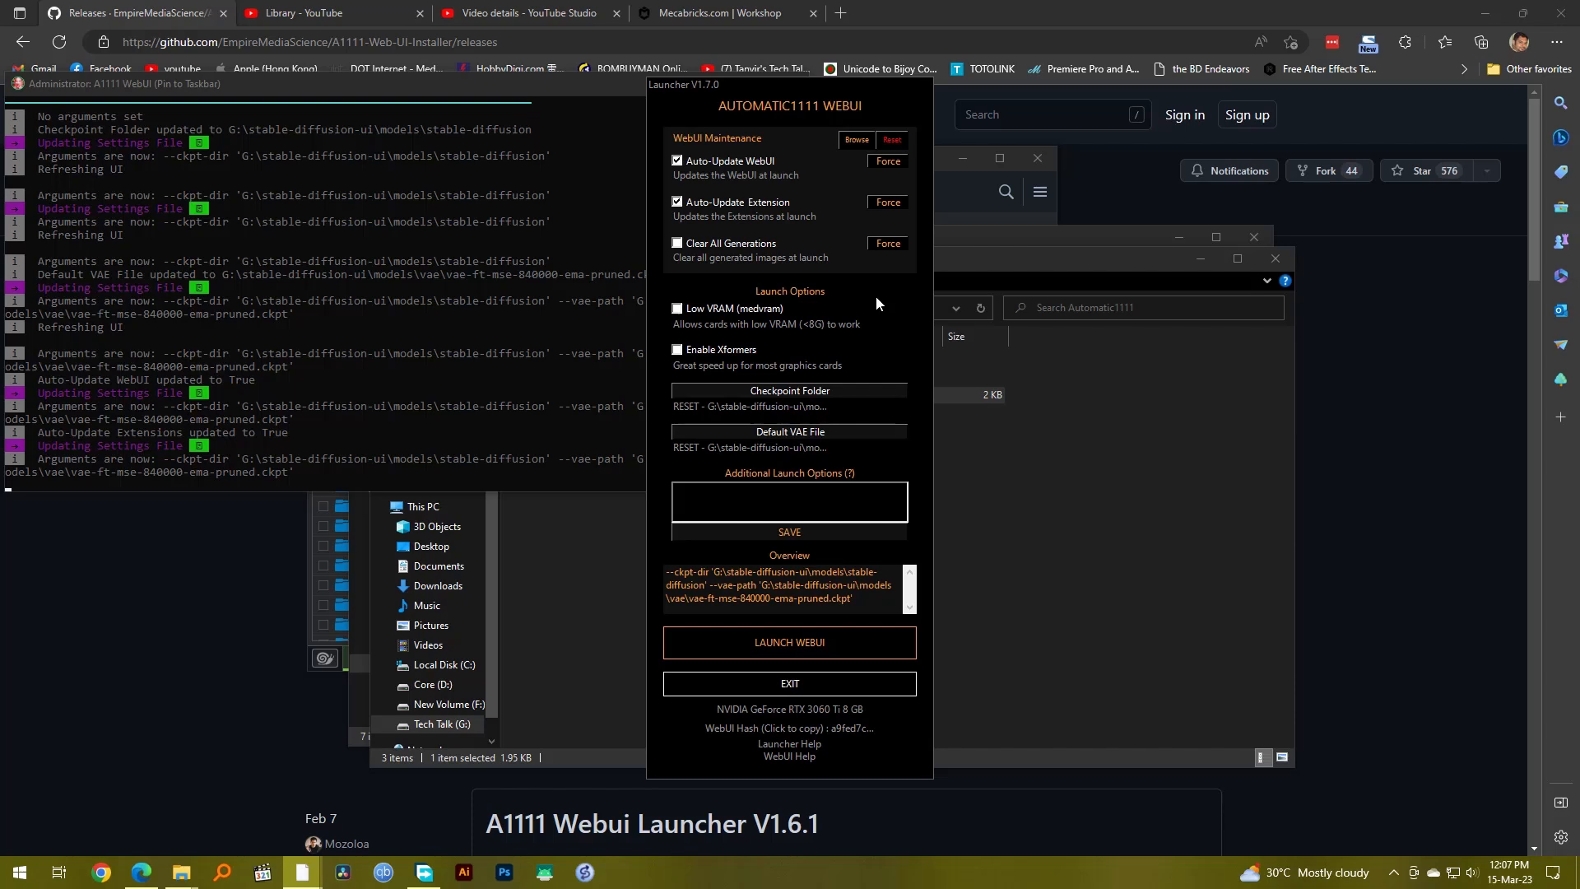
pyautogui.moveTo(865, 310)
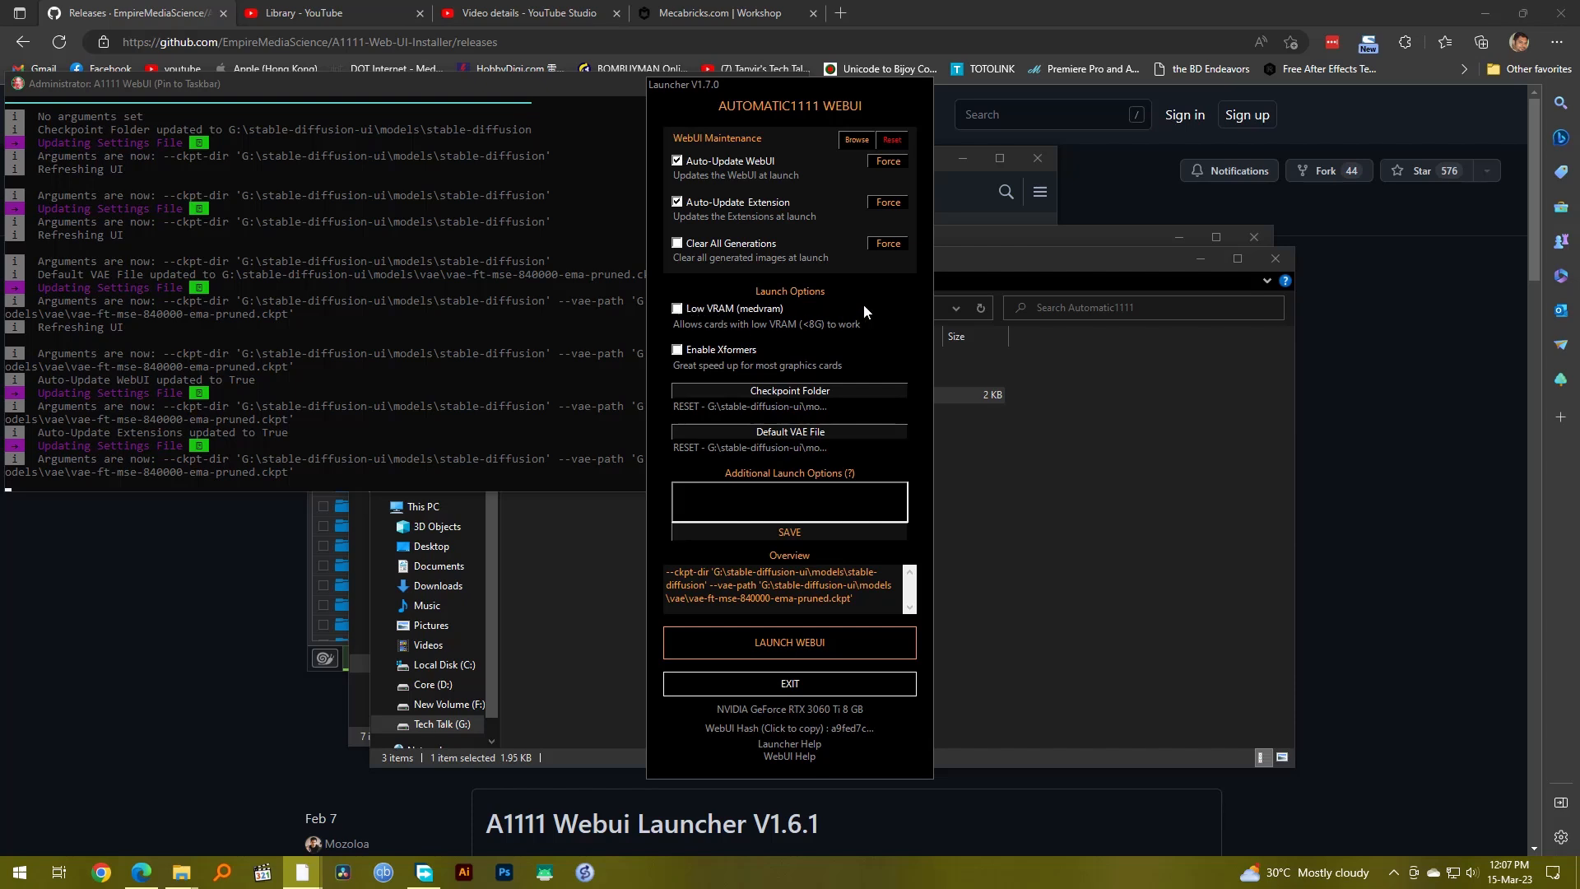
pyautogui.moveTo(688, 345)
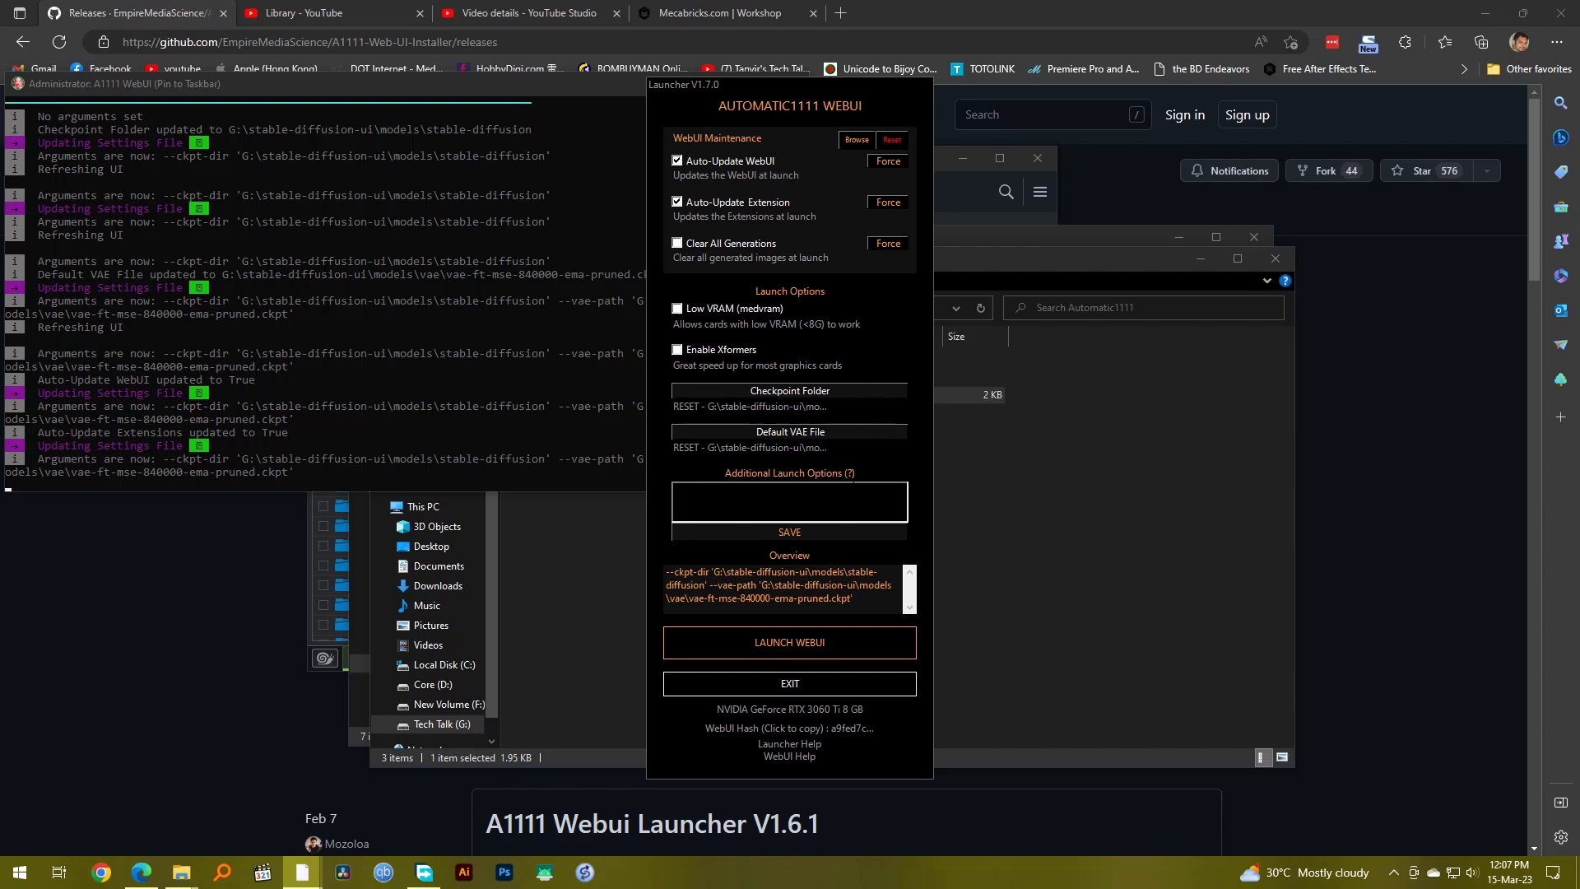
# - Save the additional launch options and launch the WebUI
pyautogui.click(789, 532)
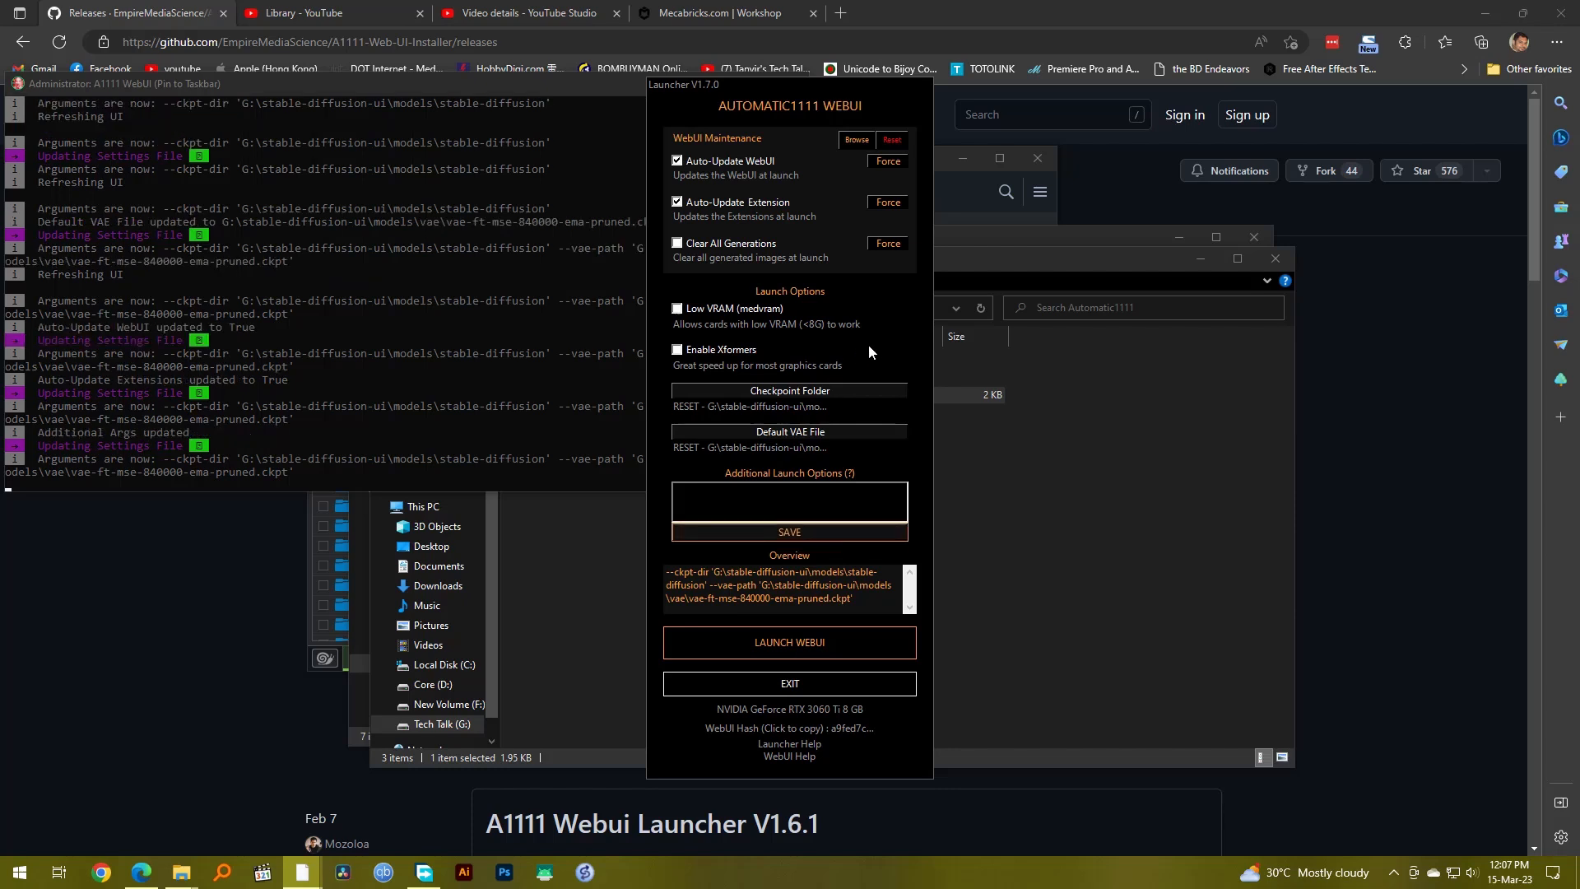
pyautogui.moveTo(799, 650)
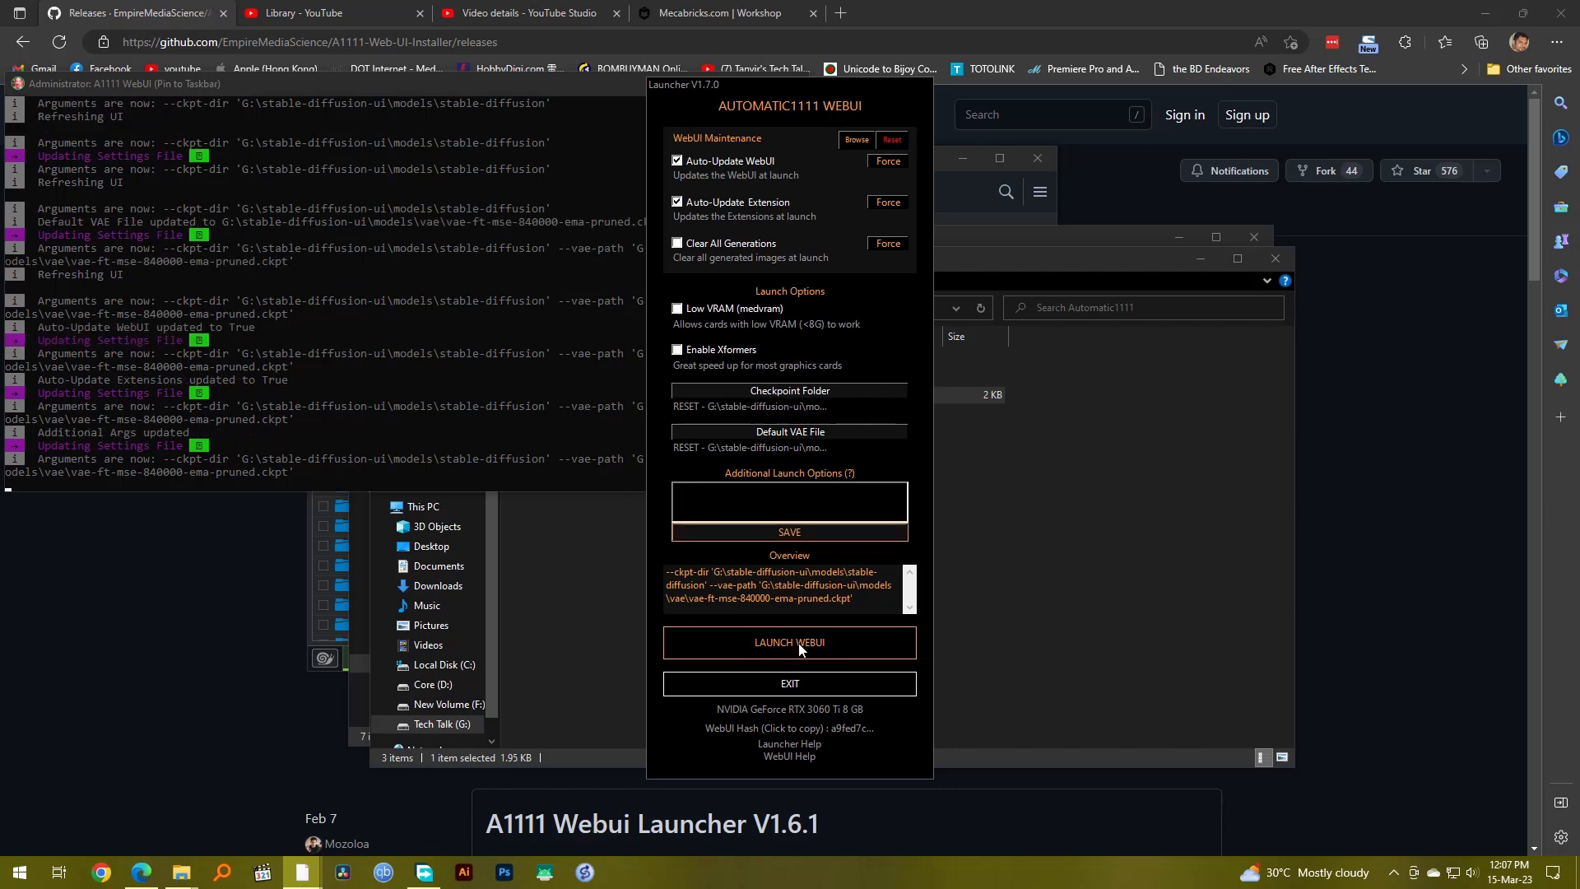
pyautogui.click(789, 642)
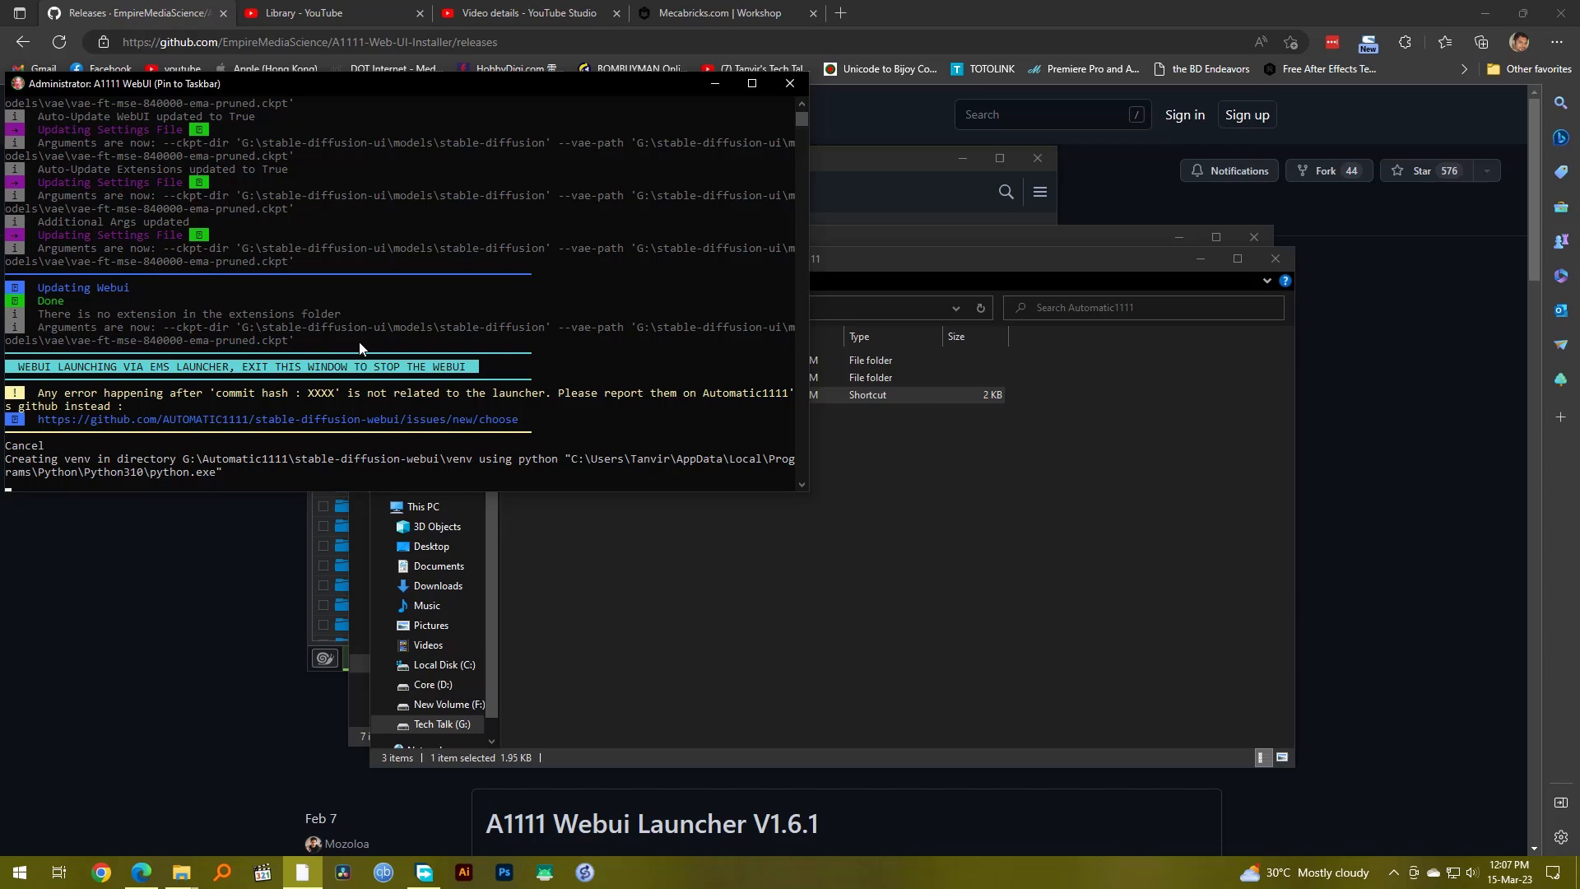
pyautogui.moveTo(106, 466)
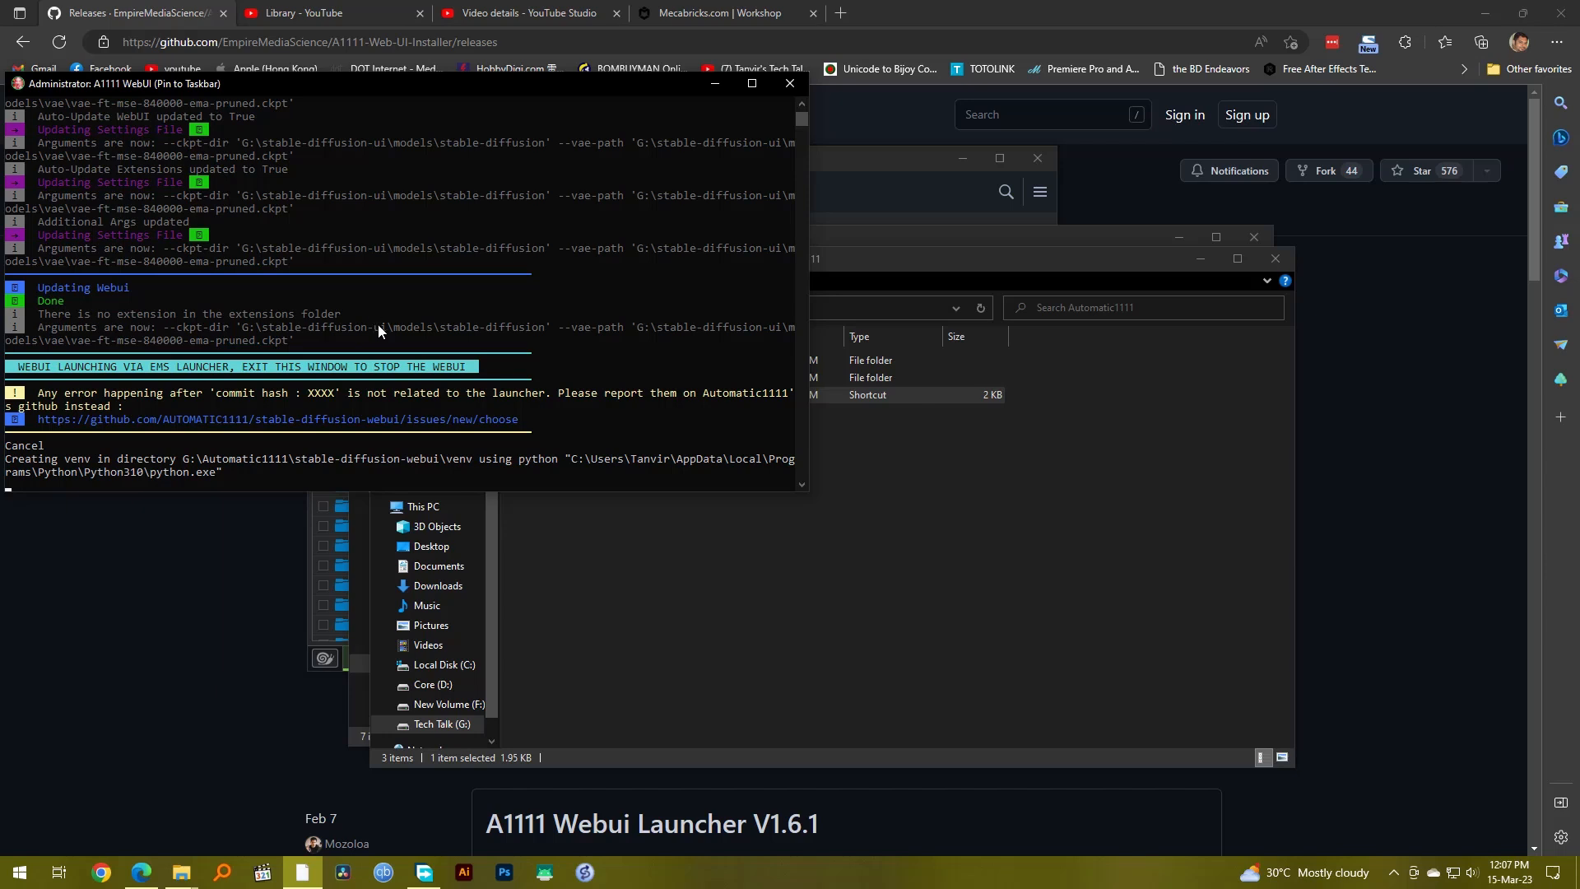
pyautogui.moveTo(250, 471)
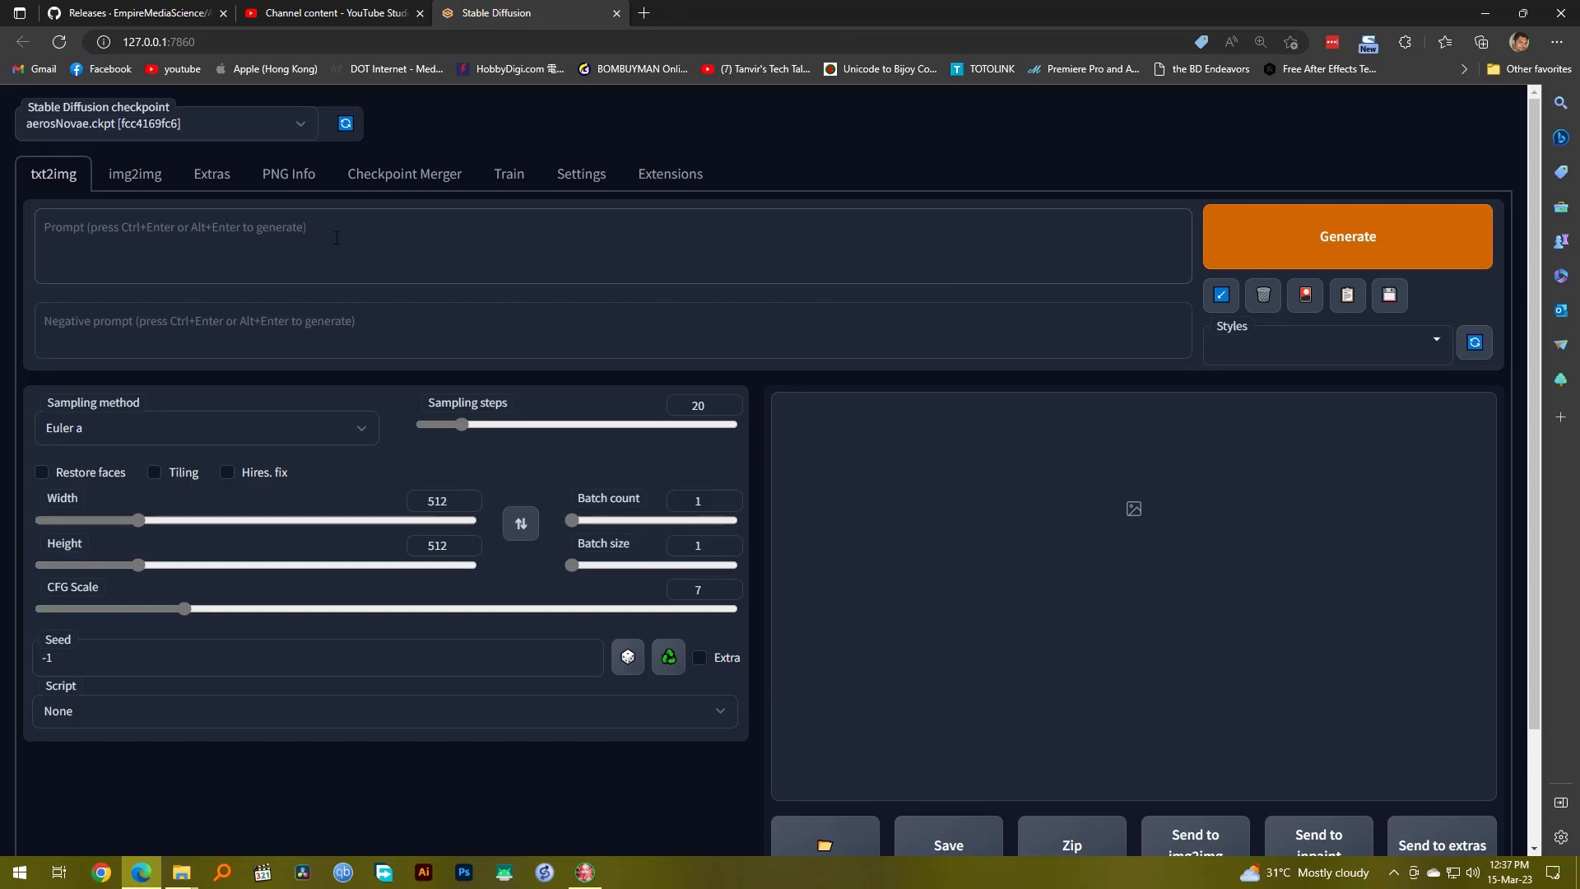
# - Start the txt2img prompt 'a man in a white suit' and move the console aside
pyautogui.click(1347, 236)
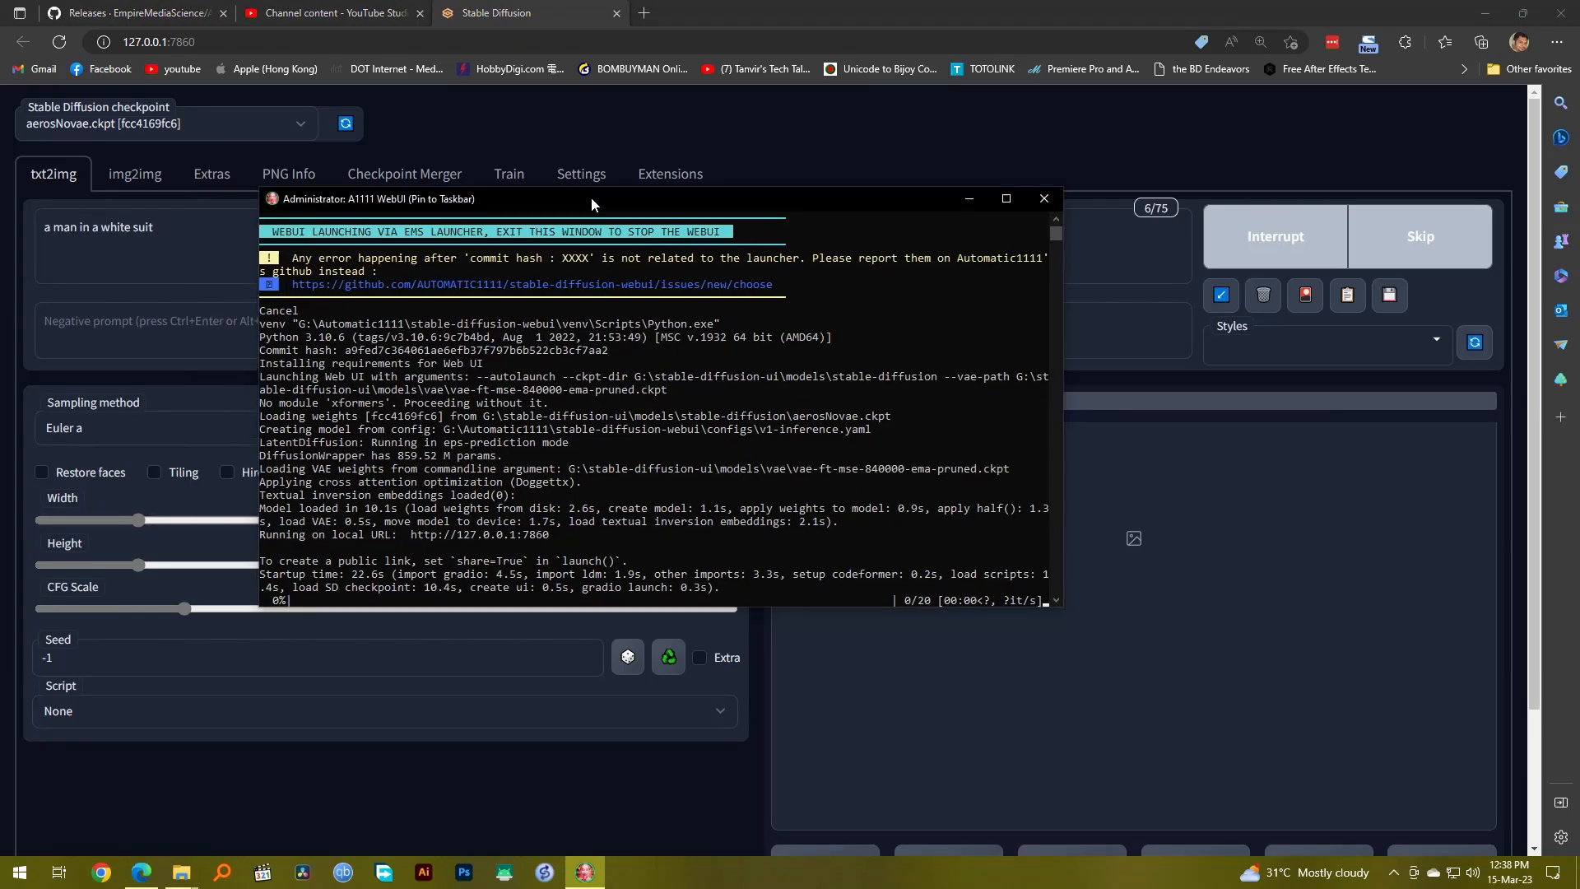
pyautogui.moveTo(592, 199); pyautogui.dragTo(567, 203)
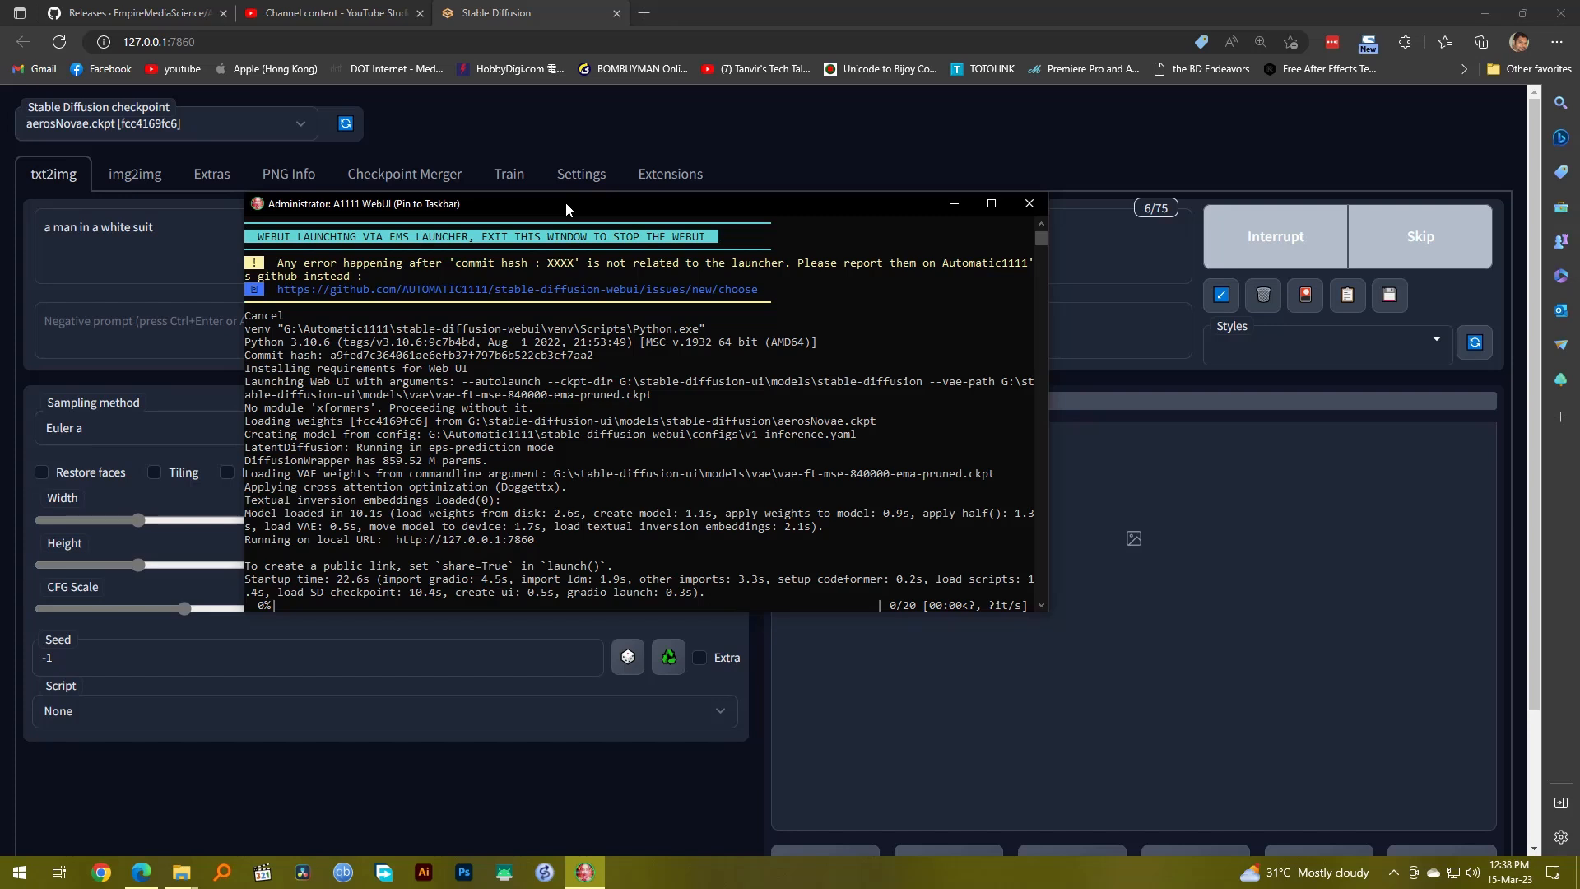
pyautogui.moveTo(660, 350)
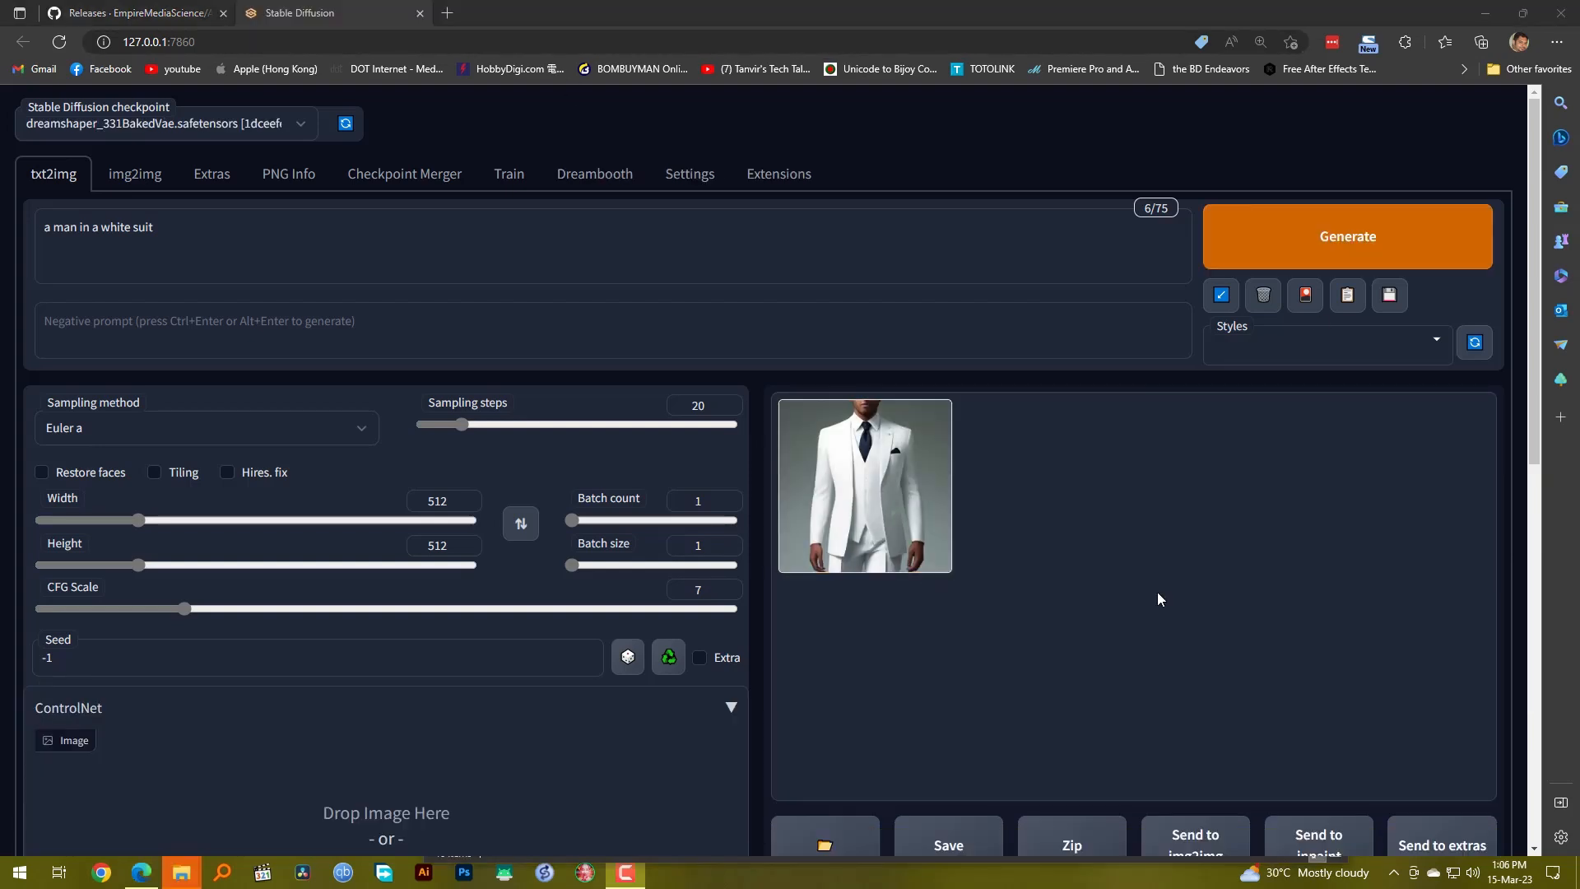
# - Scroll through the generated white-suit image's parameters, then return to the top
pyautogui.scroll(-3)
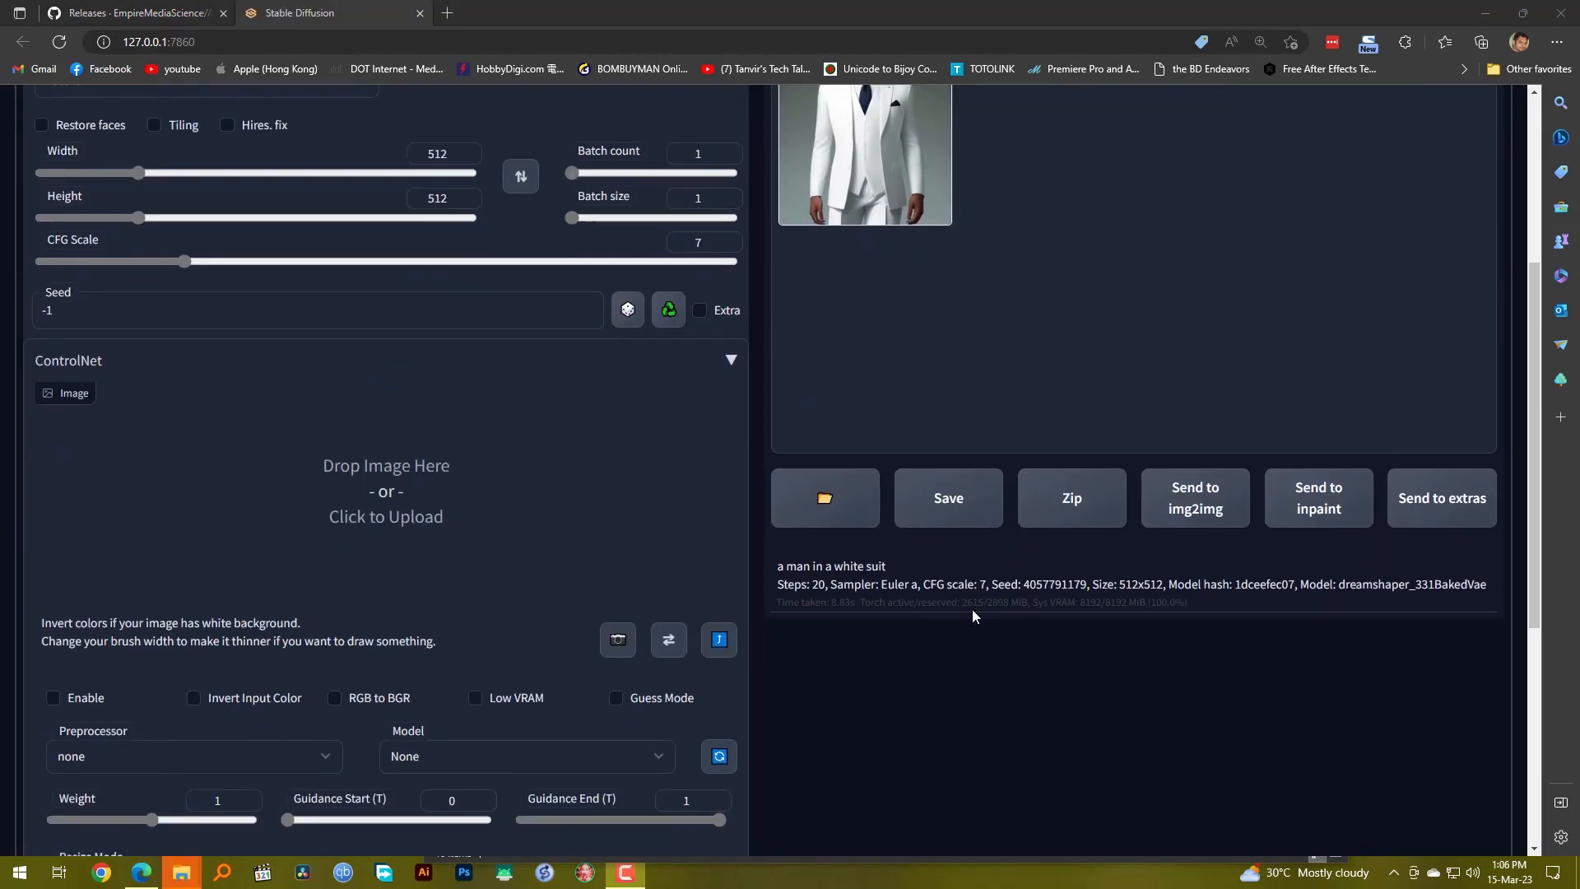
pyautogui.scroll(-3)
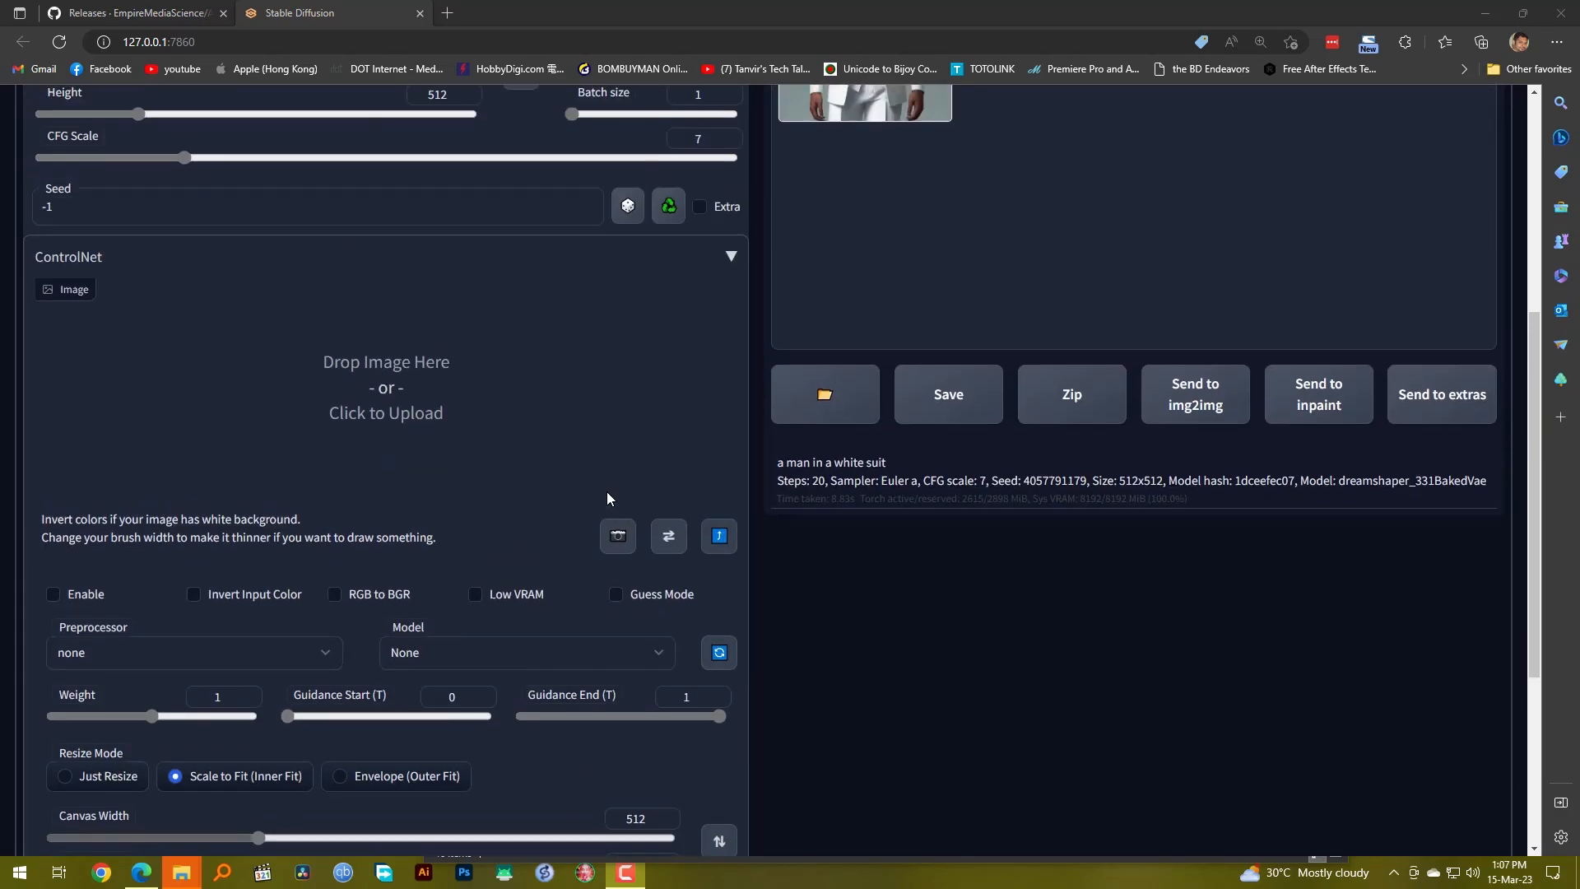
pyautogui.scroll(3)
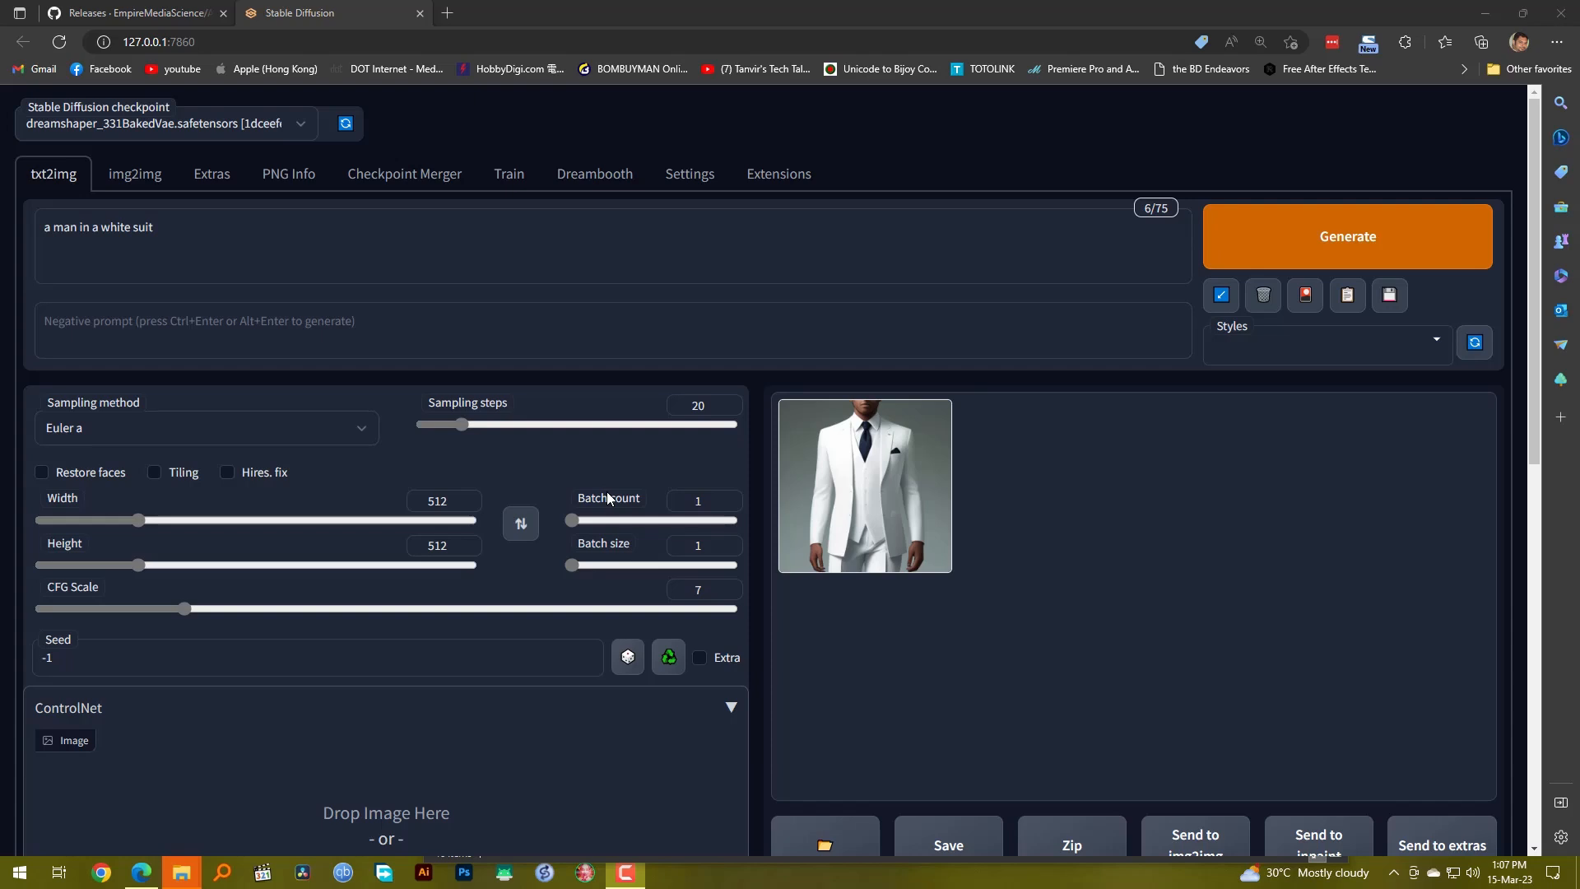
pyautogui.moveTo(893, 596)
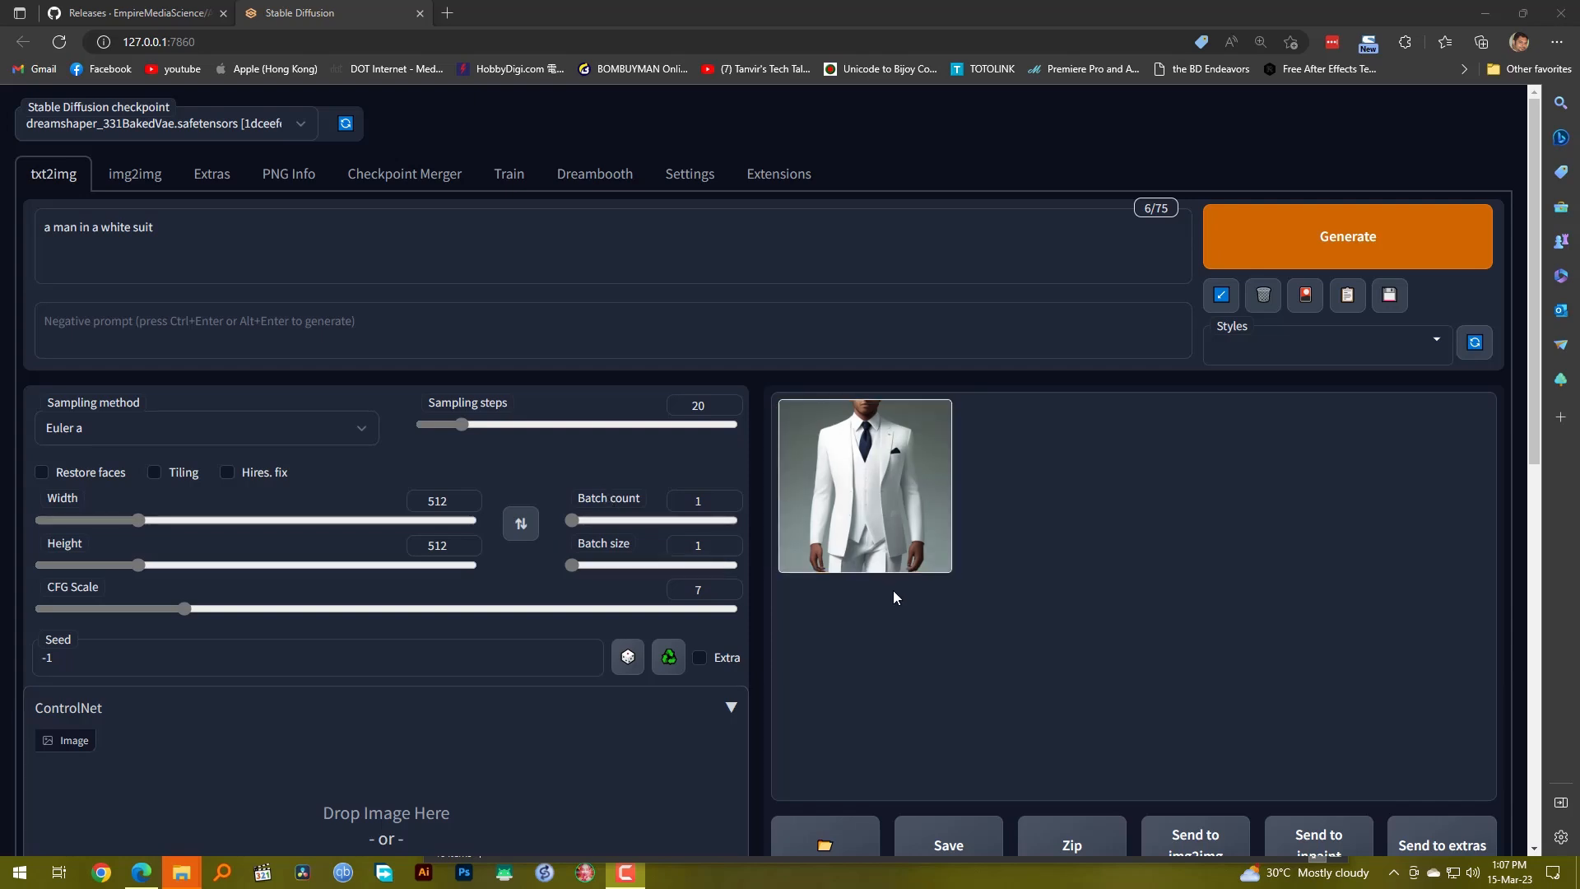